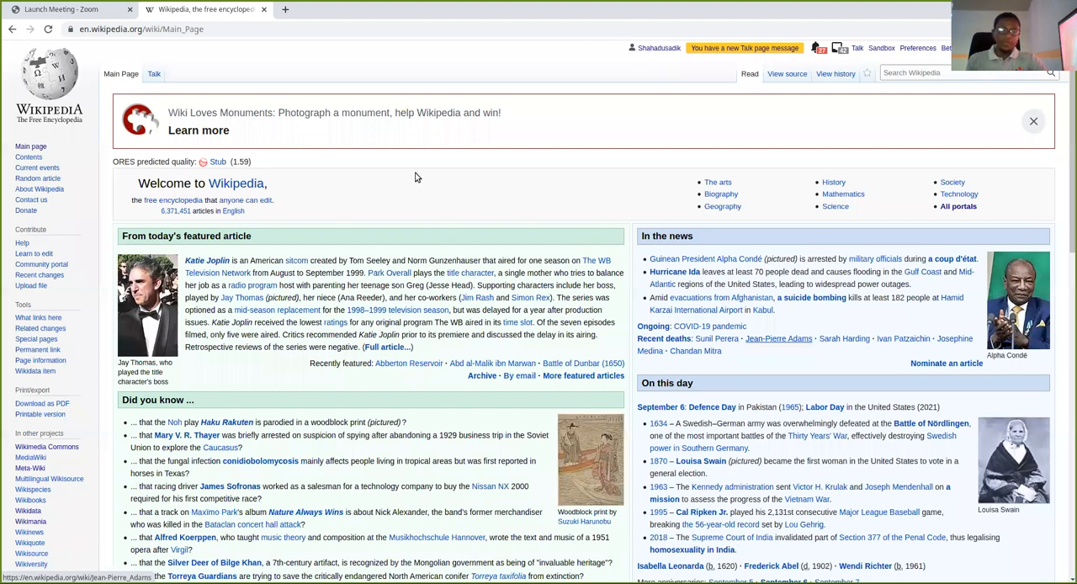
{"action": "mouse_move", "coordinate": [463, 161]}
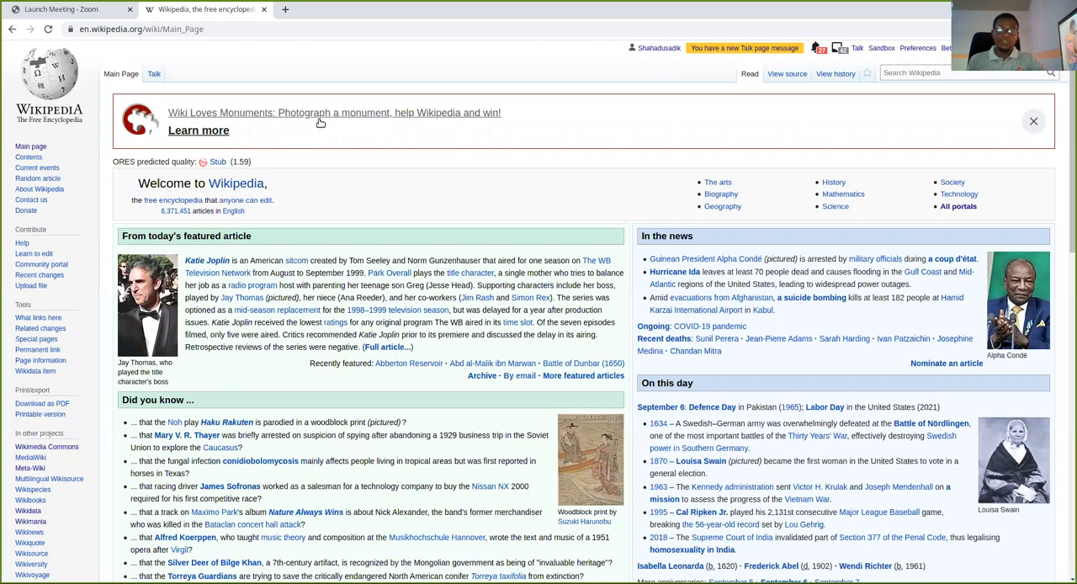
{"action": "mouse_move", "coordinate": [374, 146]}
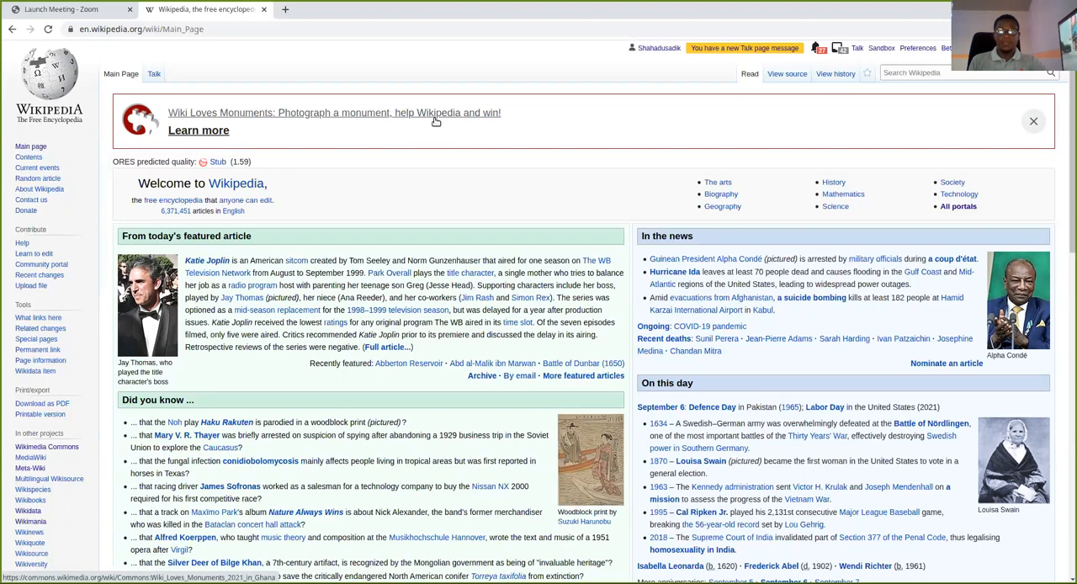
{"action": "mouse_move", "coordinate": [414, 184]}
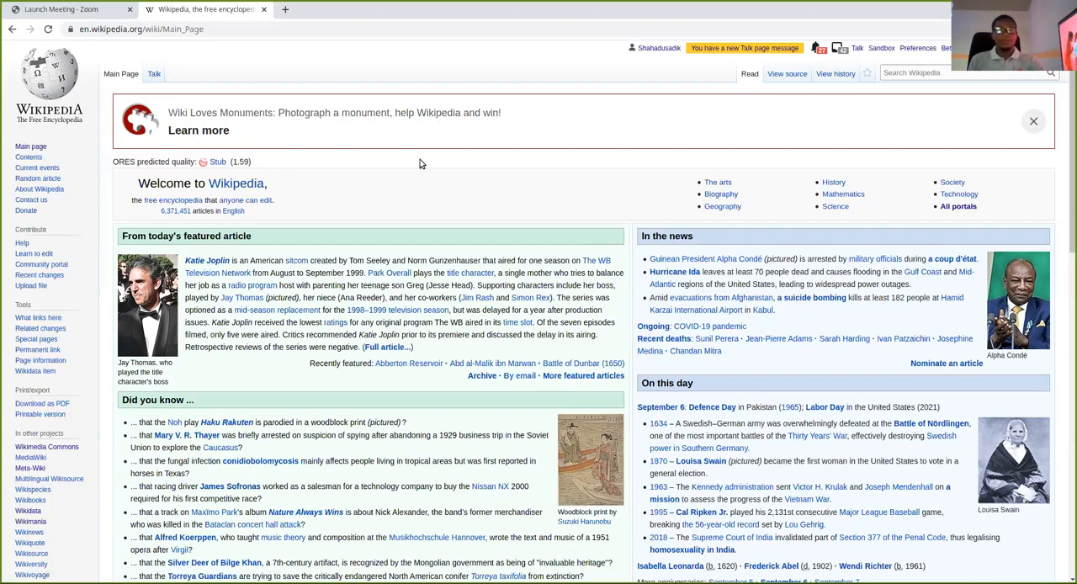
{"action": "mouse_move", "coordinate": [438, 159]}
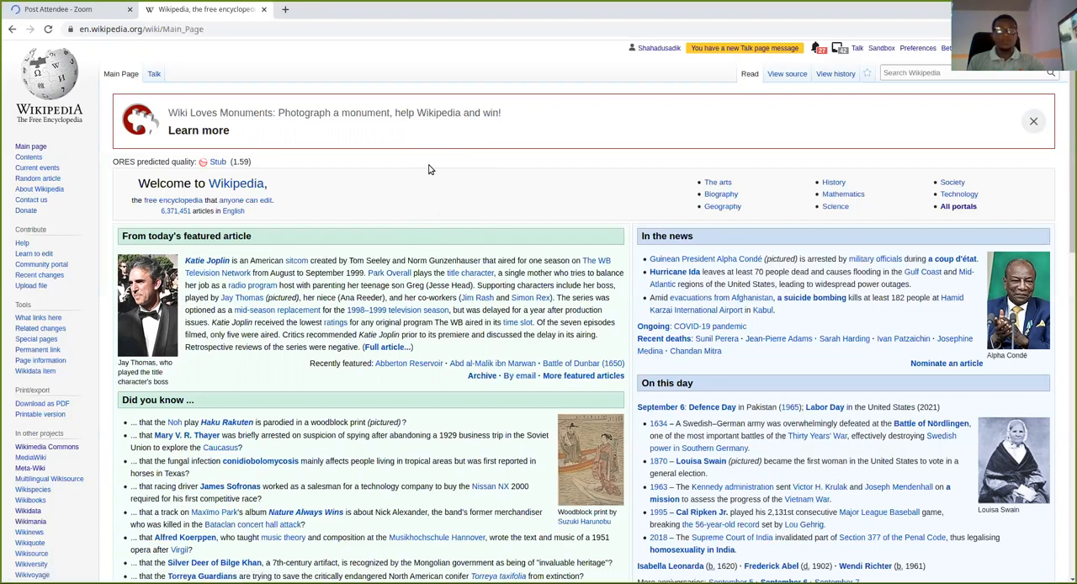
{"action": "mouse_move", "coordinate": [433, 133]}
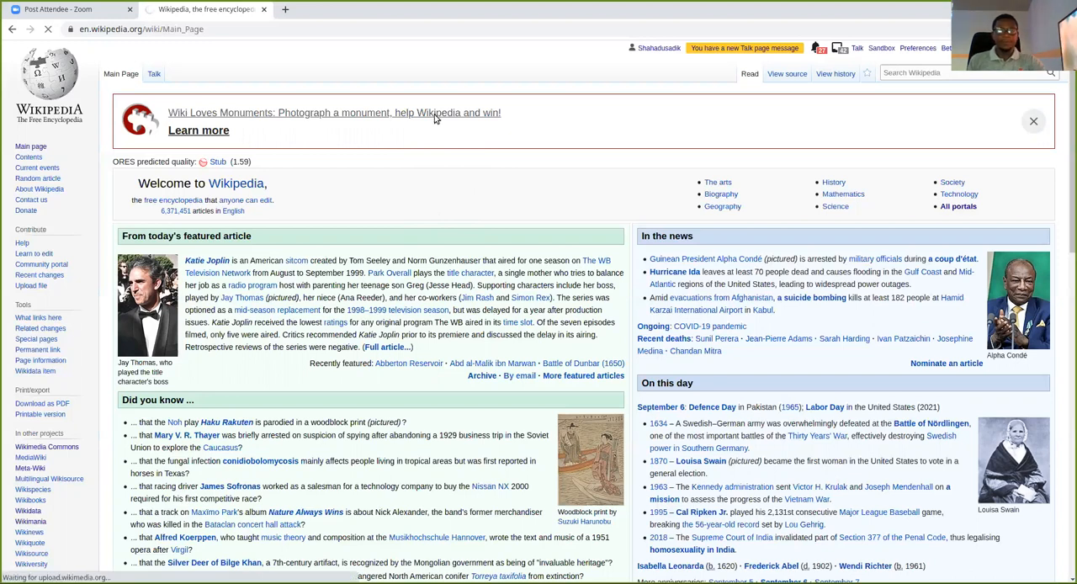
Open the Wiki Loves Monuments 2021 in Ghana page and scroll through its participation steps and rules.
{"action": "left_click", "coordinate": [197, 129]}
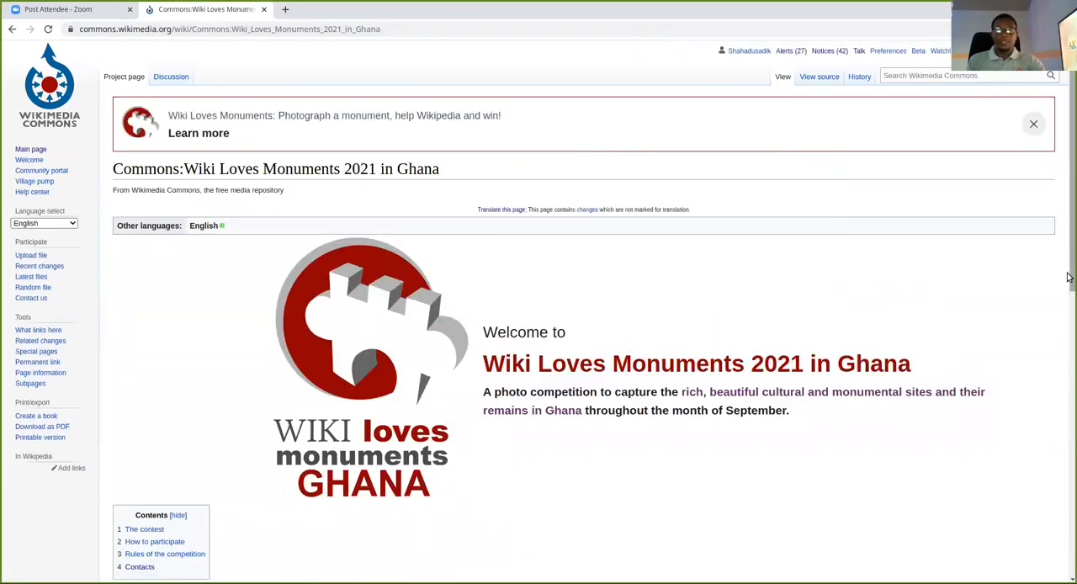
{"action": "scroll", "scroll_direction": "down", "scroll_amount": 3}
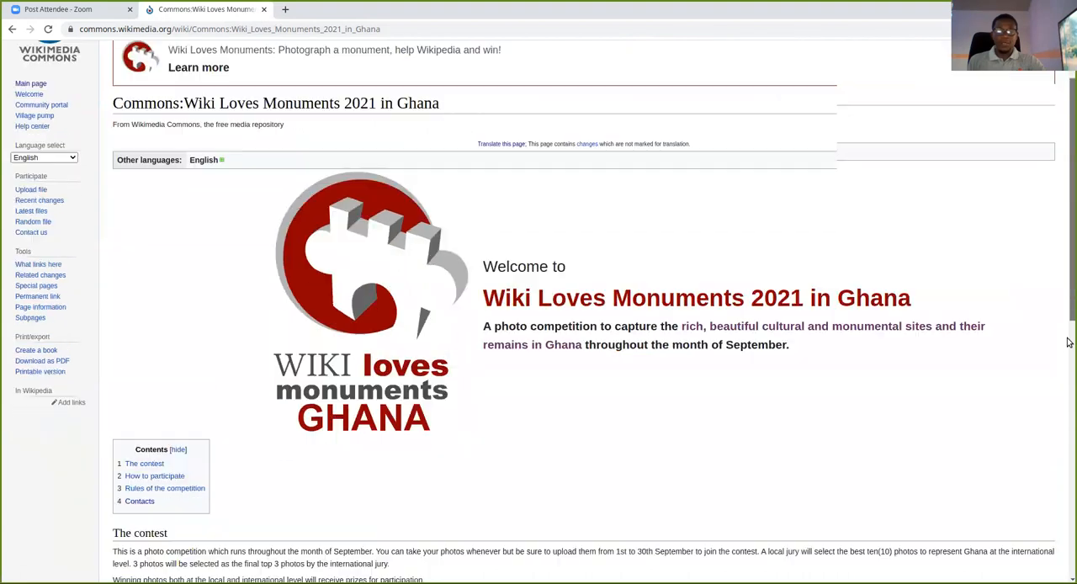
{"action": "scroll", "scroll_direction": "down", "scroll_amount": 3}
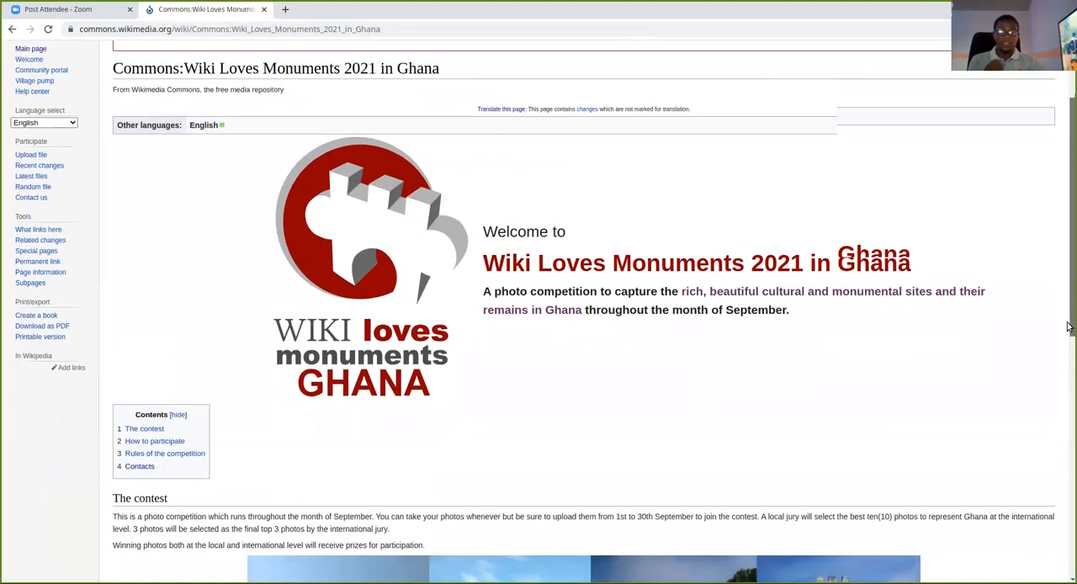
{"action": "scroll", "scroll_direction": "down", "scroll_amount": 3}
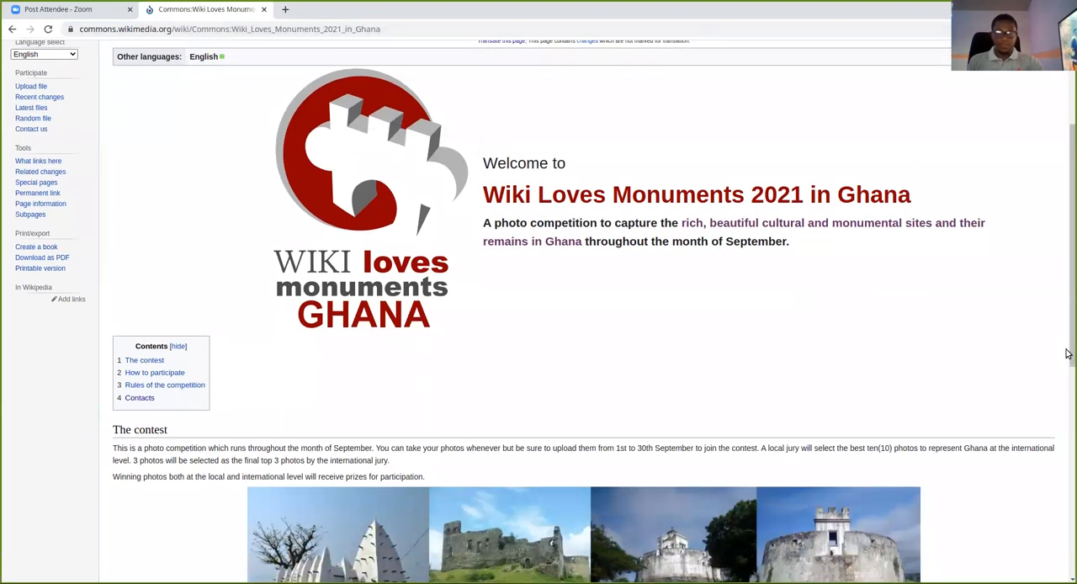
{"action": "scroll", "scroll_direction": "down", "scroll_amount": 3}
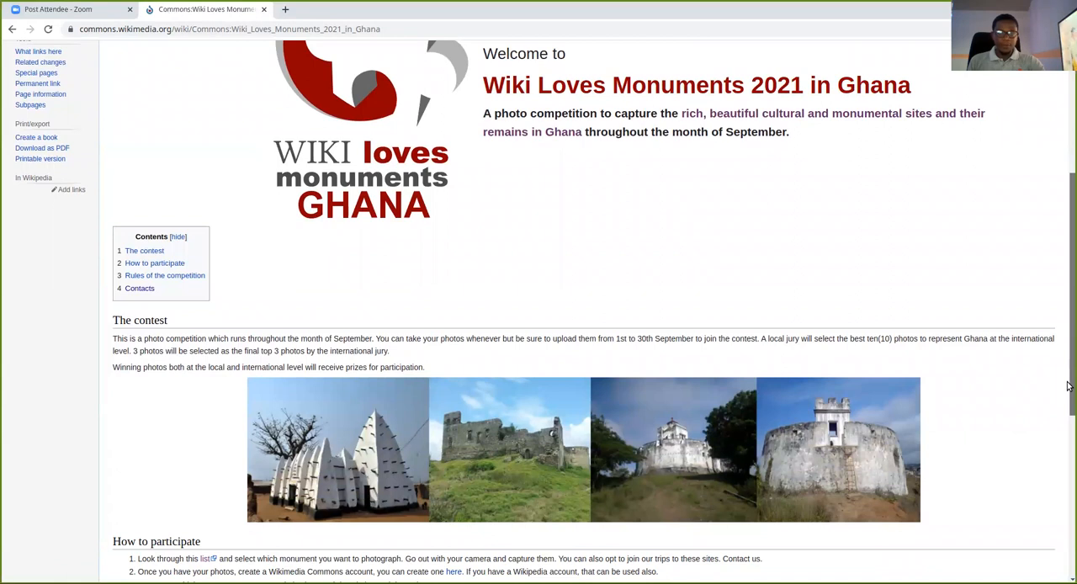
{"action": "scroll", "scroll_direction": "down", "scroll_amount": 3}
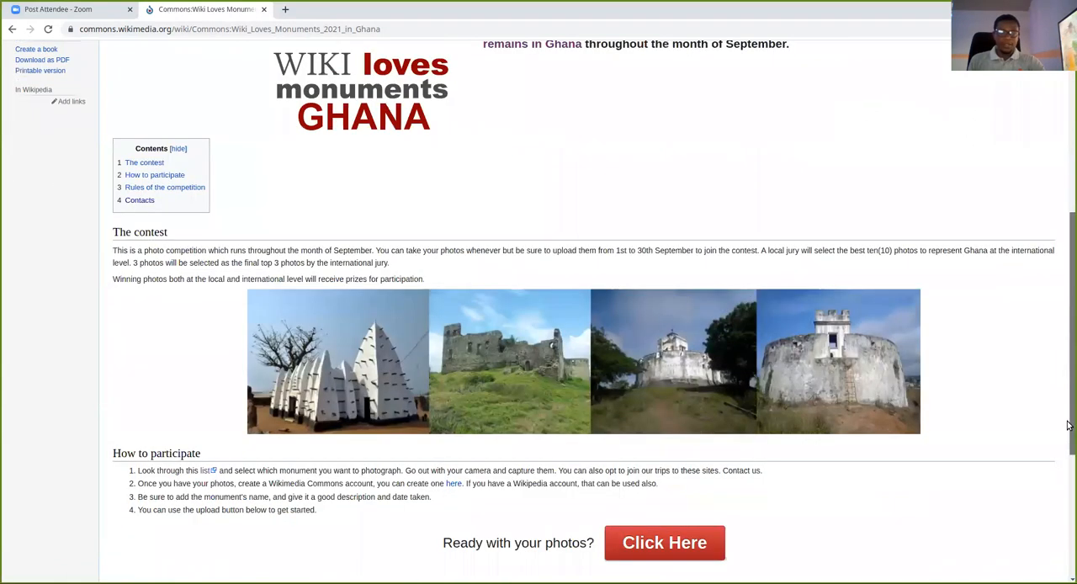
{"action": "mouse_move", "coordinate": [308, 290]}
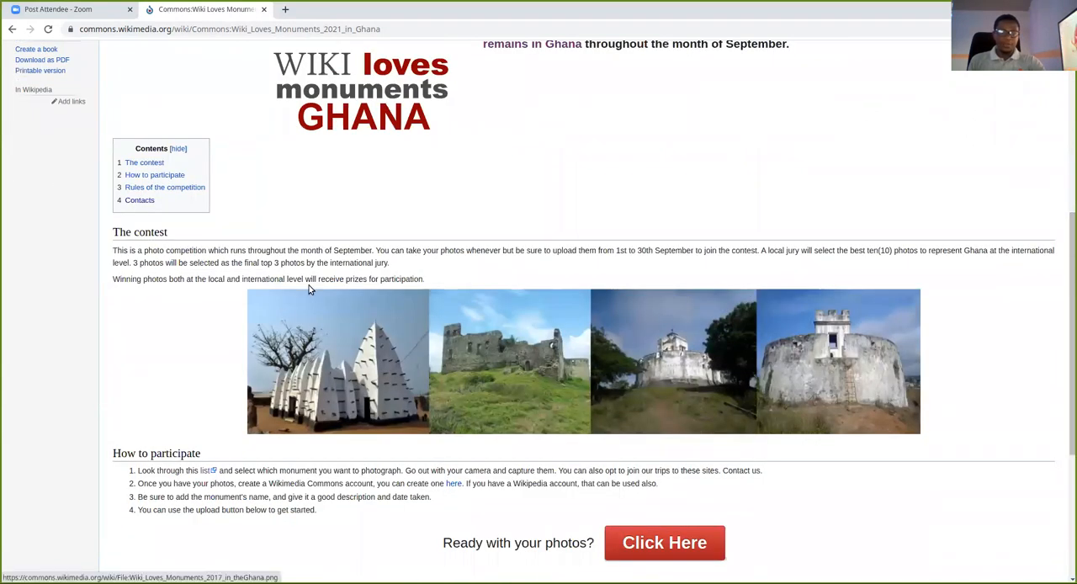
{"action": "mouse_move", "coordinate": [175, 429]}
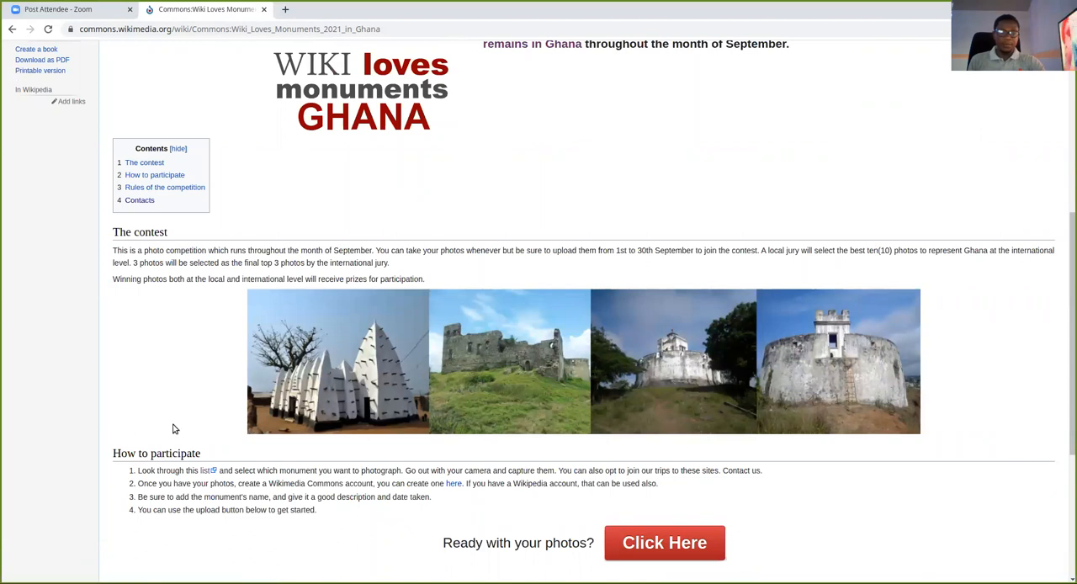
{"action": "mouse_move", "coordinate": [166, 505]}
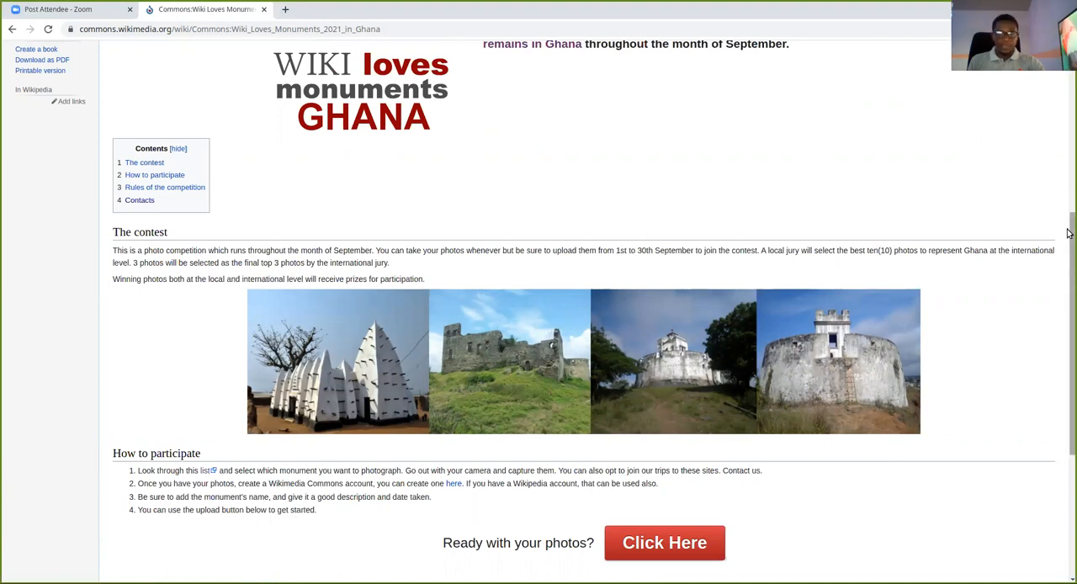
{"action": "scroll", "scroll_direction": "down", "scroll_amount": 3}
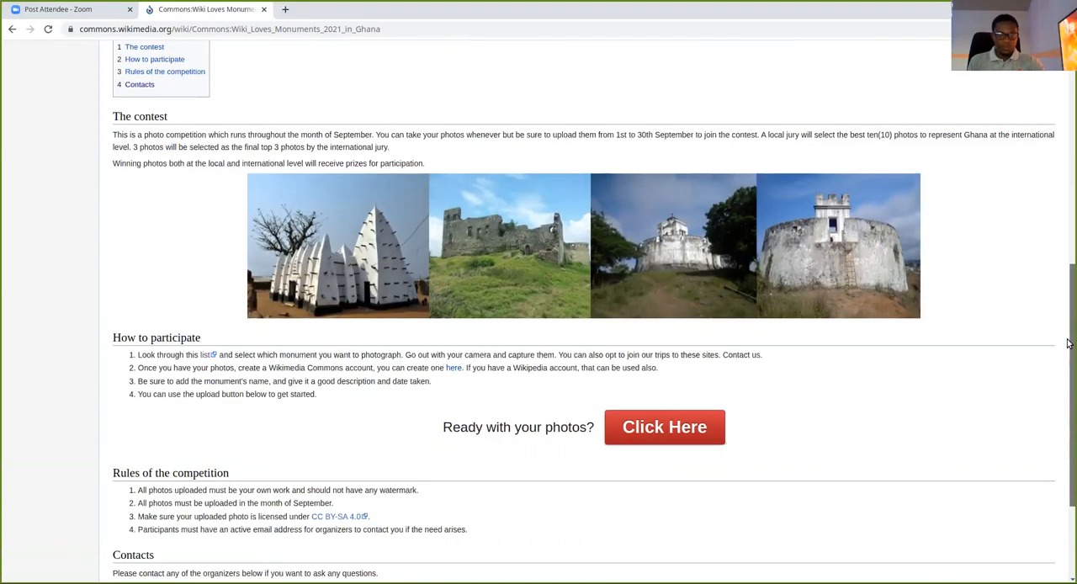
{"action": "scroll", "scroll_direction": "down", "scroll_amount": 3}
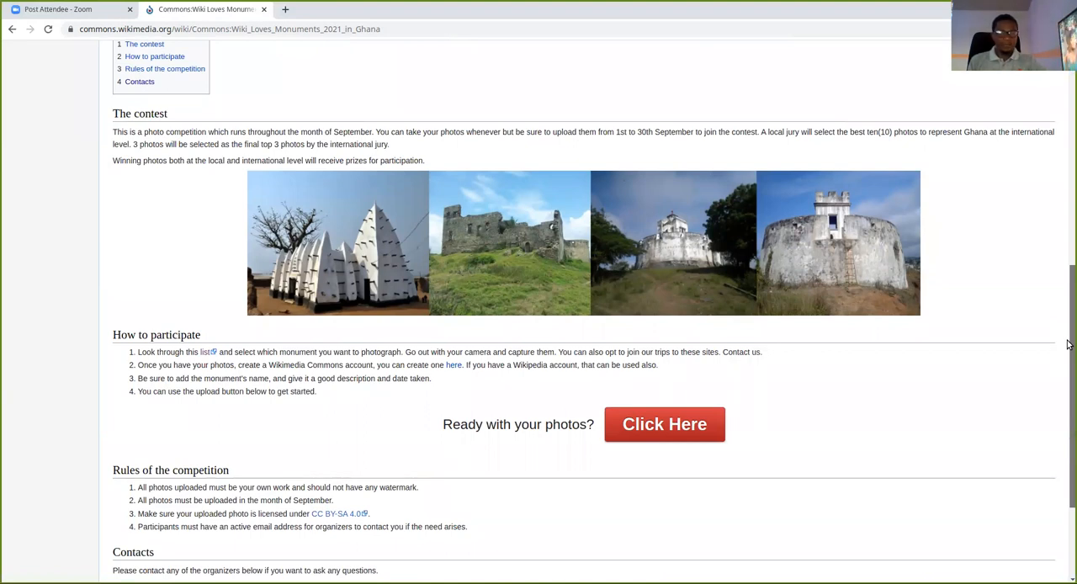
{"action": "scroll", "scroll_direction": "down", "scroll_amount": 3}
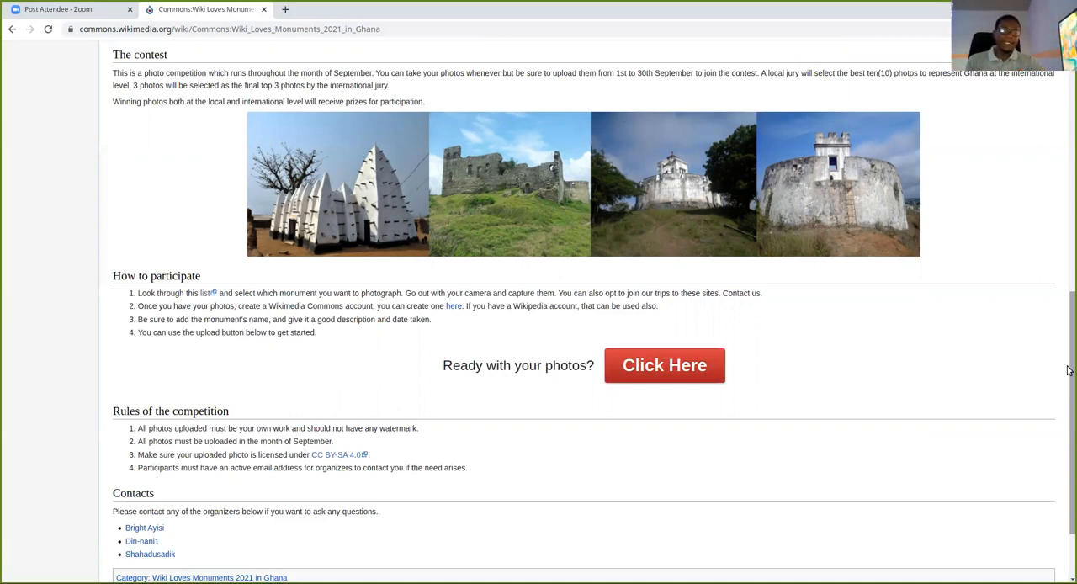
{"action": "mouse_move", "coordinate": [1068, 345]}
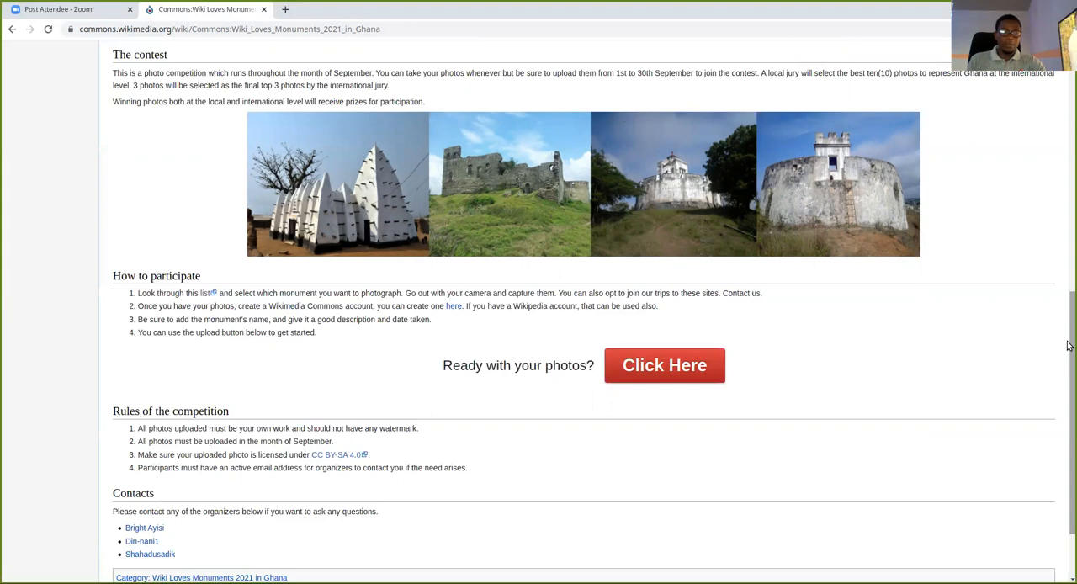
{"action": "mouse_move", "coordinate": [518, 379]}
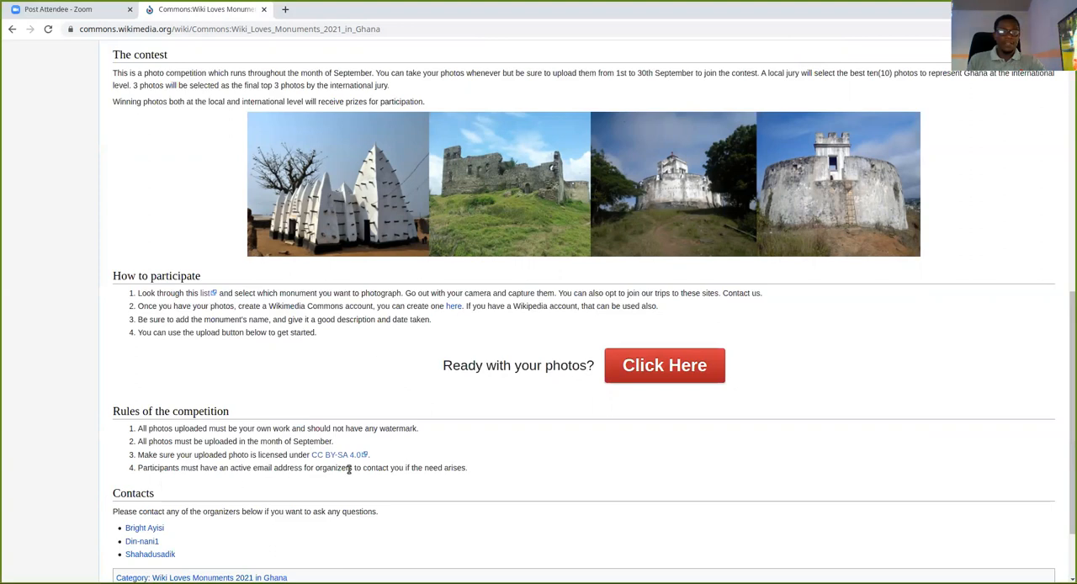
{"action": "mouse_move", "coordinate": [337, 455]}
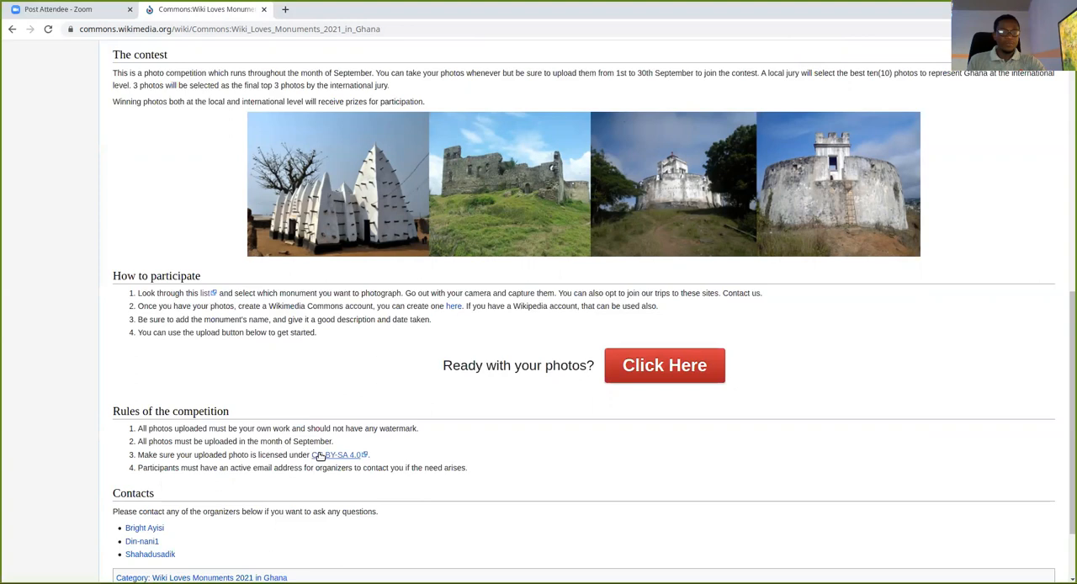
{"action": "mouse_move", "coordinate": [166, 476]}
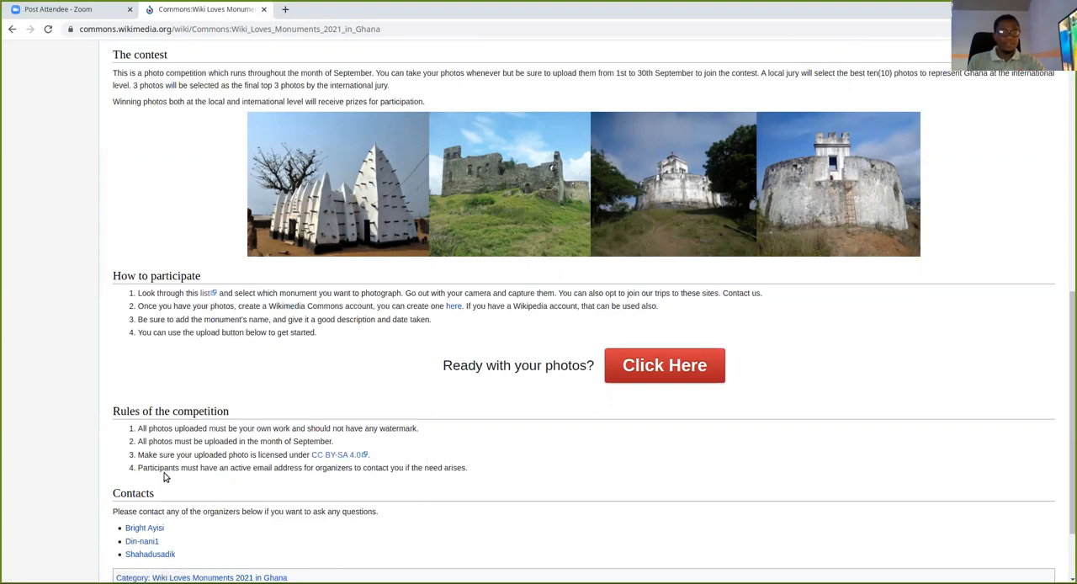
{"action": "mouse_move", "coordinate": [644, 499]}
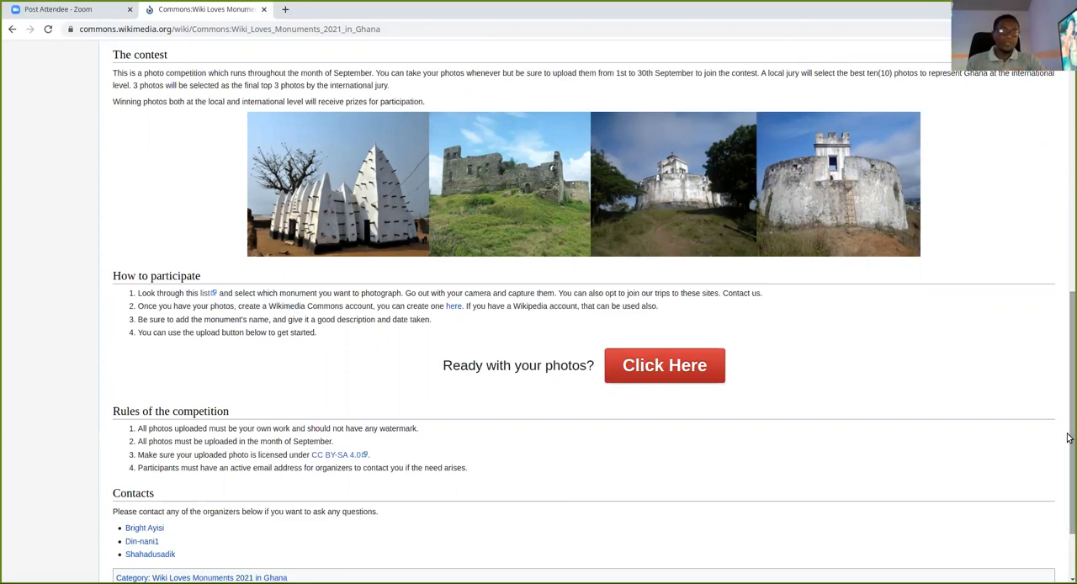
{"action": "scroll", "scroll_direction": "down", "scroll_amount": 3}
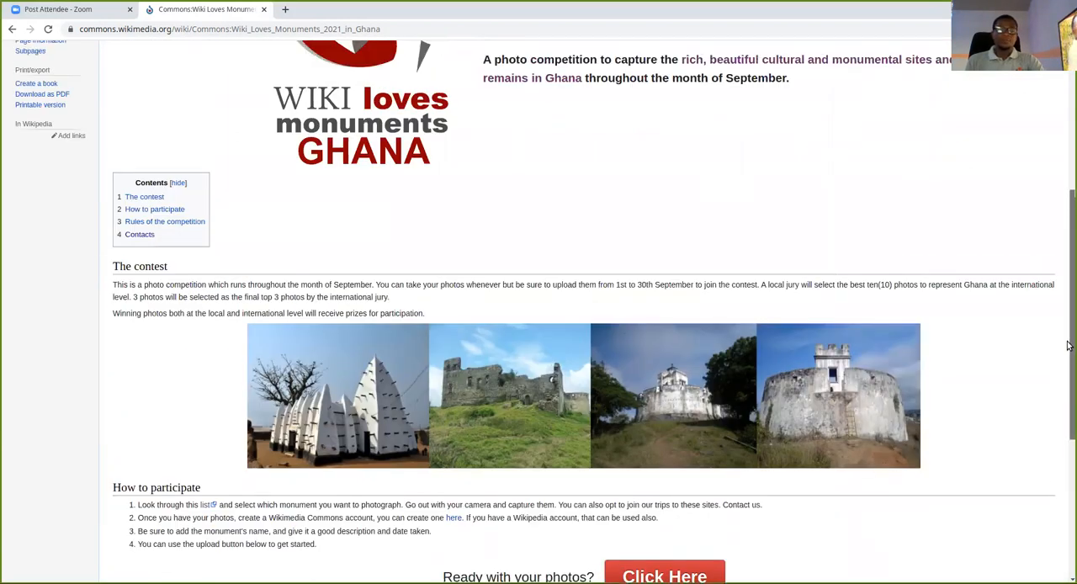
{"action": "scroll", "scroll_direction": "down", "scroll_amount": 3}
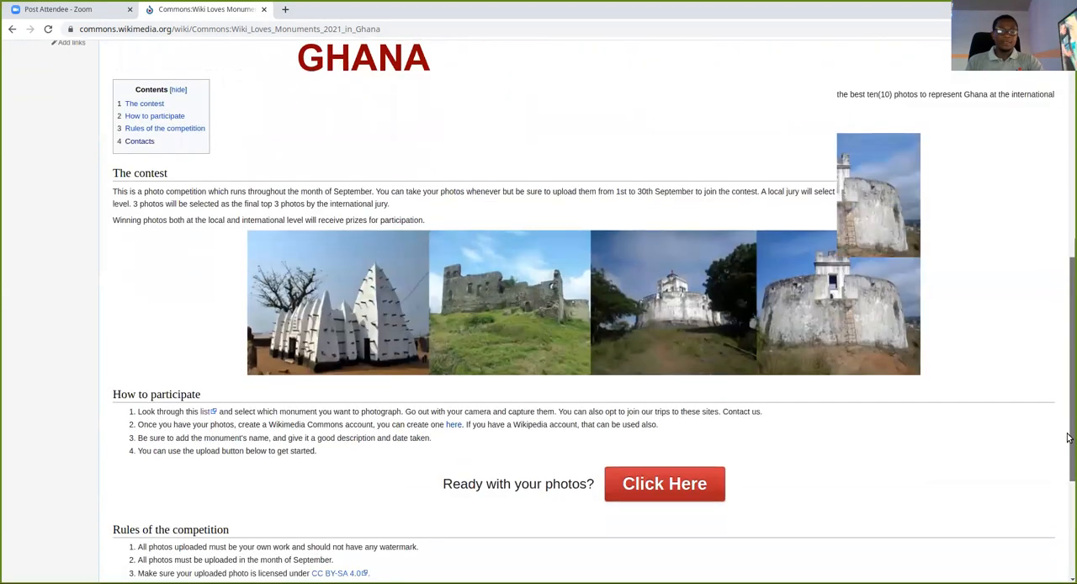
Scroll the Ghana contest page down to the organizer contacts and last-edited footer.
{"action": "scroll", "scroll_direction": "down", "scroll_amount": 3}
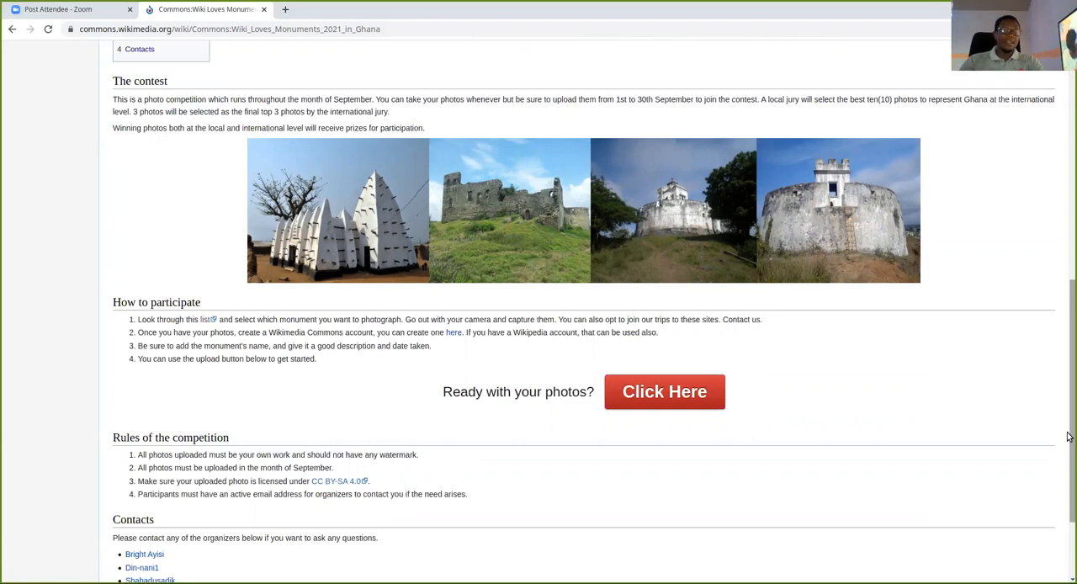
{"action": "mouse_move", "coordinate": [768, 292]}
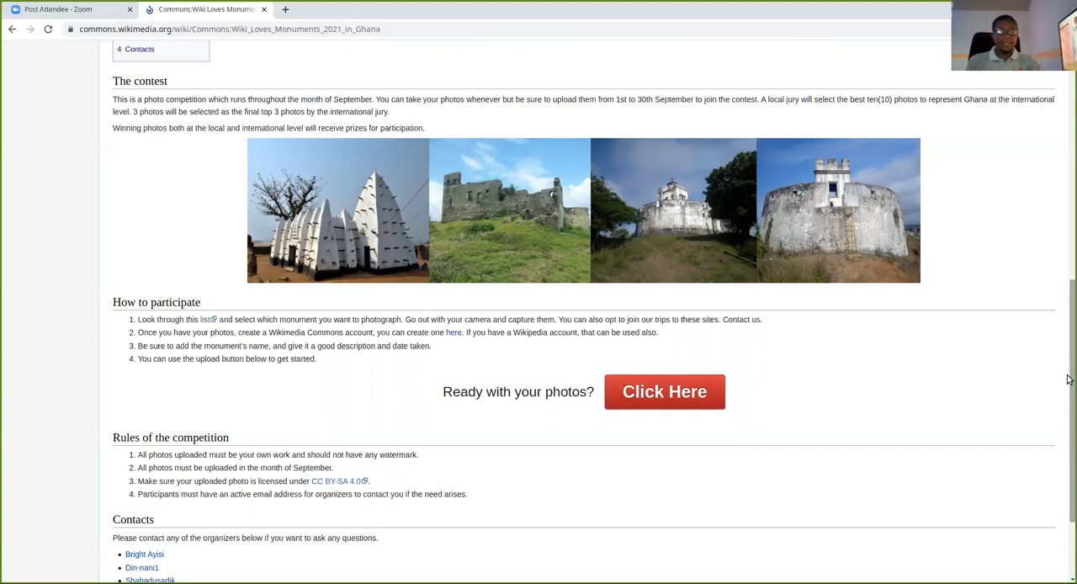
{"action": "mouse_move", "coordinate": [1011, 341]}
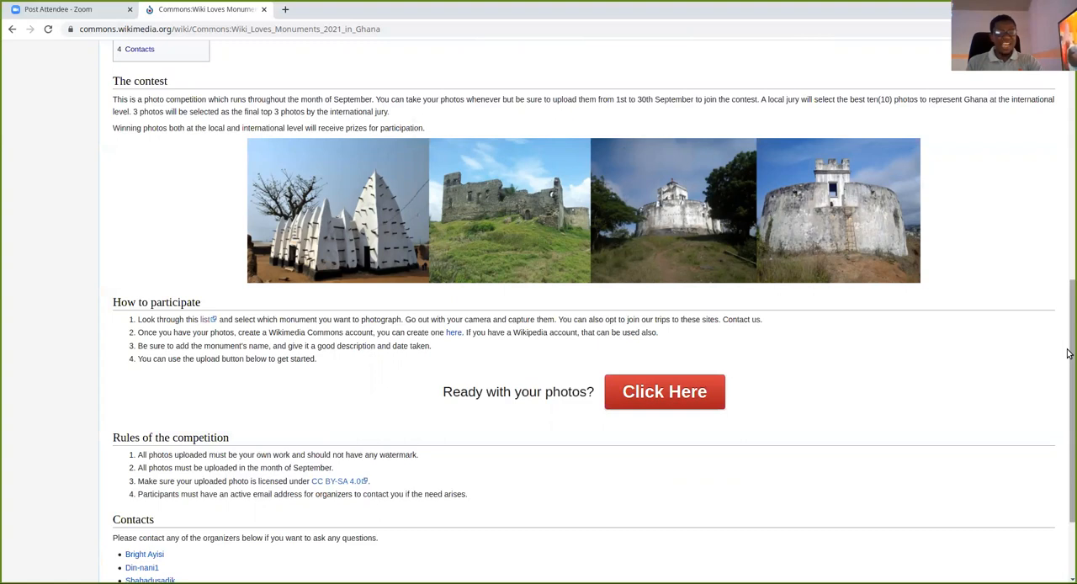
{"action": "mouse_move", "coordinate": [1067, 346]}
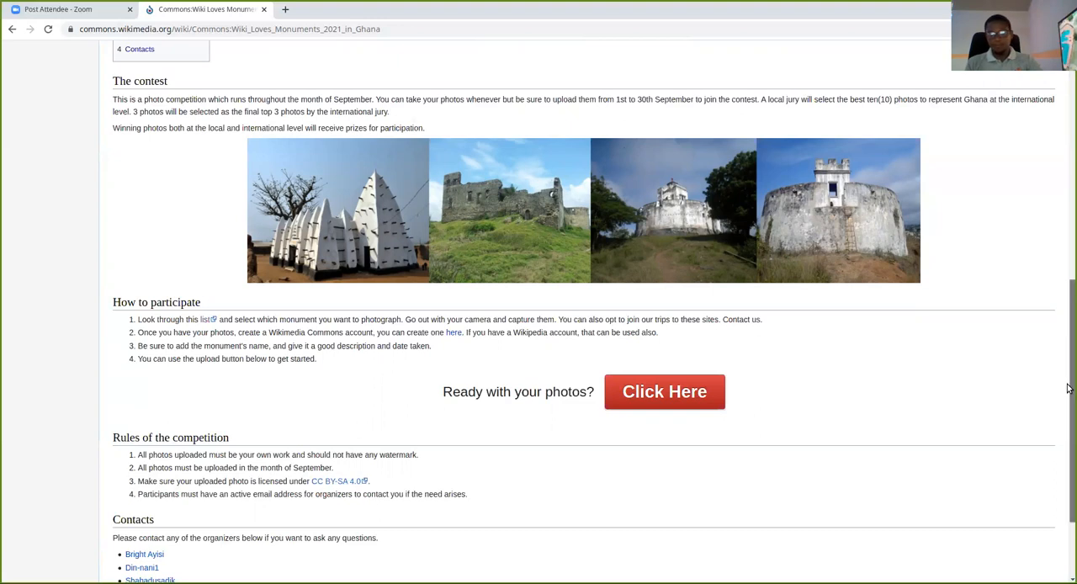
{"action": "scroll", "scroll_direction": "down", "scroll_amount": 3}
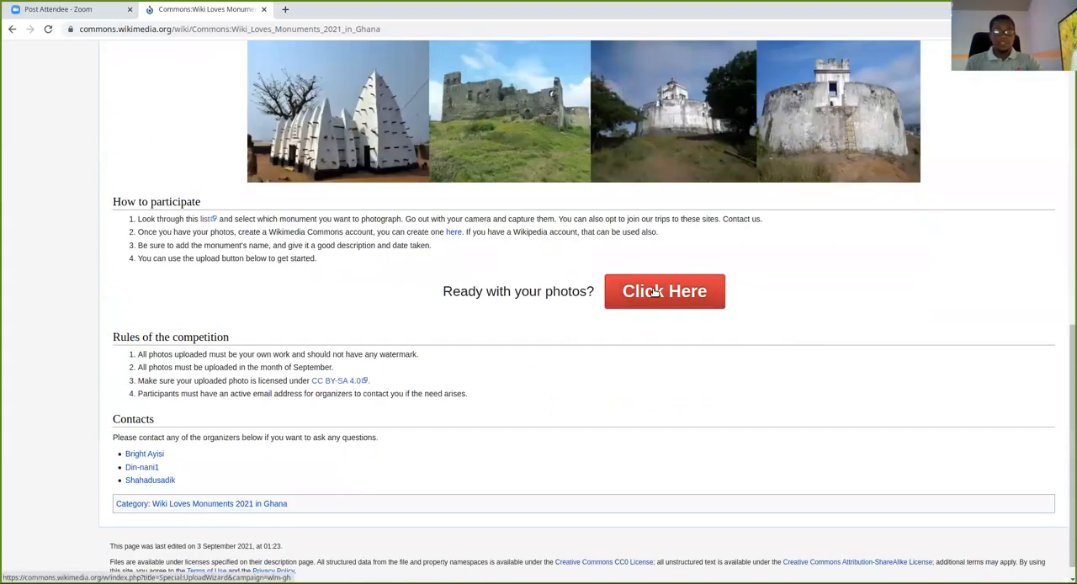
Open the Ghana Upload Wizard from Click Here and select a photo, flagged as a duplicate.
{"action": "left_click", "coordinate": [663, 291]}
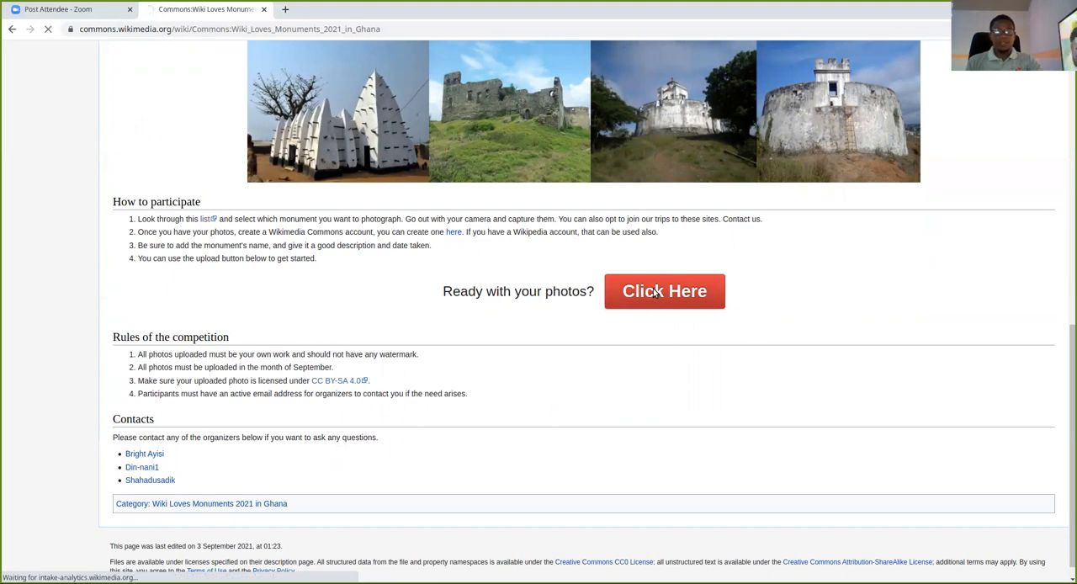
{"action": "left_click", "coordinate": [664, 291]}
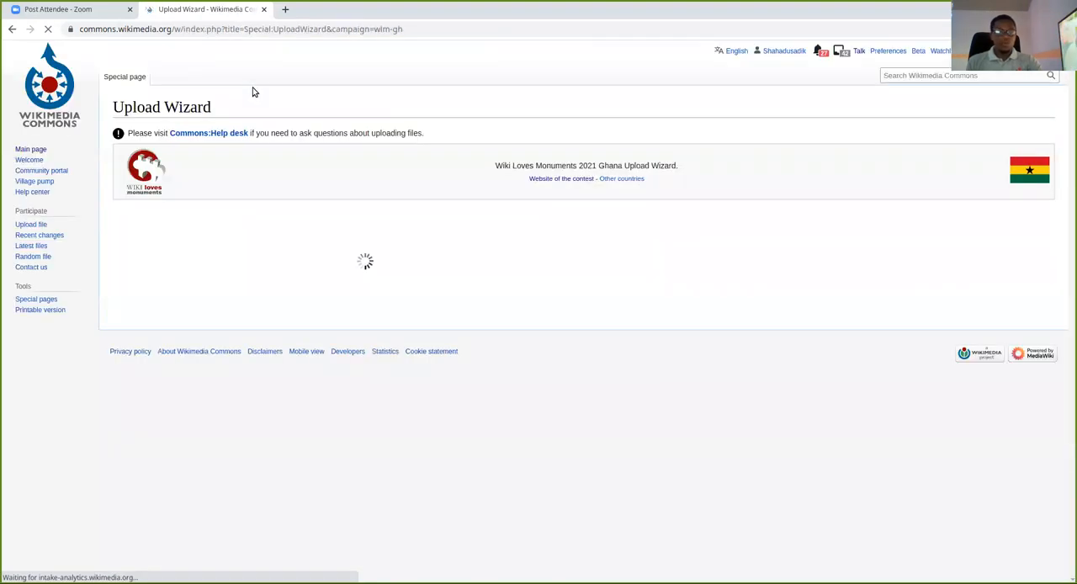
{"action": "mouse_move", "coordinate": [493, 213]}
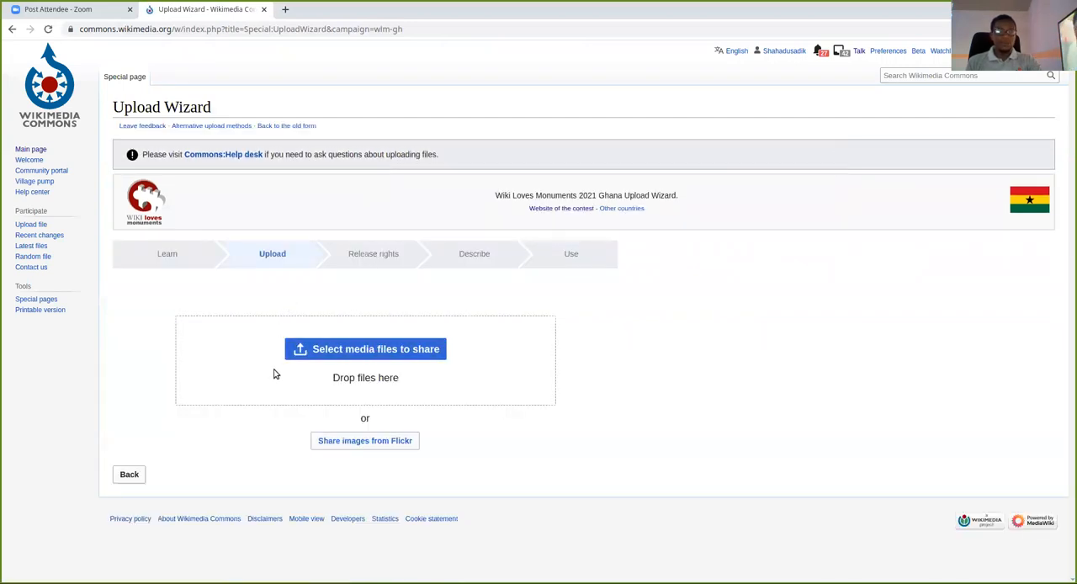
{"action": "mouse_move", "coordinate": [335, 403]}
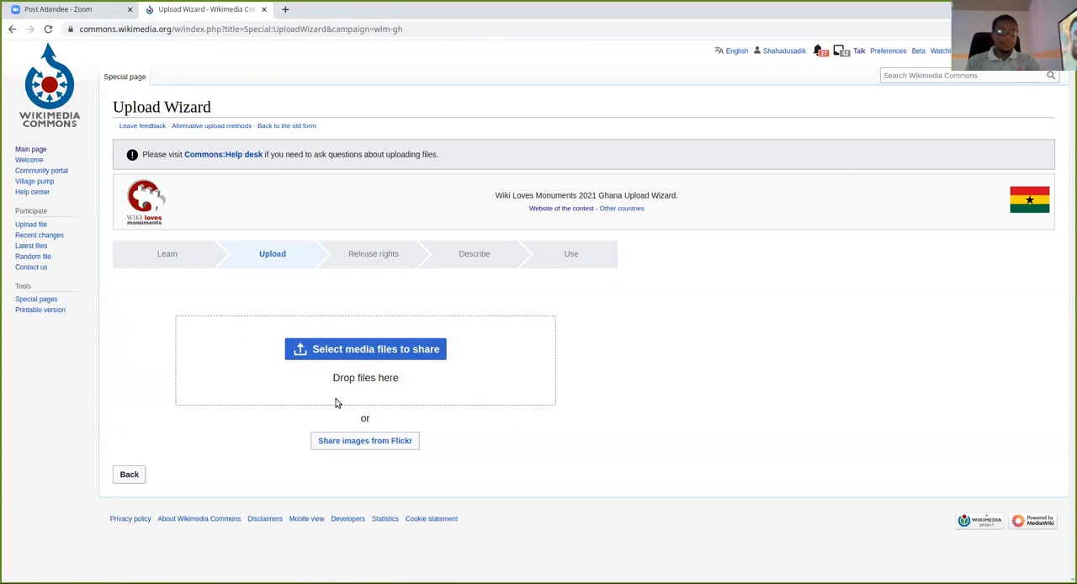
{"action": "mouse_move", "coordinate": [414, 458]}
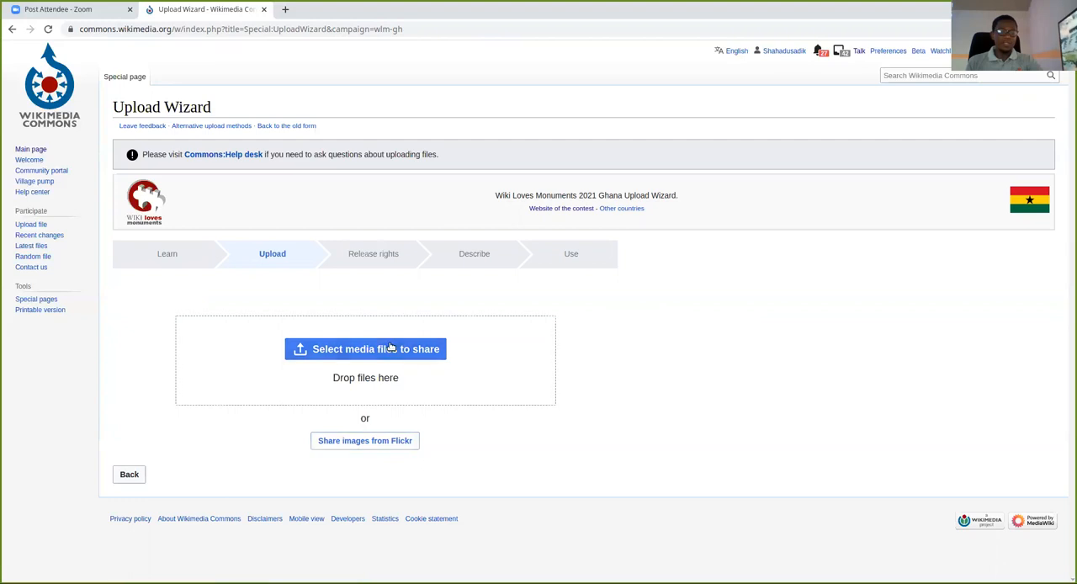
{"action": "mouse_move", "coordinate": [413, 423]}
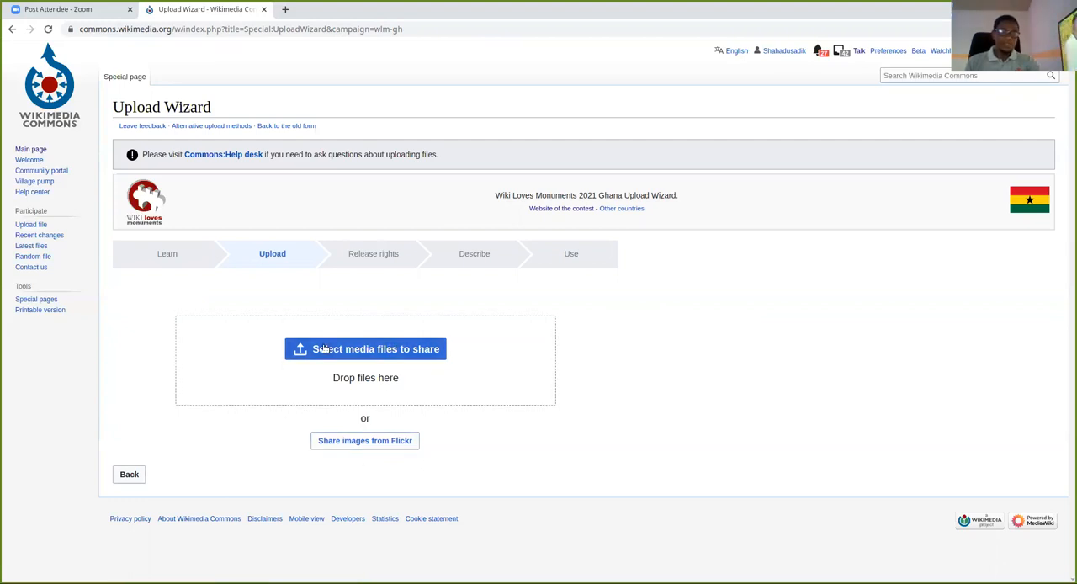
{"action": "mouse_move", "coordinate": [366, 348]}
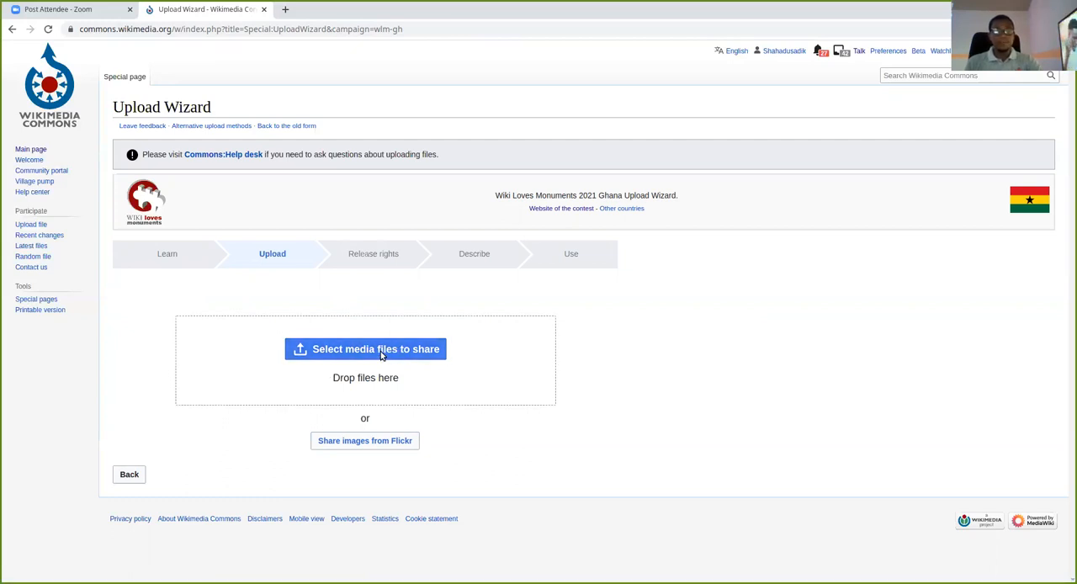
{"action": "mouse_move", "coordinate": [810, 167]}
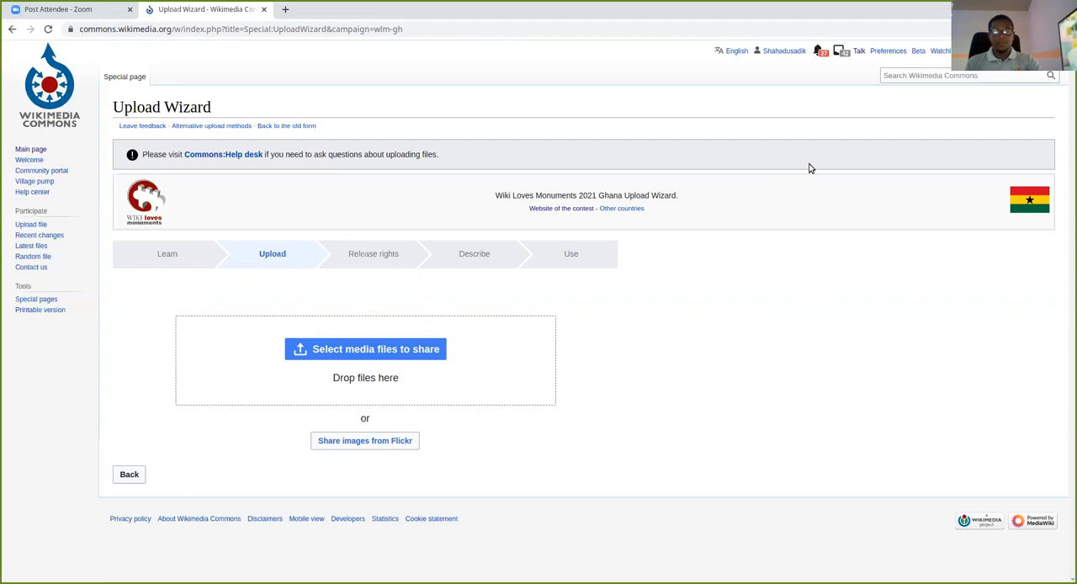
{"action": "mouse_move", "coordinate": [813, 388]}
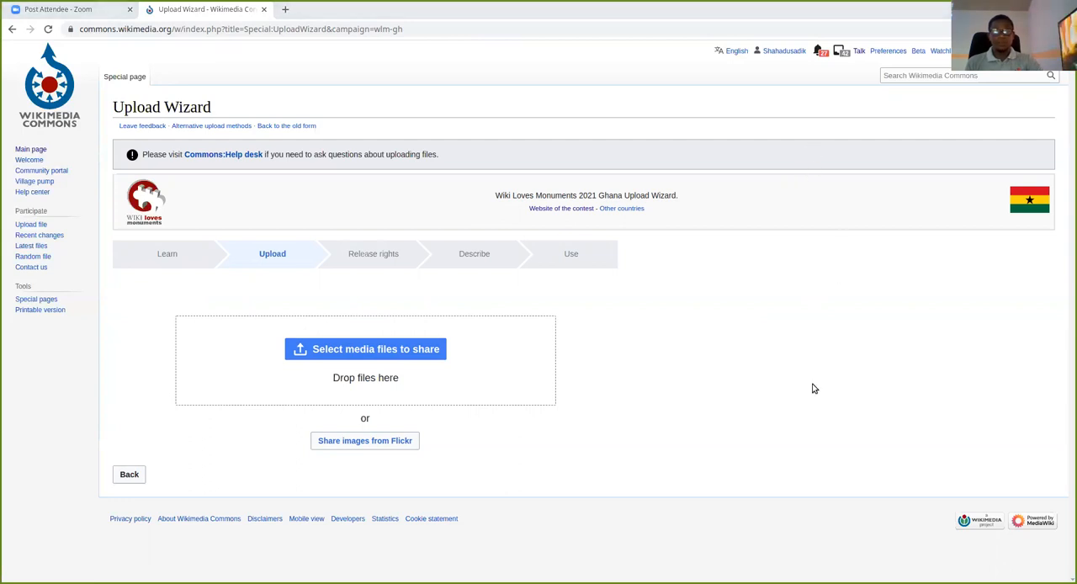
{"action": "mouse_move", "coordinate": [813, 385]}
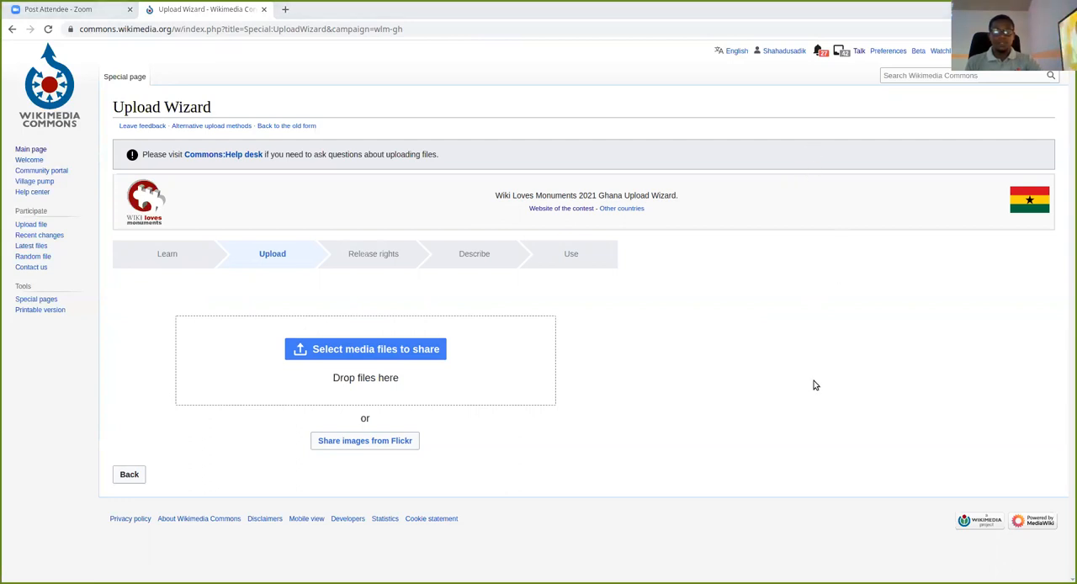
{"action": "mouse_move", "coordinate": [833, 499]}
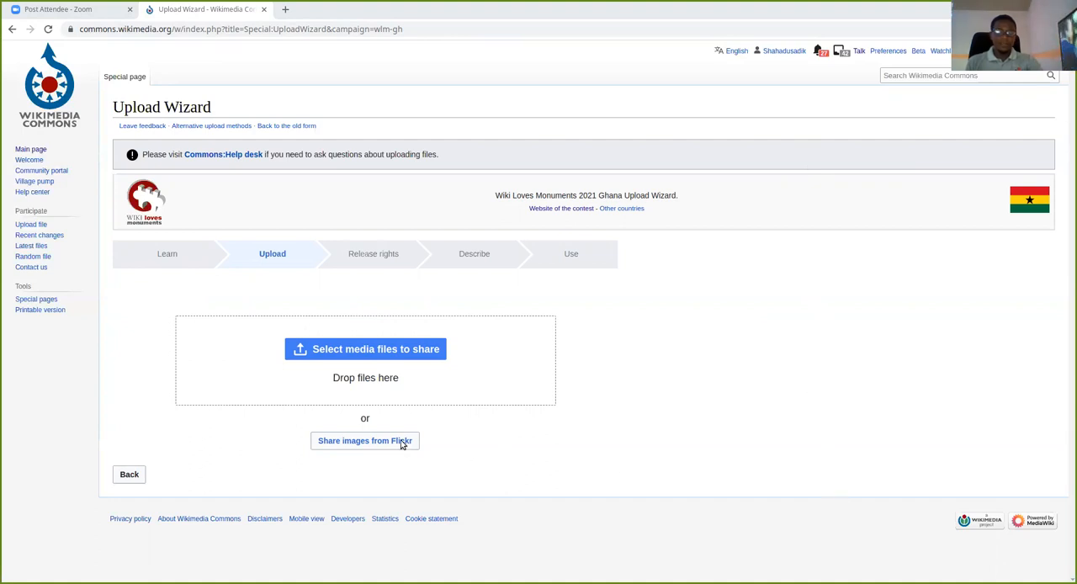
{"action": "mouse_move", "coordinate": [744, 444]}
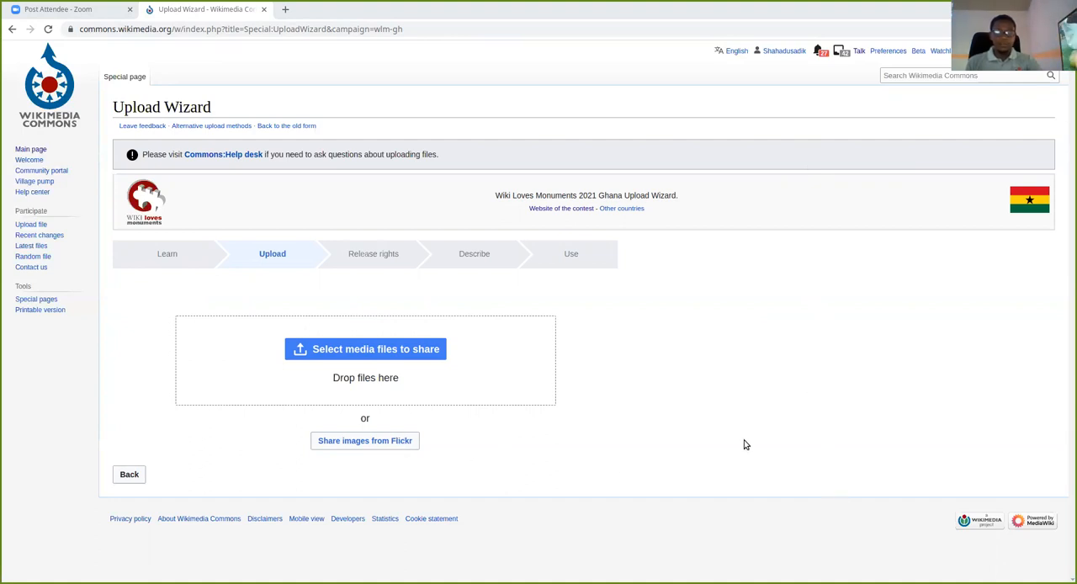
{"action": "left_click", "coordinate": [365, 349]}
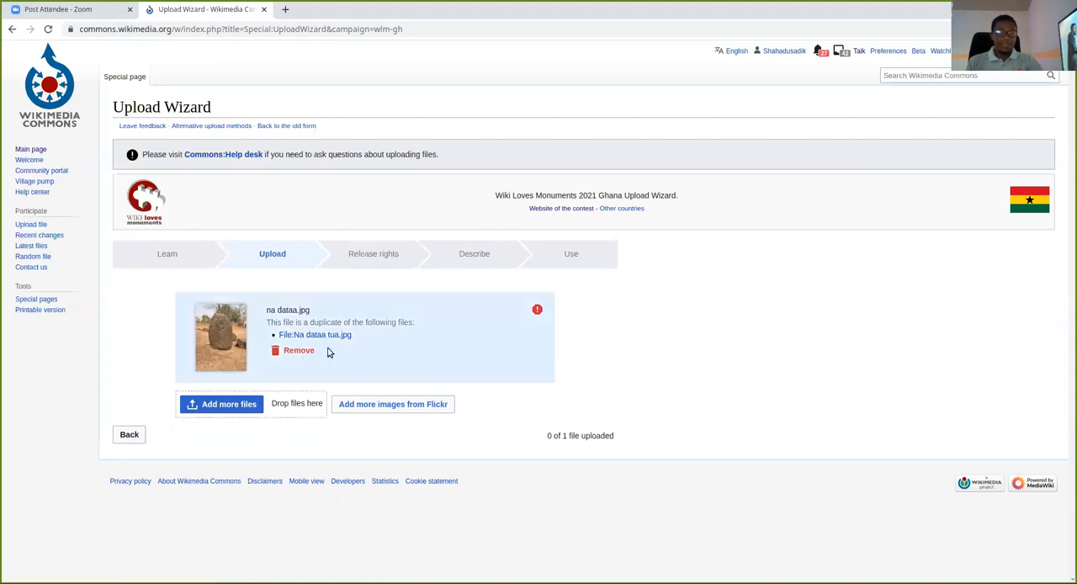
{"action": "mouse_move", "coordinate": [475, 328]}
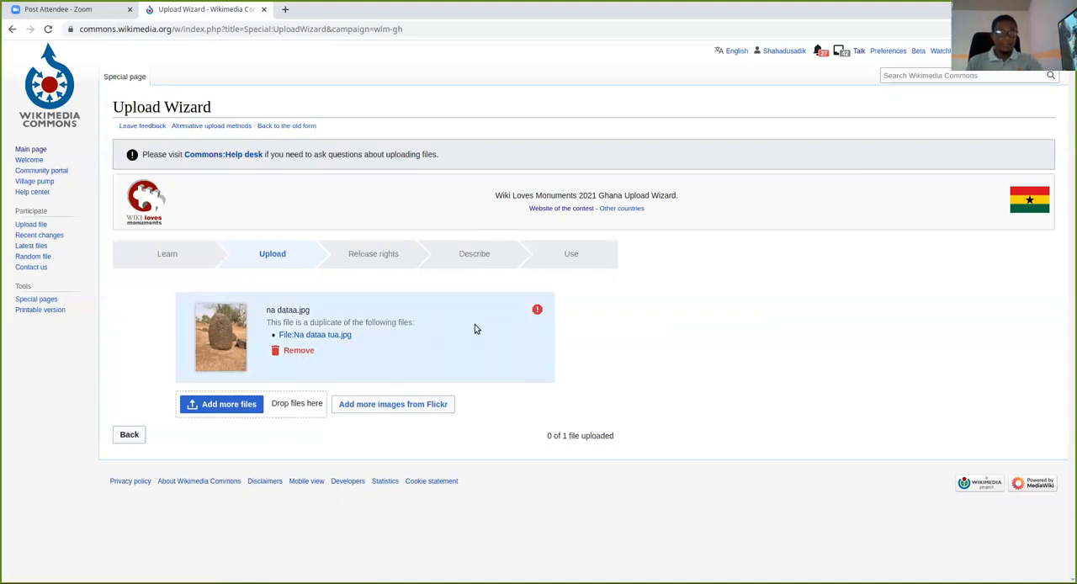
{"action": "mouse_move", "coordinate": [469, 320]}
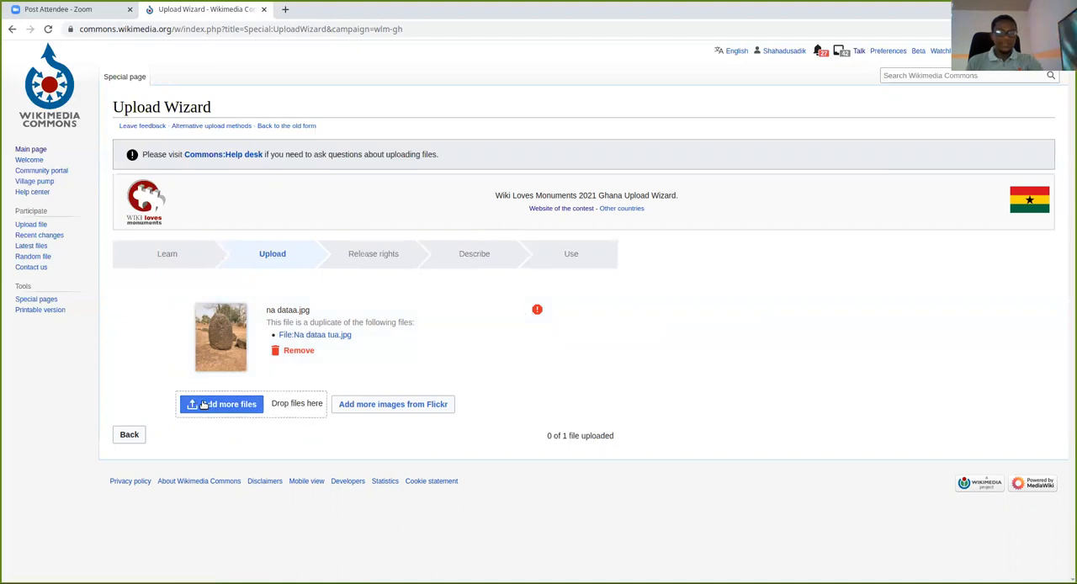
{"action": "mouse_move", "coordinate": [543, 221]}
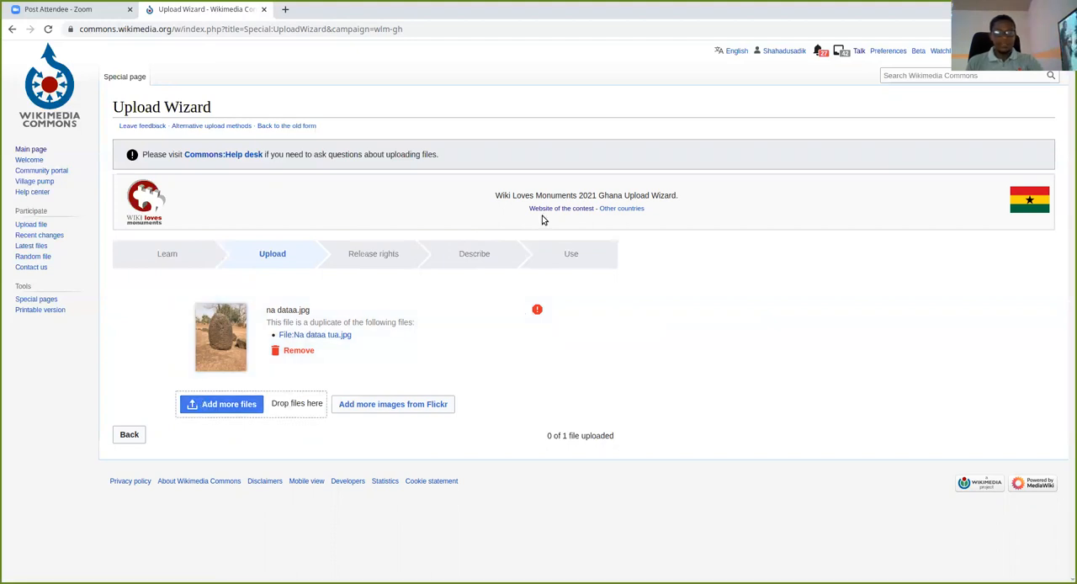
{"action": "mouse_move", "coordinate": [812, 141]}
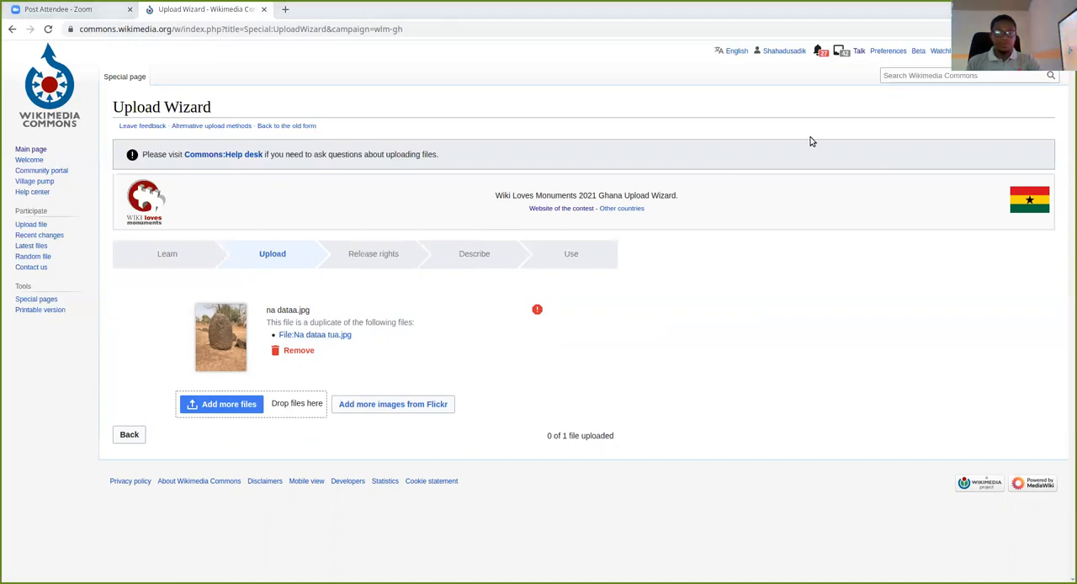
{"action": "mouse_move", "coordinate": [391, 320]}
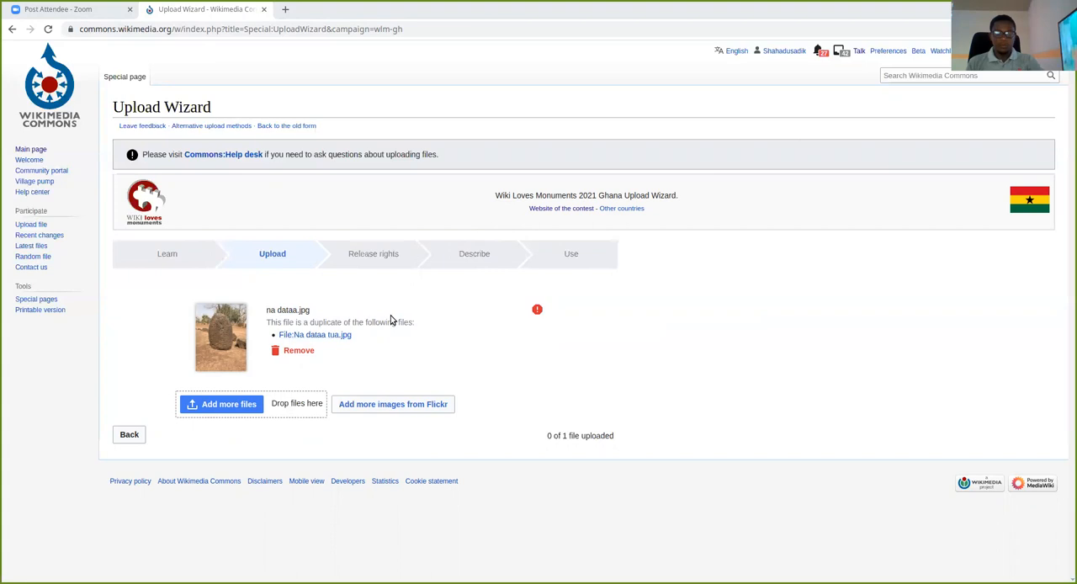
{"action": "mouse_move", "coordinate": [386, 331]}
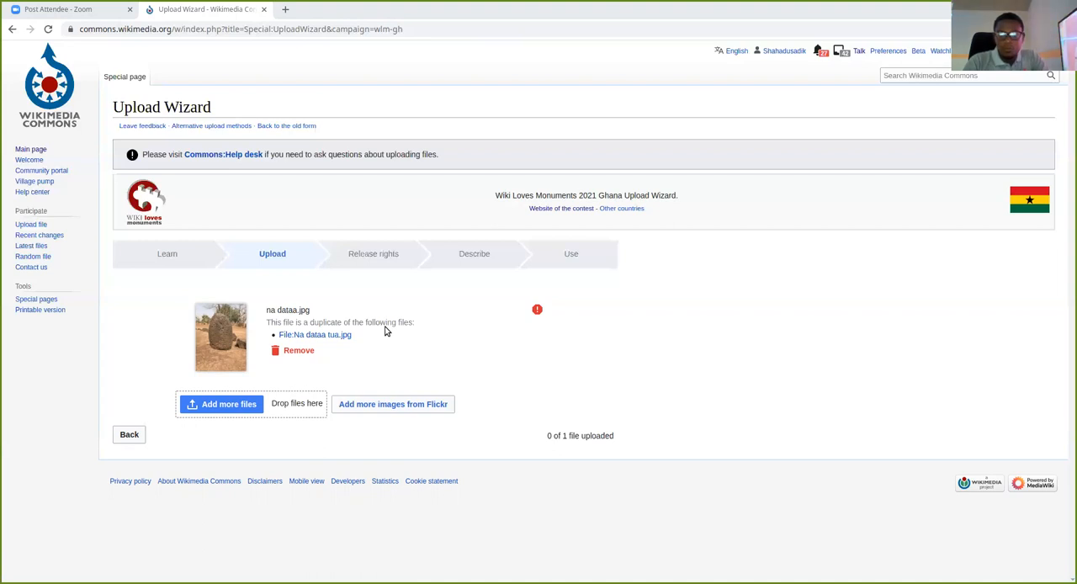
{"action": "mouse_move", "coordinate": [587, 456]}
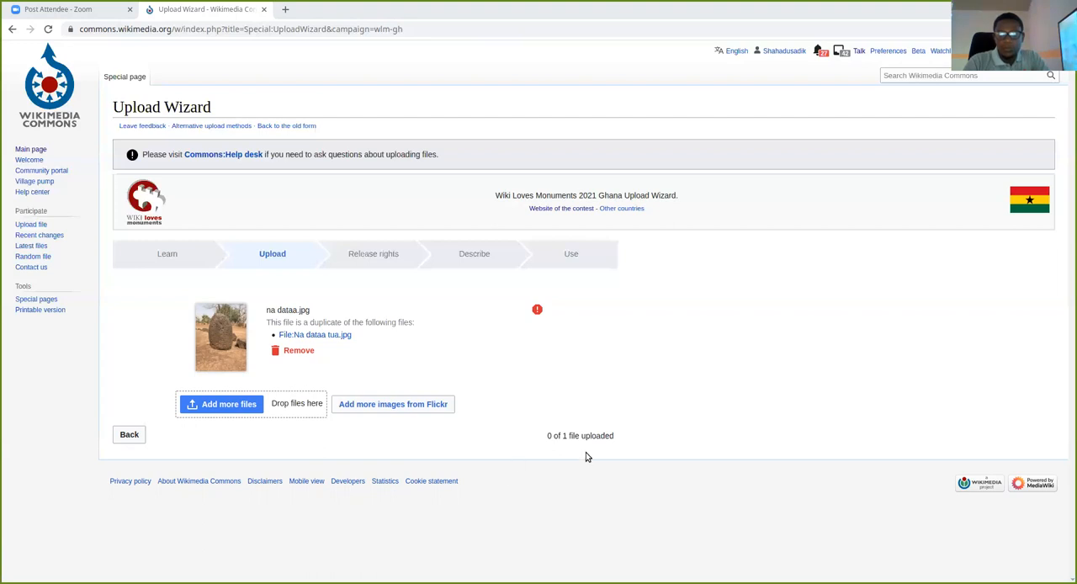
{"action": "mouse_move", "coordinate": [605, 413]}
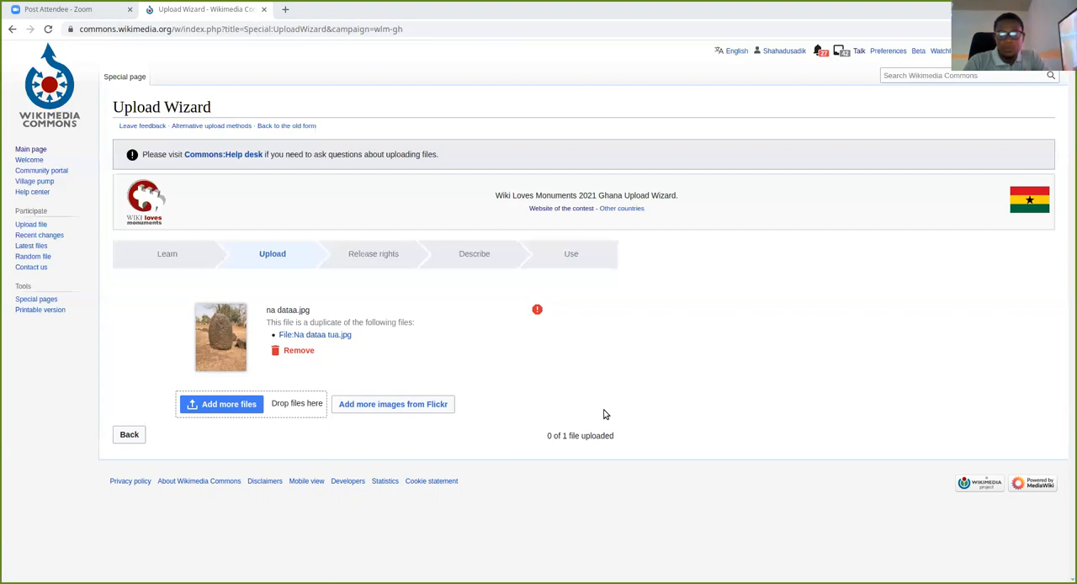
{"action": "mouse_move", "coordinate": [687, 373]}
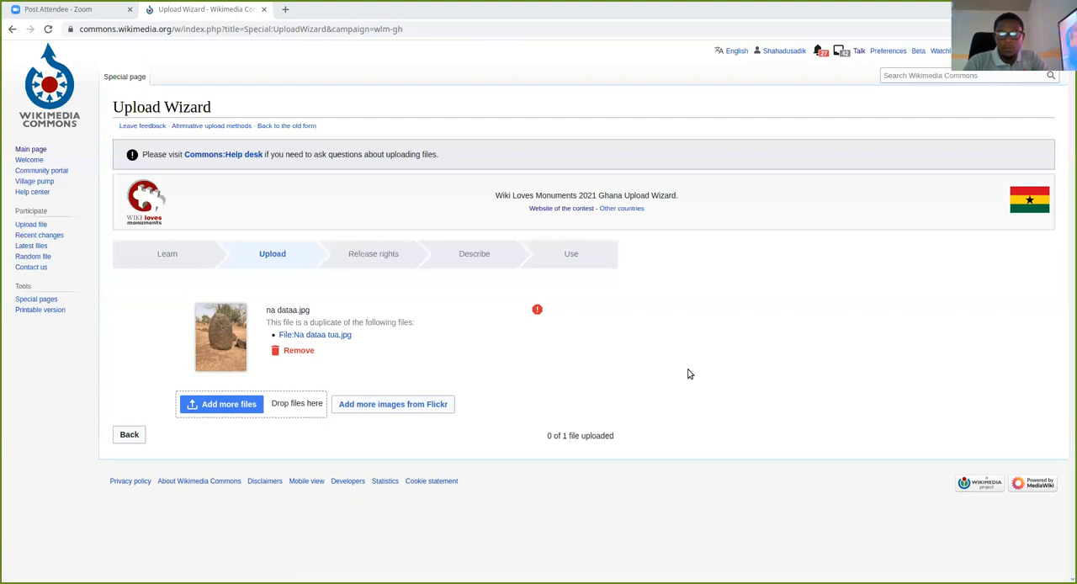
{"action": "mouse_move", "coordinate": [791, 455]}
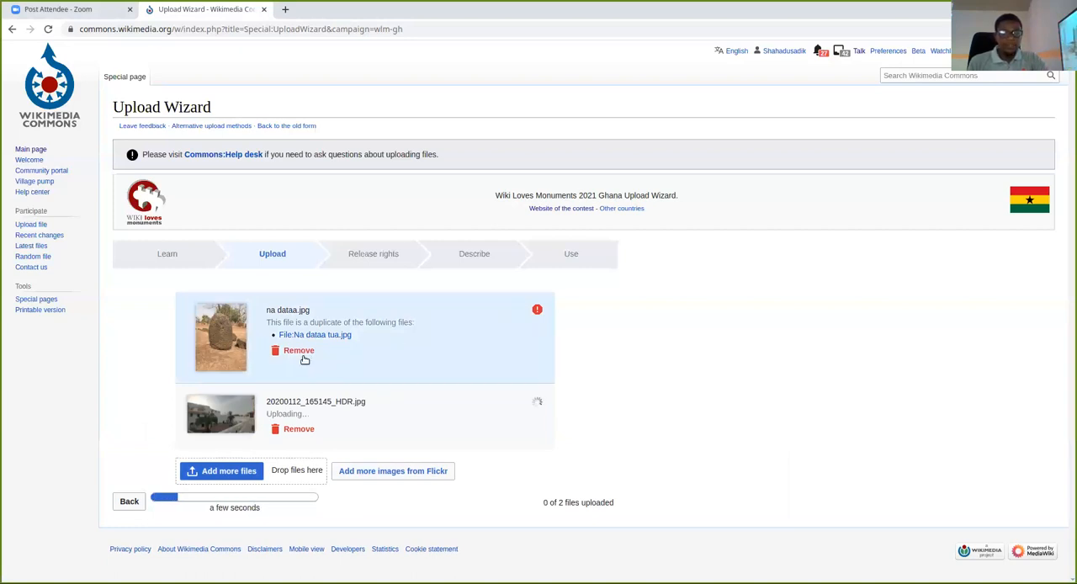
{"action": "left_click", "coordinate": [298, 350]}
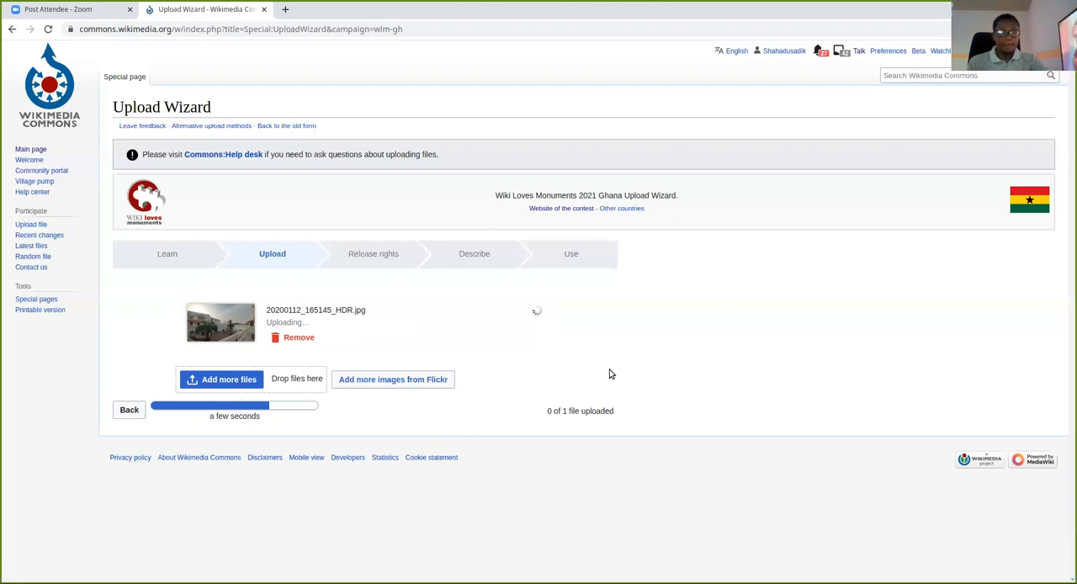
{"action": "mouse_move", "coordinate": [598, 266]}
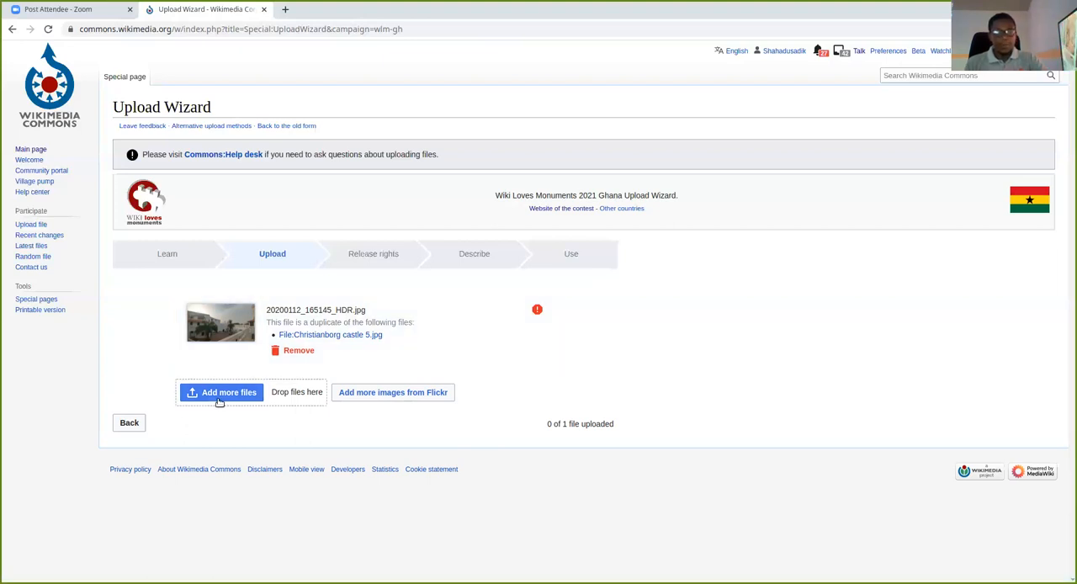
{"action": "mouse_move", "coordinate": [810, 160]}
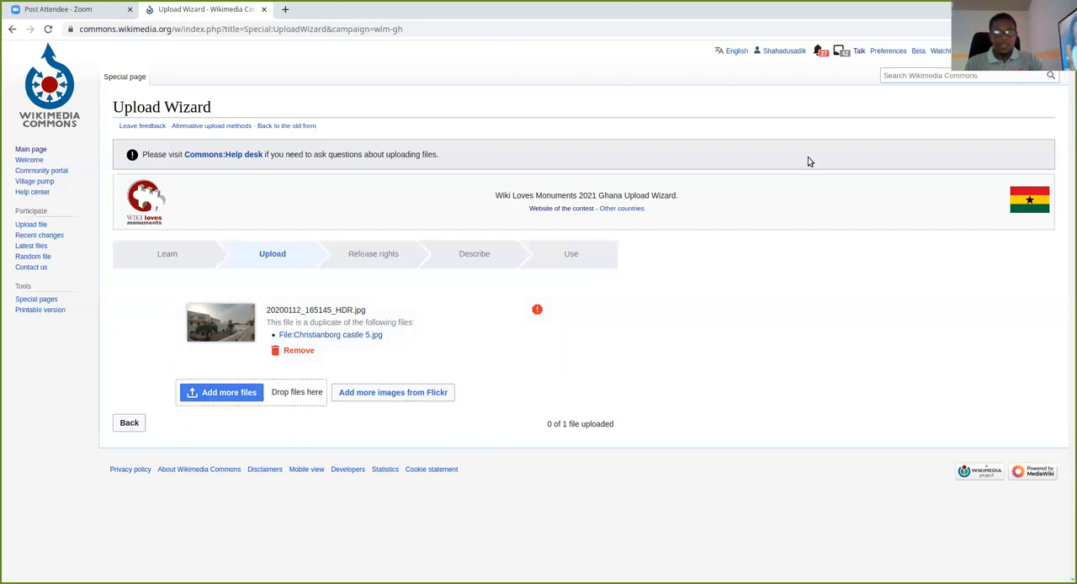
{"action": "mouse_move", "coordinate": [812, 233]}
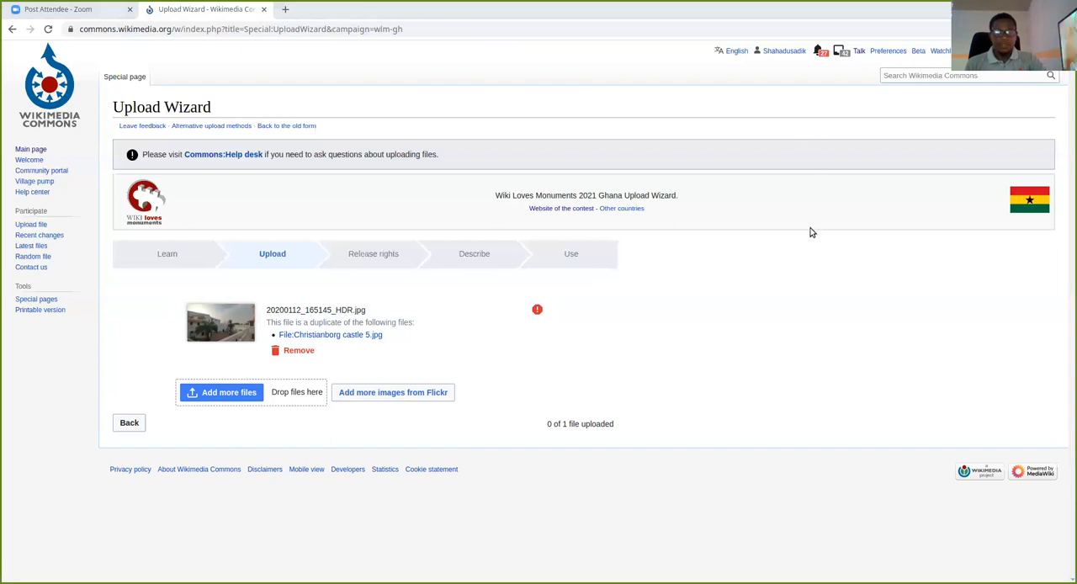
{"action": "mouse_move", "coordinate": [602, 312]}
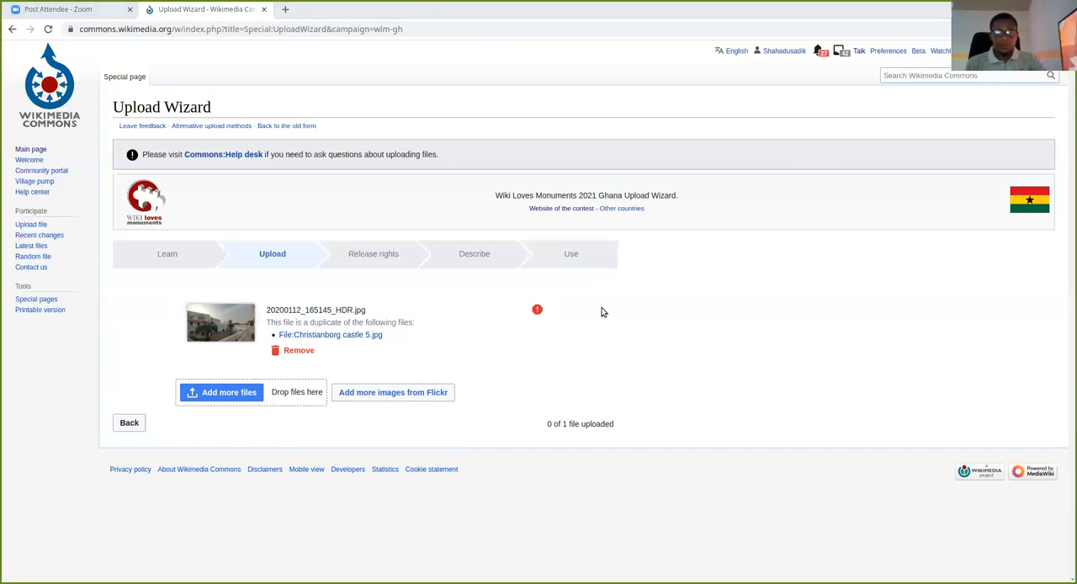
{"action": "mouse_move", "coordinate": [777, 459]}
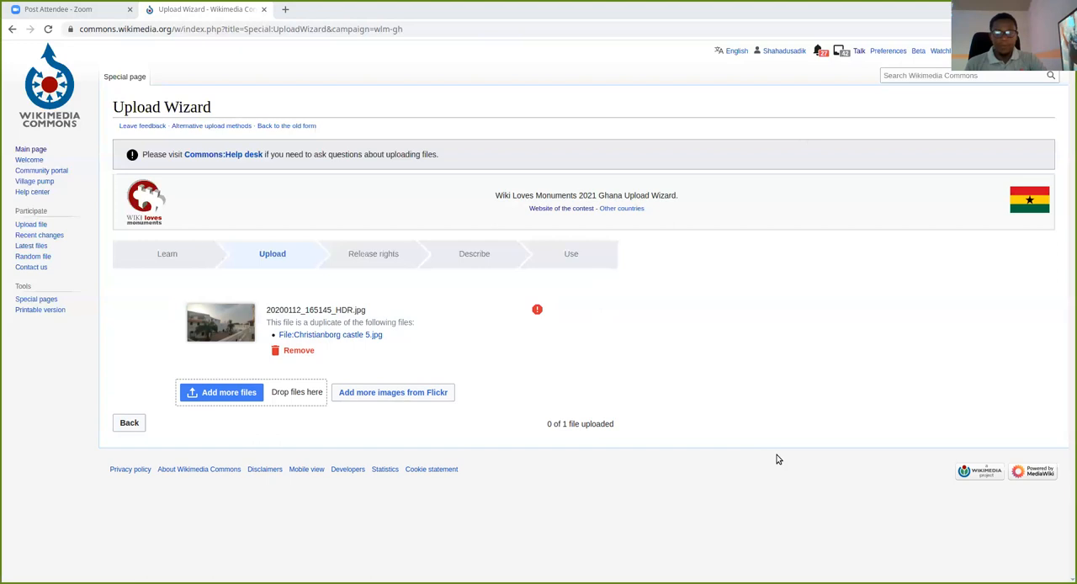
{"action": "left_click", "coordinate": [221, 392]}
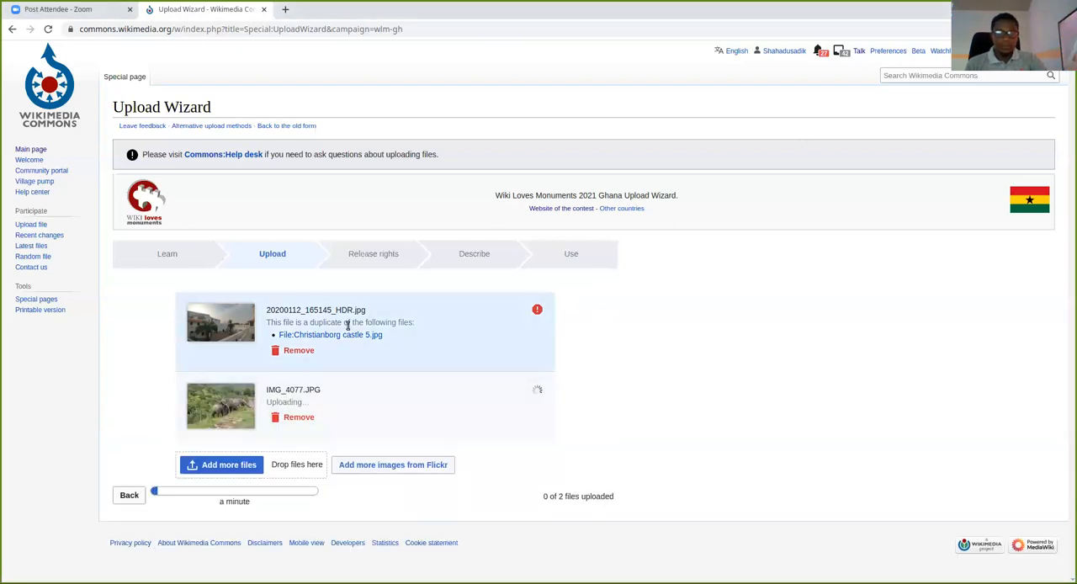
Remove the duplicate 20200112_165145_HDR.jpg, leaving only IMG_4077.JPG to upload.
{"action": "left_click", "coordinate": [298, 350]}
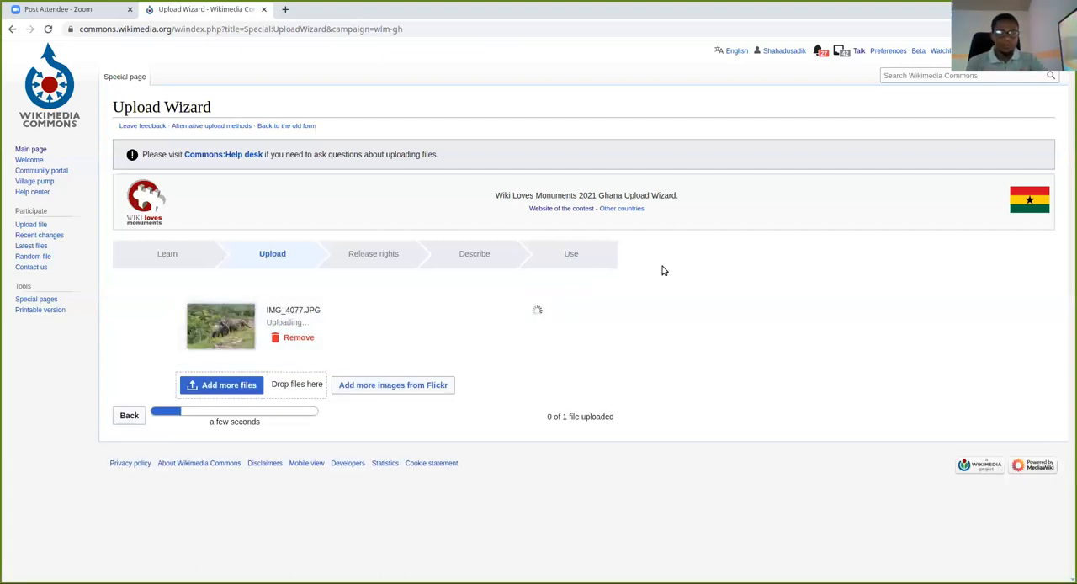
{"action": "mouse_move", "coordinate": [602, 134]}
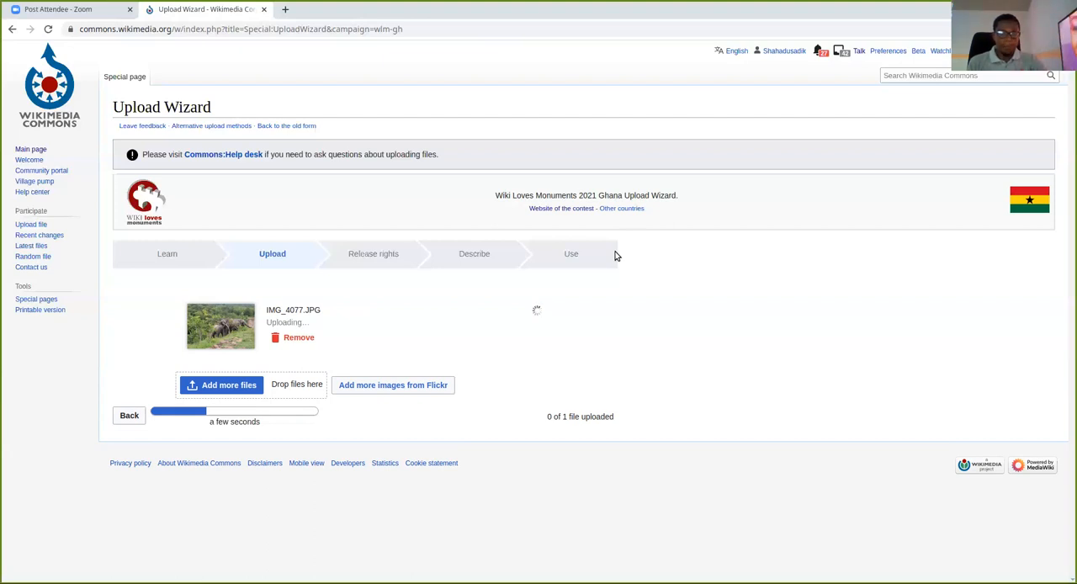
{"action": "mouse_move", "coordinate": [620, 251]}
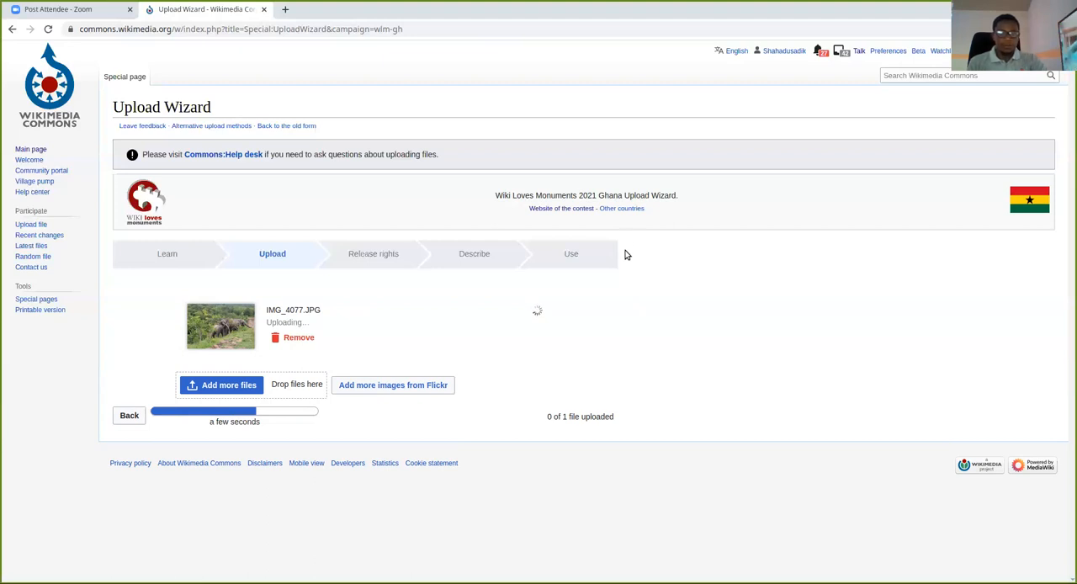
{"action": "mouse_move", "coordinate": [621, 208]}
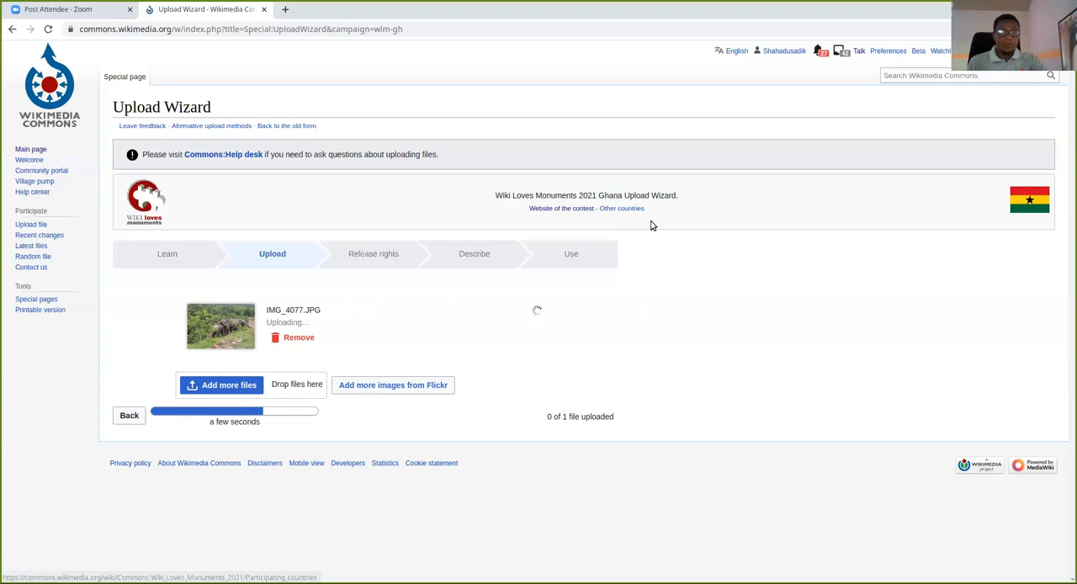
{"action": "mouse_move", "coordinate": [657, 316]}
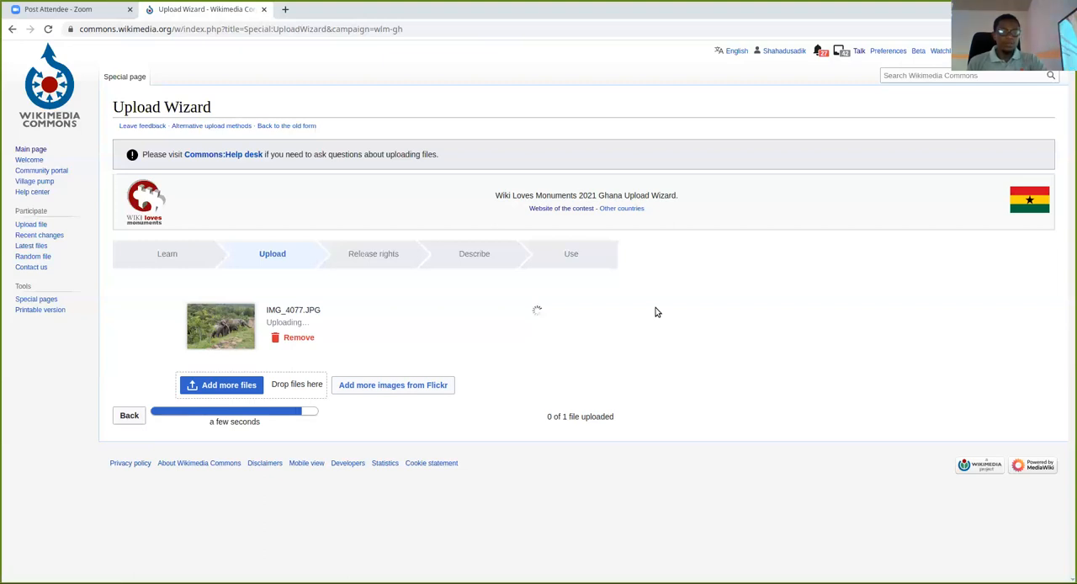
{"action": "mouse_move", "coordinate": [609, 360]}
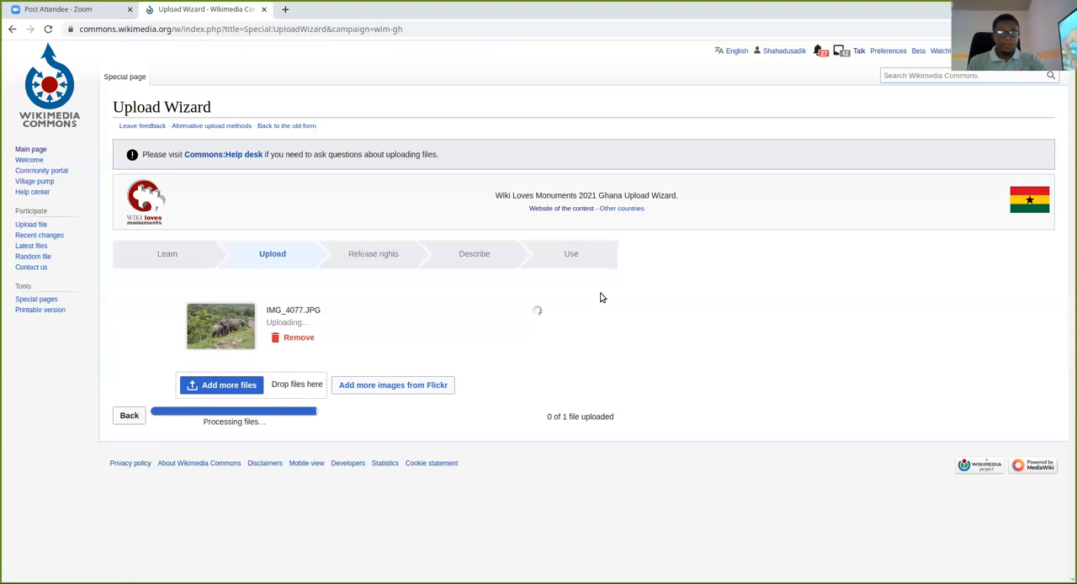
{"action": "mouse_move", "coordinate": [519, 331]}
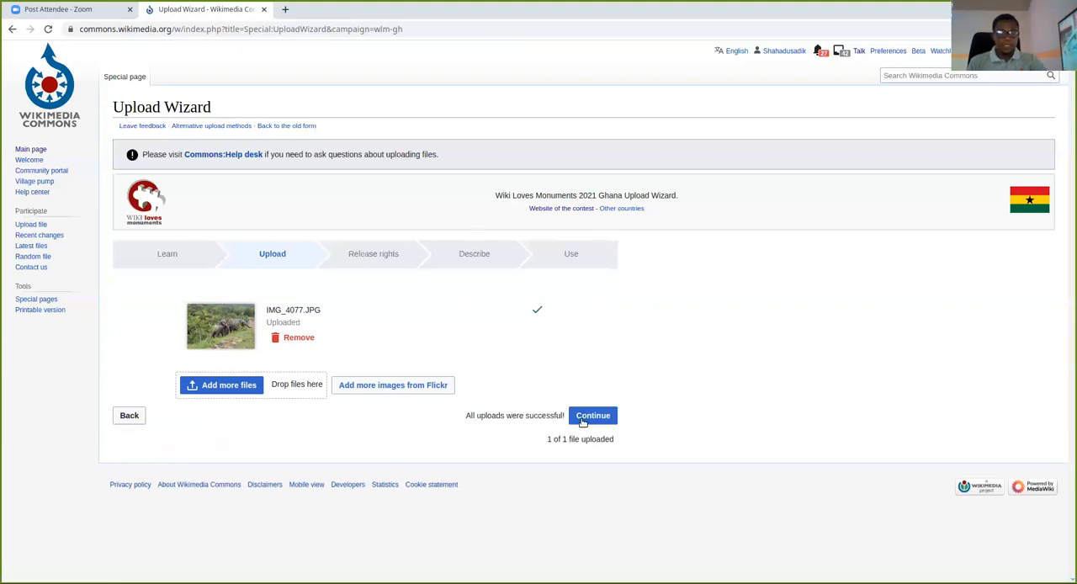
Continue to Release rights, declaring IMG_4077.JPG own work under CC BY-SA 4.0.
{"action": "left_click", "coordinate": [592, 415]}
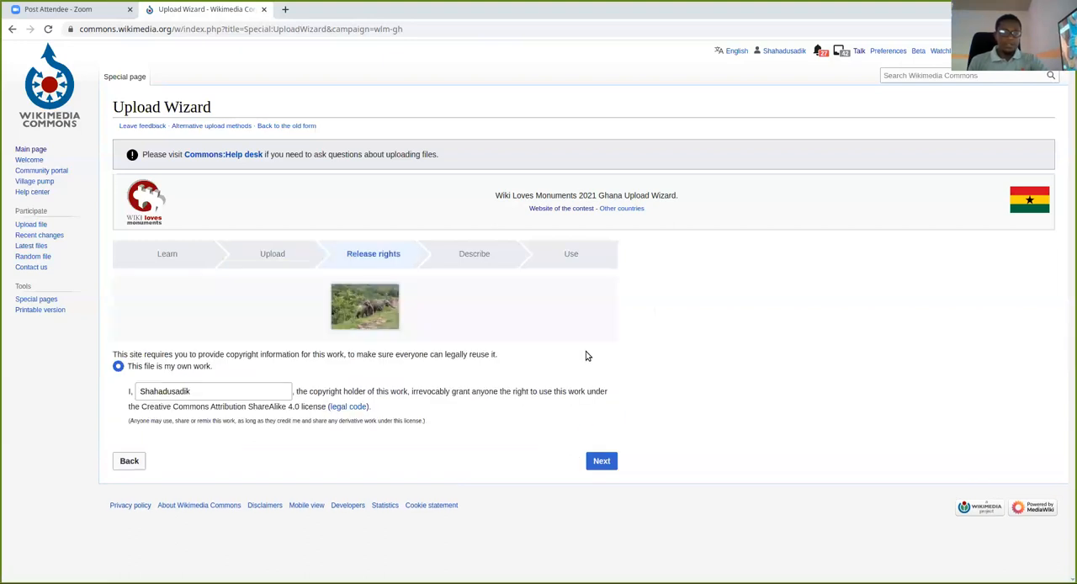
{"action": "mouse_move", "coordinate": [366, 317]}
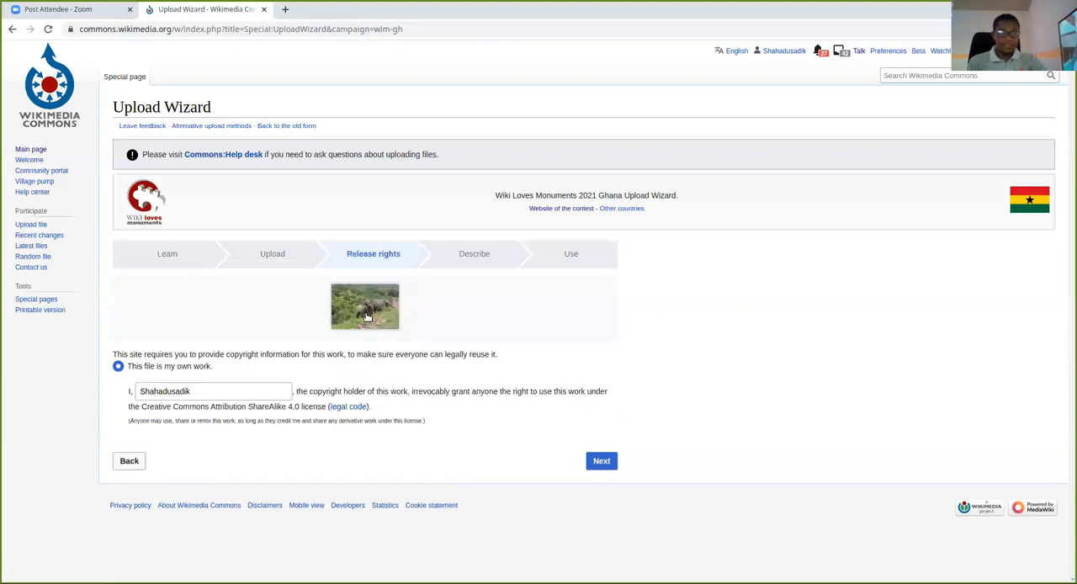
{"action": "mouse_move", "coordinate": [380, 341]}
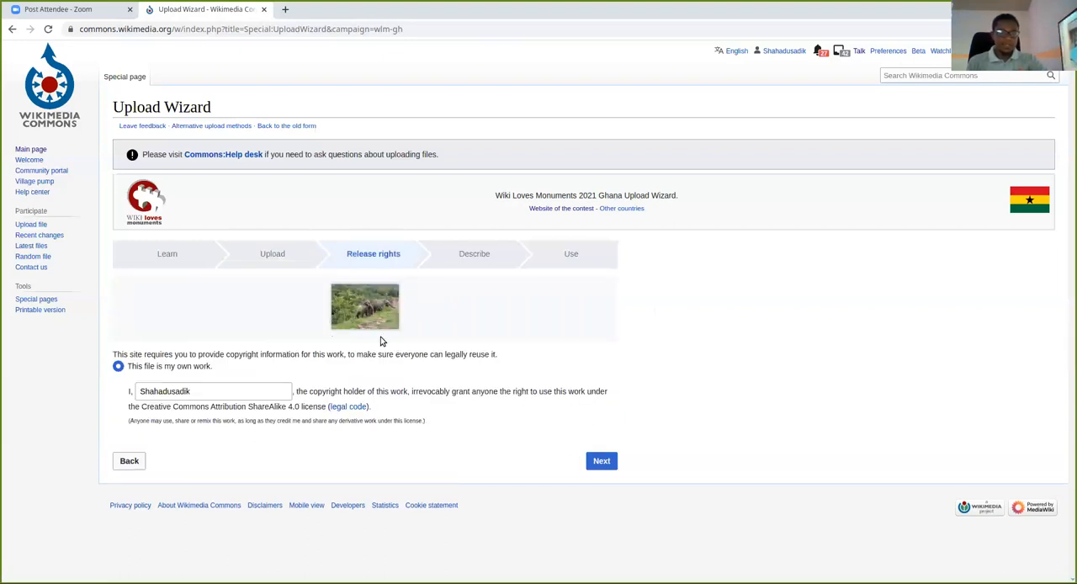
{"action": "mouse_move", "coordinate": [408, 386]}
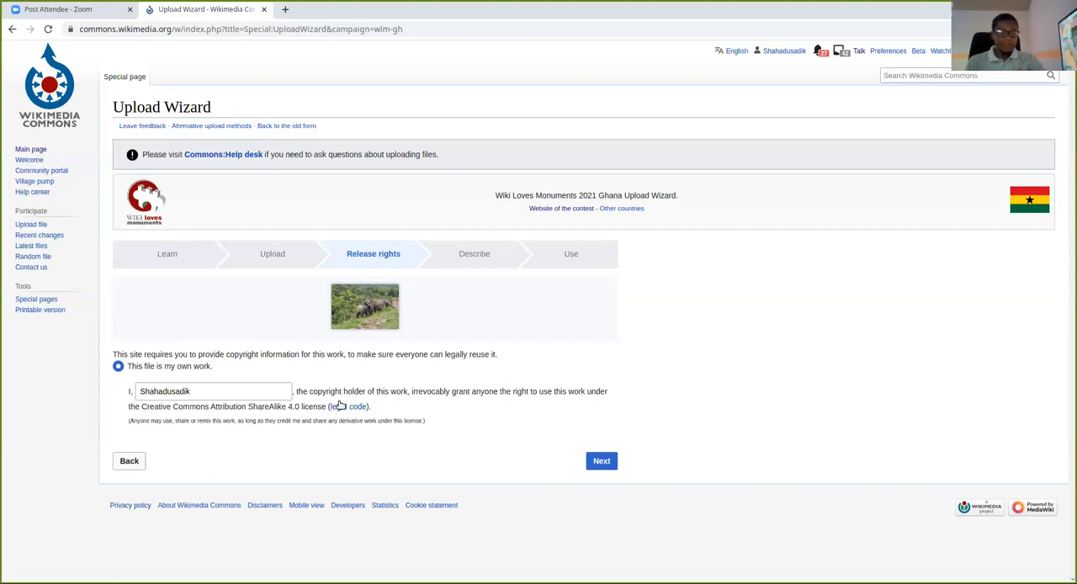
{"action": "mouse_move", "coordinate": [412, 408]}
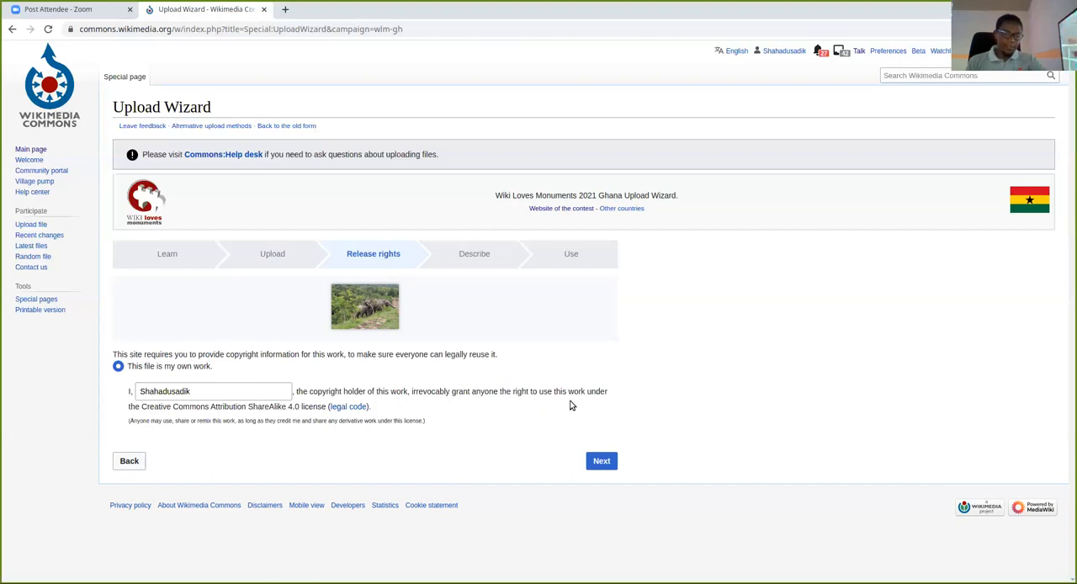
{"action": "mouse_move", "coordinate": [218, 431]}
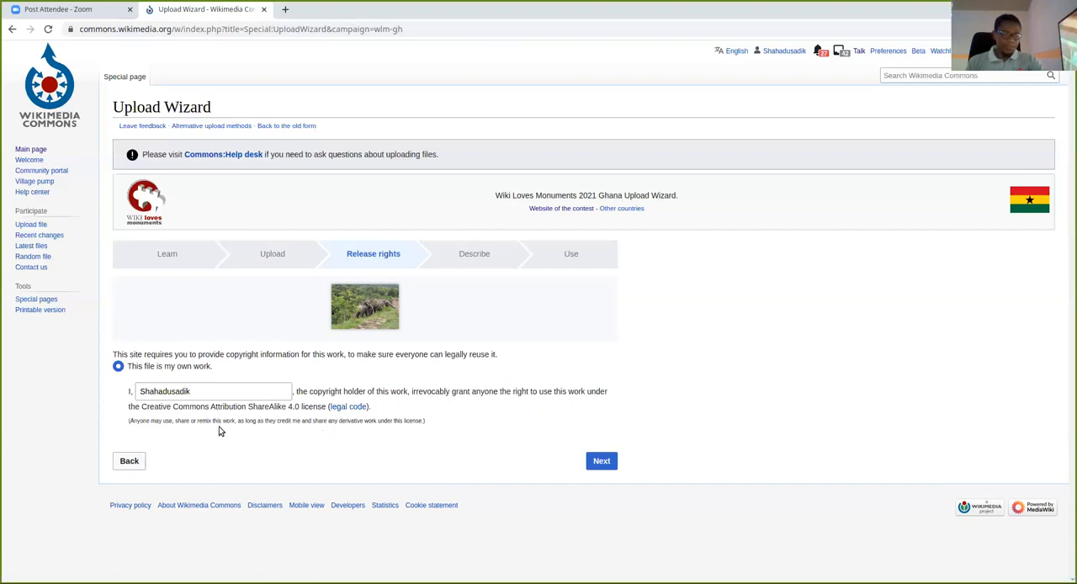
{"action": "mouse_move", "coordinate": [370, 417]}
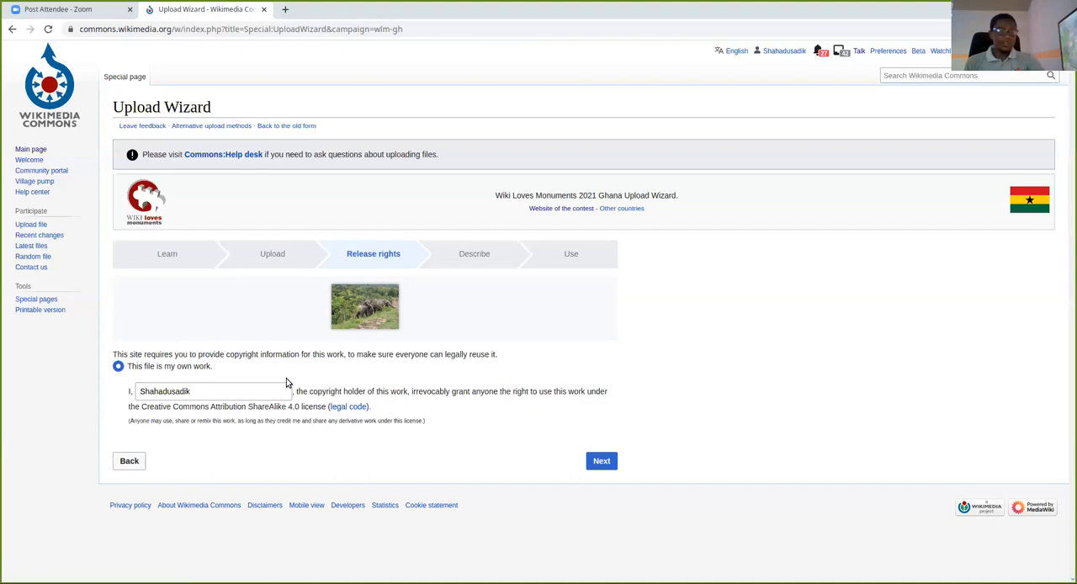
{"action": "mouse_move", "coordinate": [357, 401]}
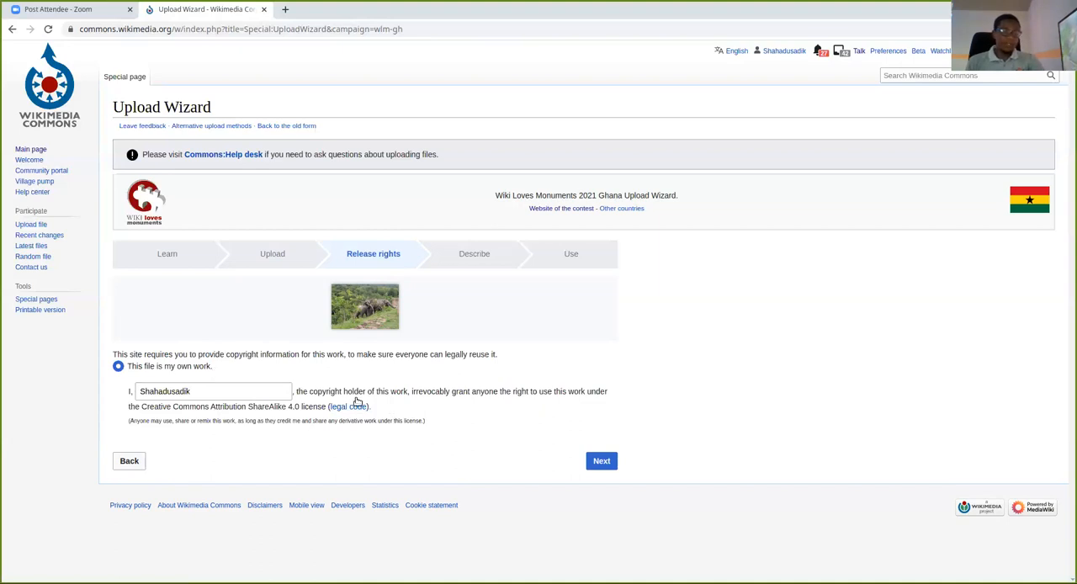
{"action": "mouse_move", "coordinate": [523, 381]}
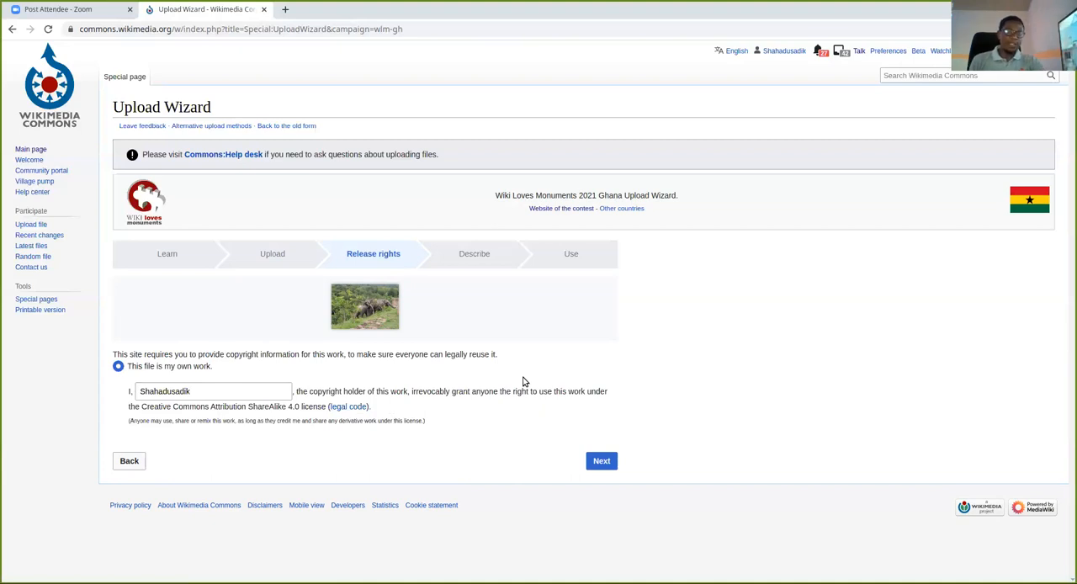
{"action": "mouse_move", "coordinate": [424, 444]}
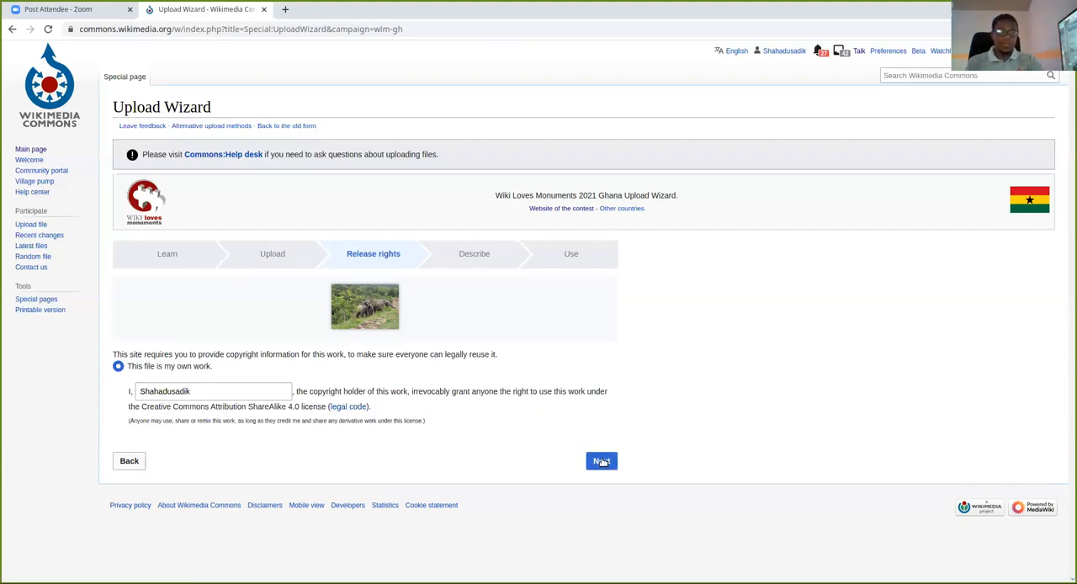
Move to the Describe step and enter the title 'Elephants at Mole park.'.
{"action": "left_click", "coordinate": [600, 460]}
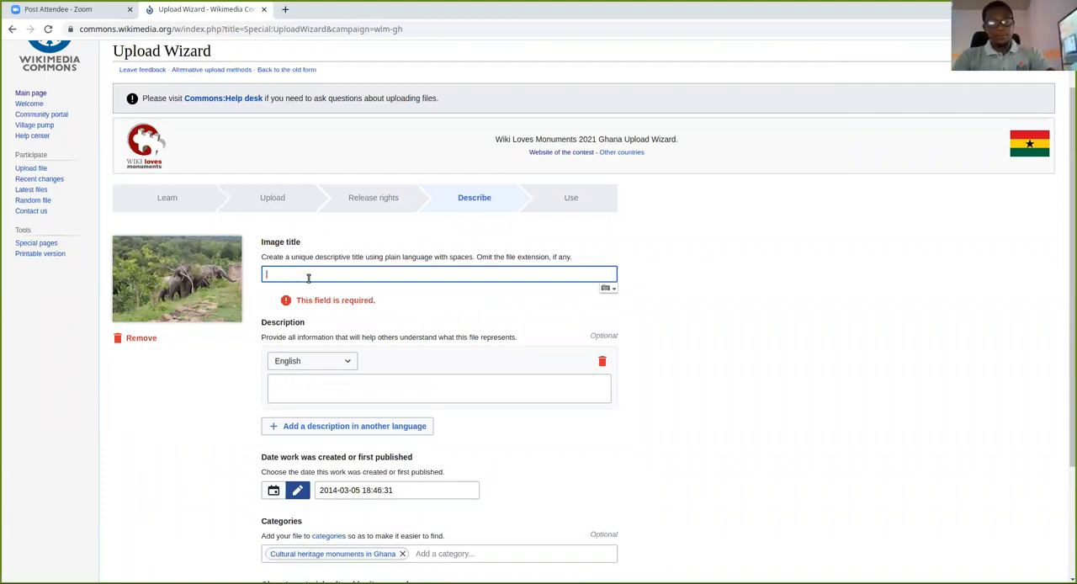
{"action": "type", "text": "E"}
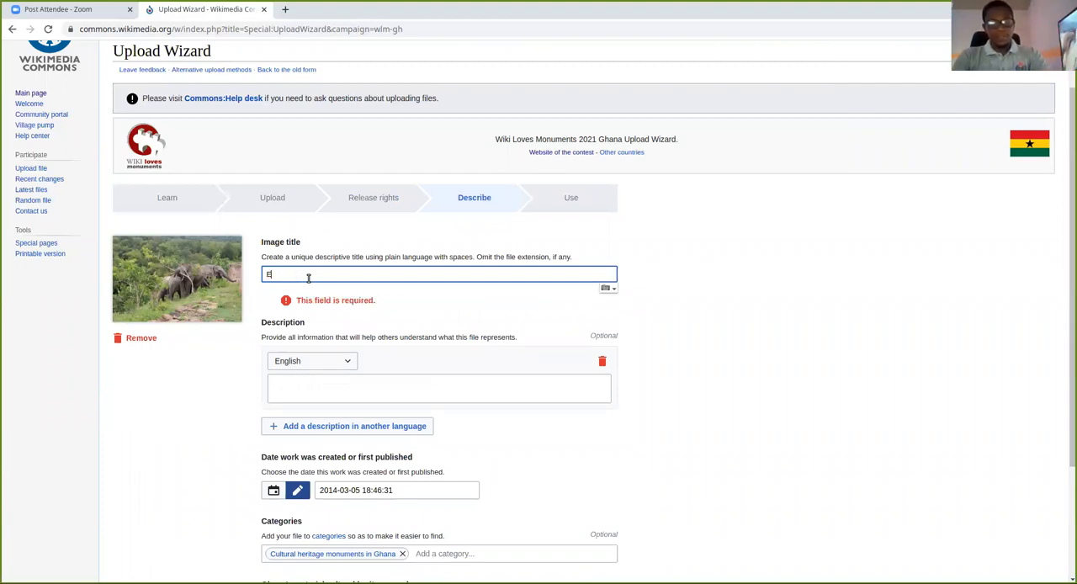
{"action": "type", "text": "Elephant"}
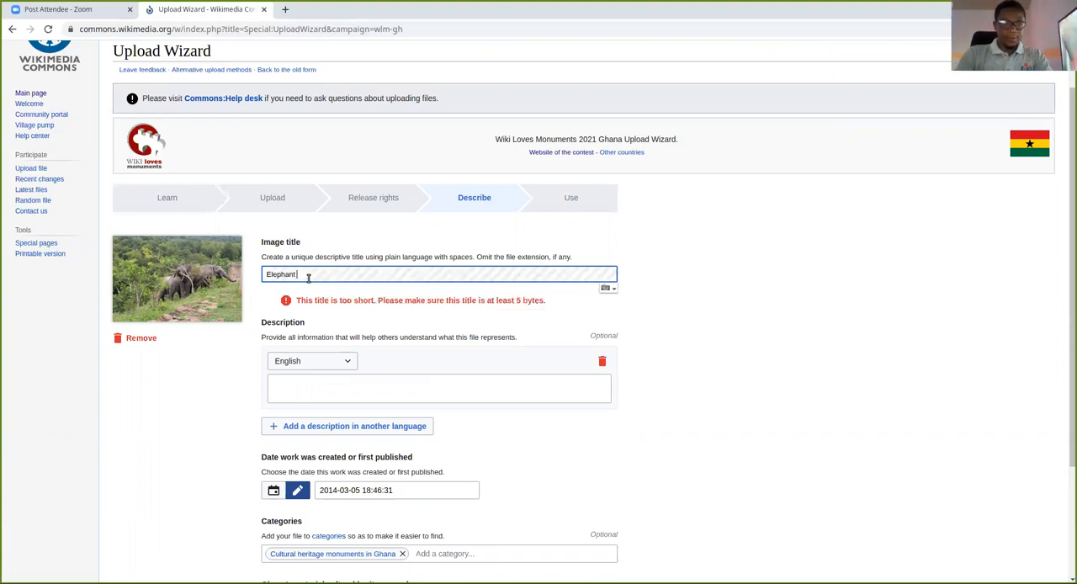
{"action": "type", "text": "Elephant"}
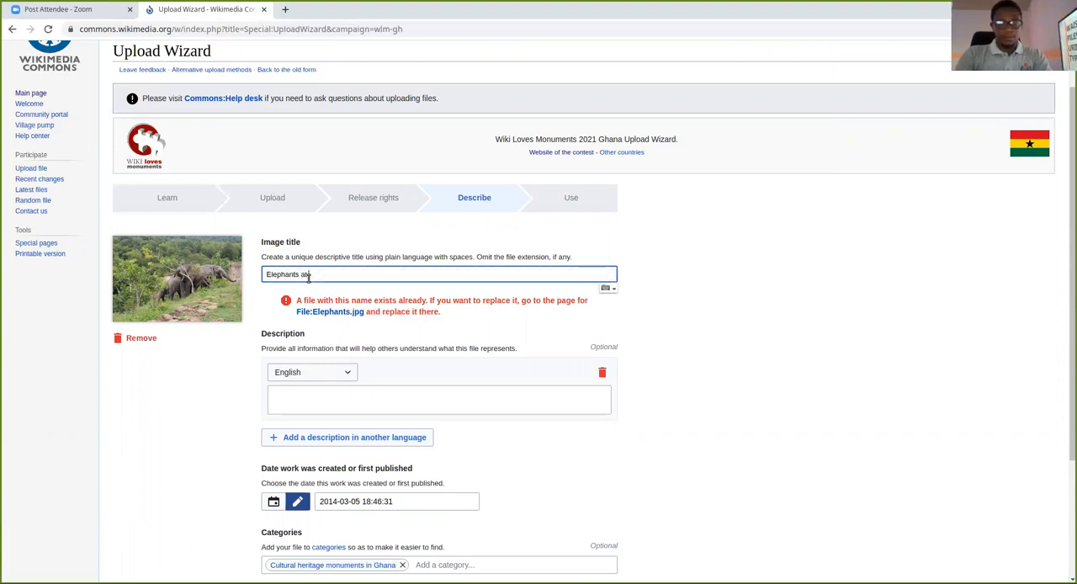
{"action": "type", "text": "M"}
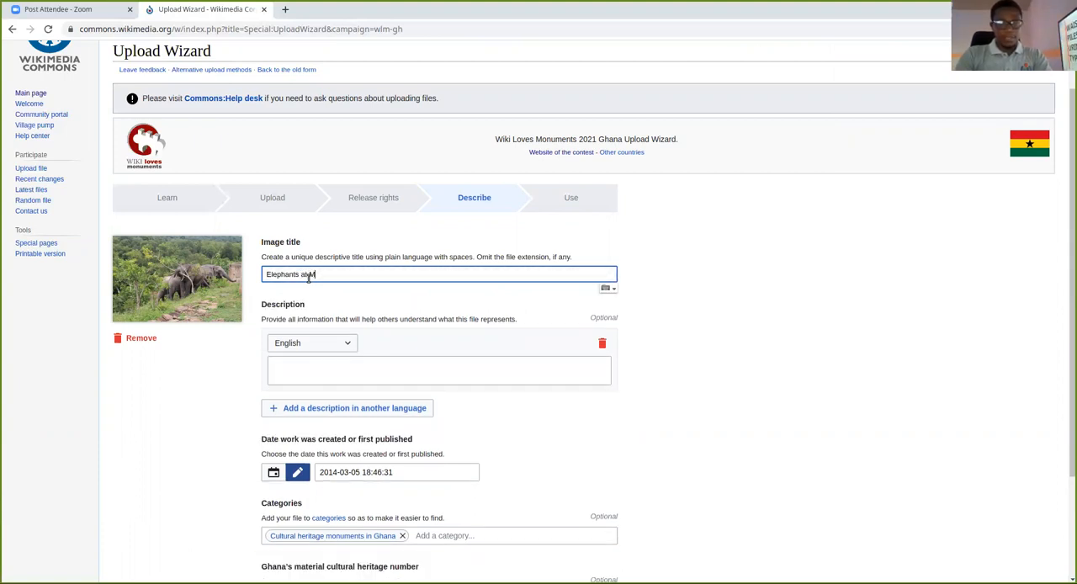
{"action": "type", "text": "Mole pa"}
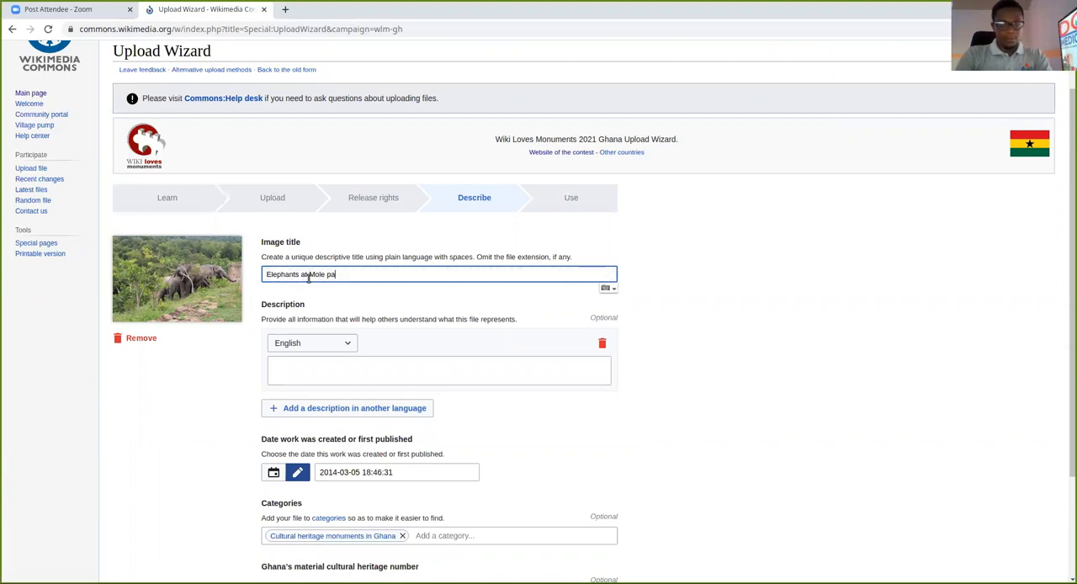
{"action": "type", "text": "rk"}
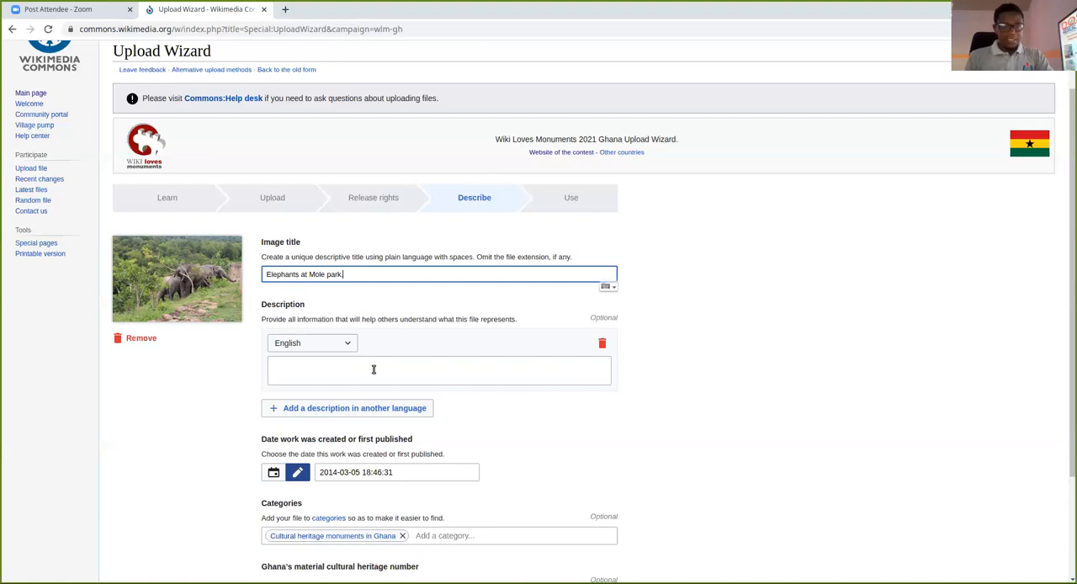
Type the English description 'Two elephants grazing at the Mole National park.'.
{"action": "left_click", "coordinate": [439, 370]}
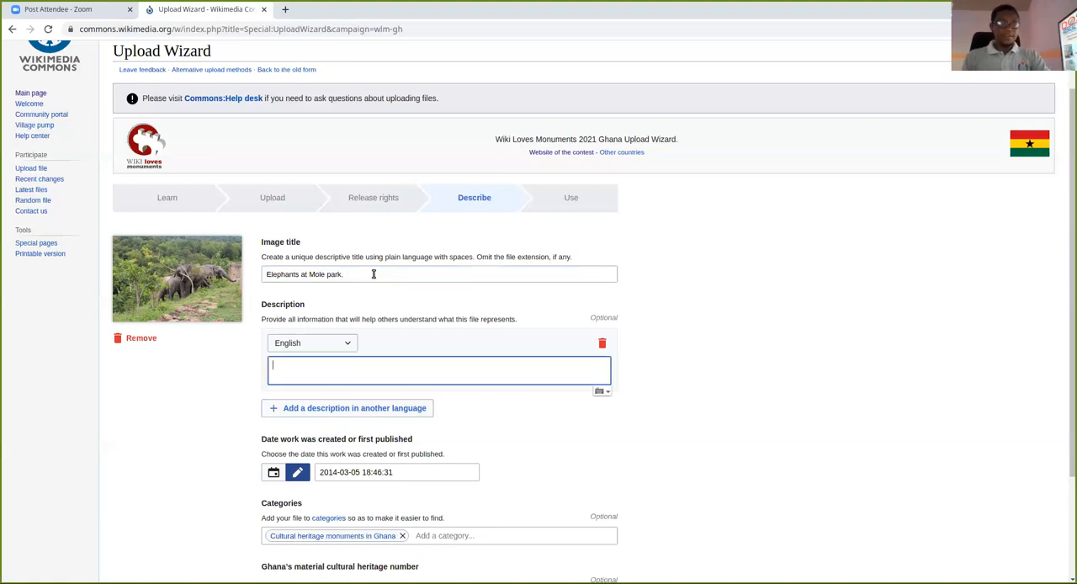
{"action": "left_click", "coordinate": [373, 273]}
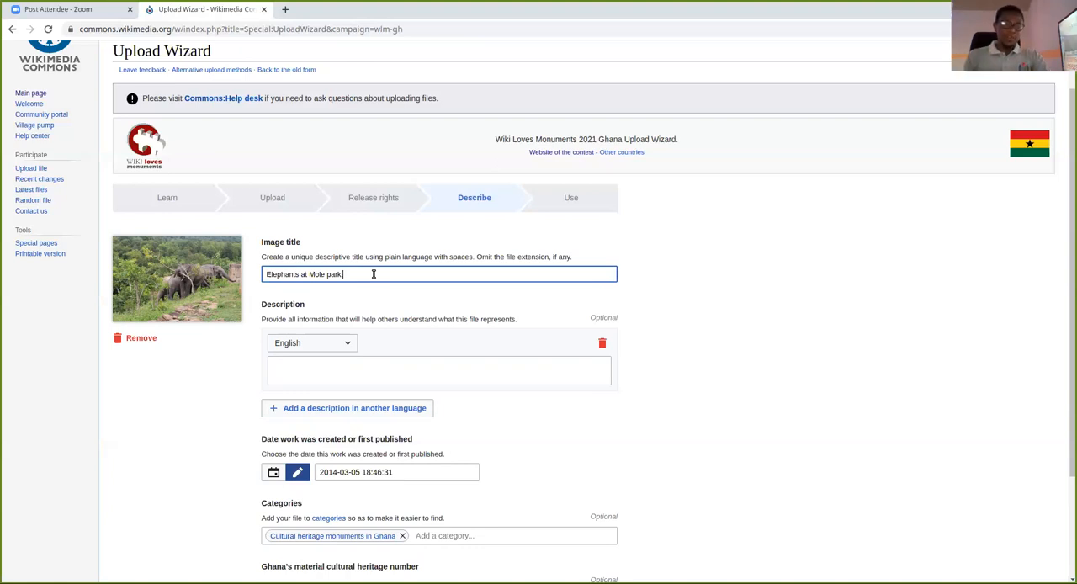
{"action": "mouse_move", "coordinate": [404, 288]}
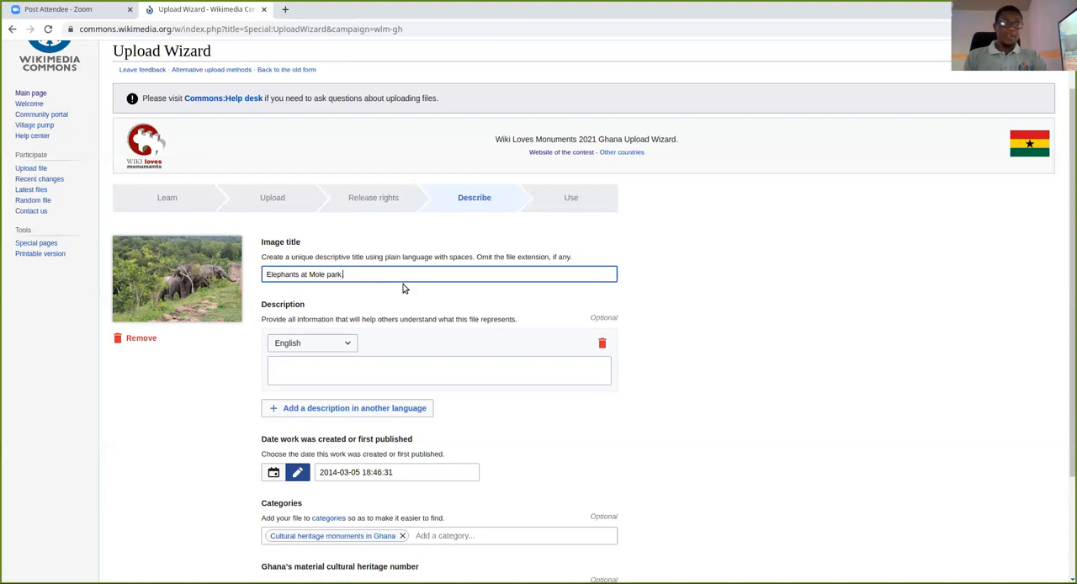
{"action": "left_click", "coordinate": [439, 370]}
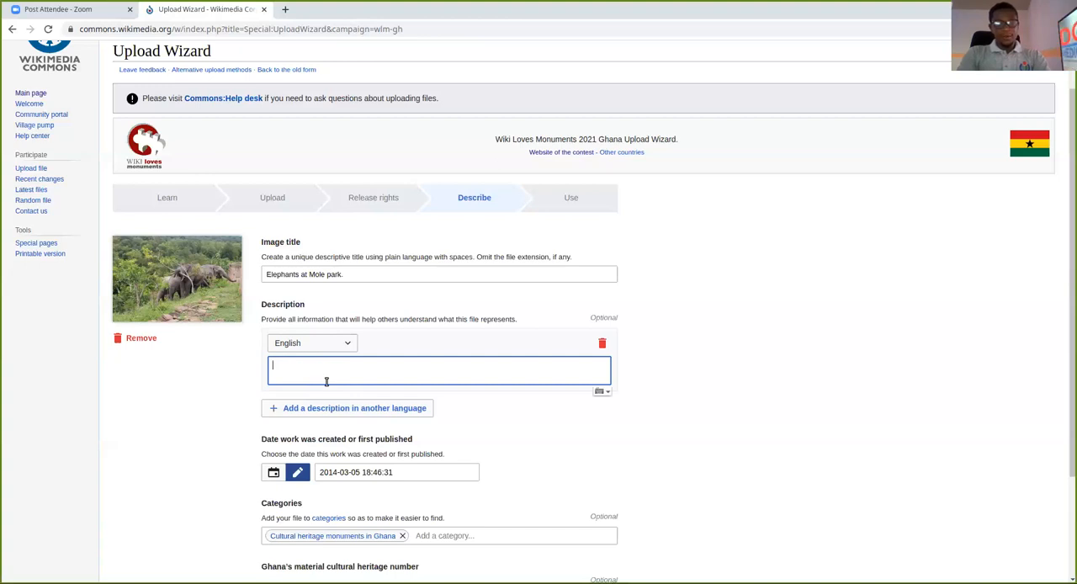
{"action": "type", "text": "Two elephant"}
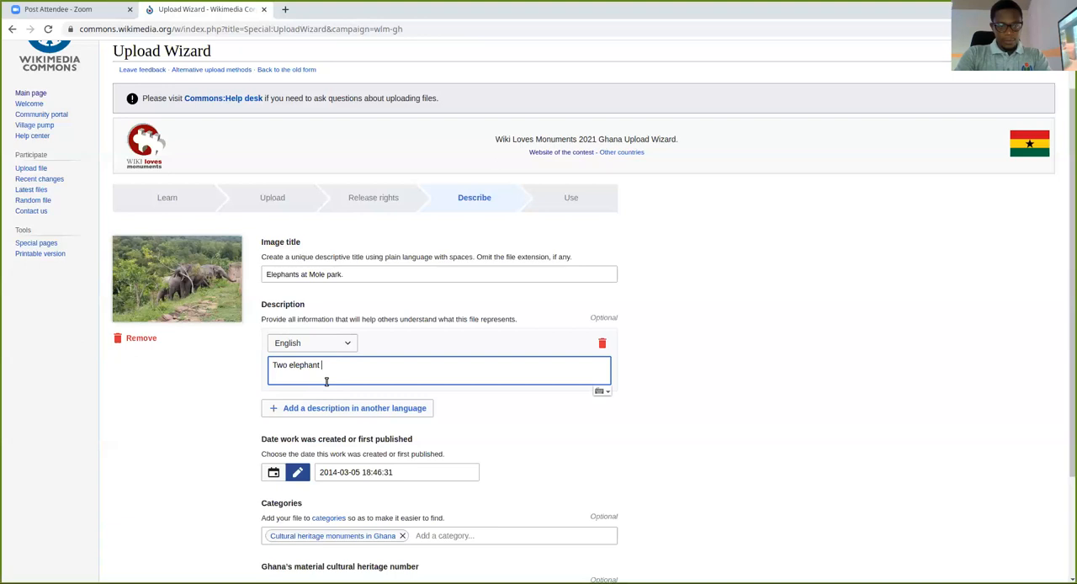
{"action": "type", "text": "s"}
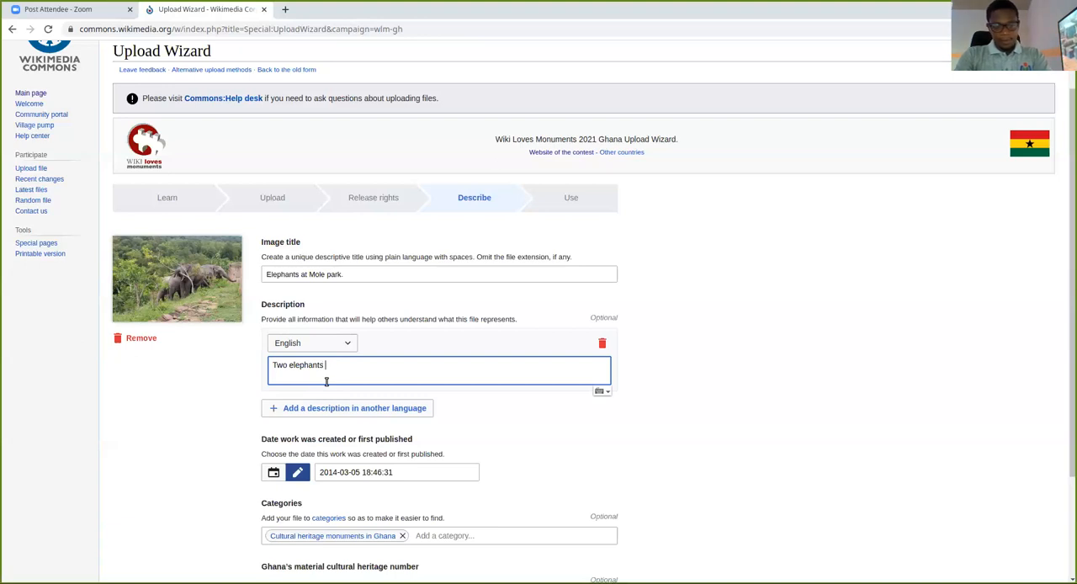
{"action": "type", "text": "grazing a"}
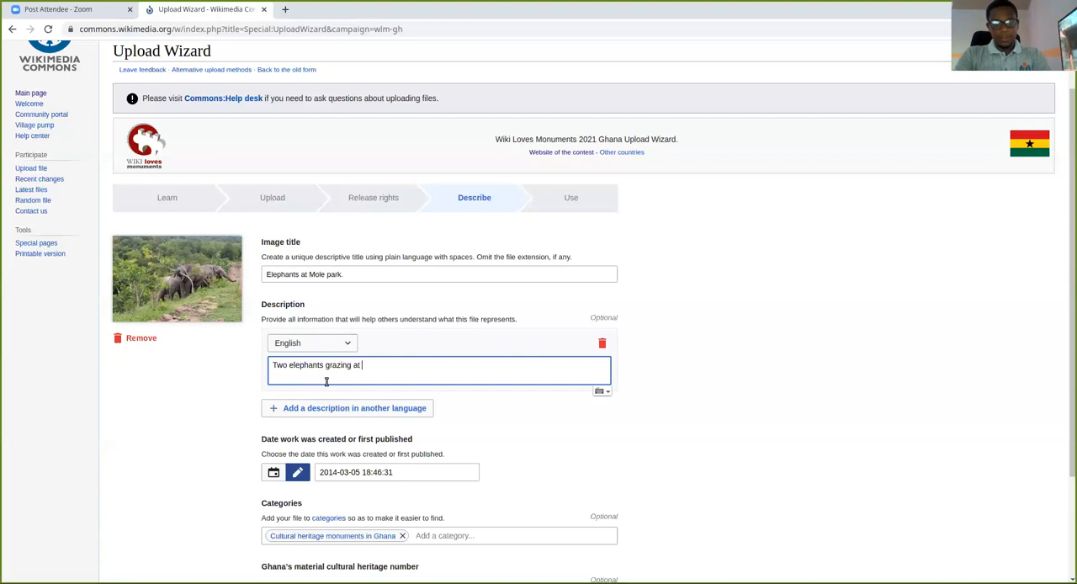
{"action": "type", "text": "the Mole N"}
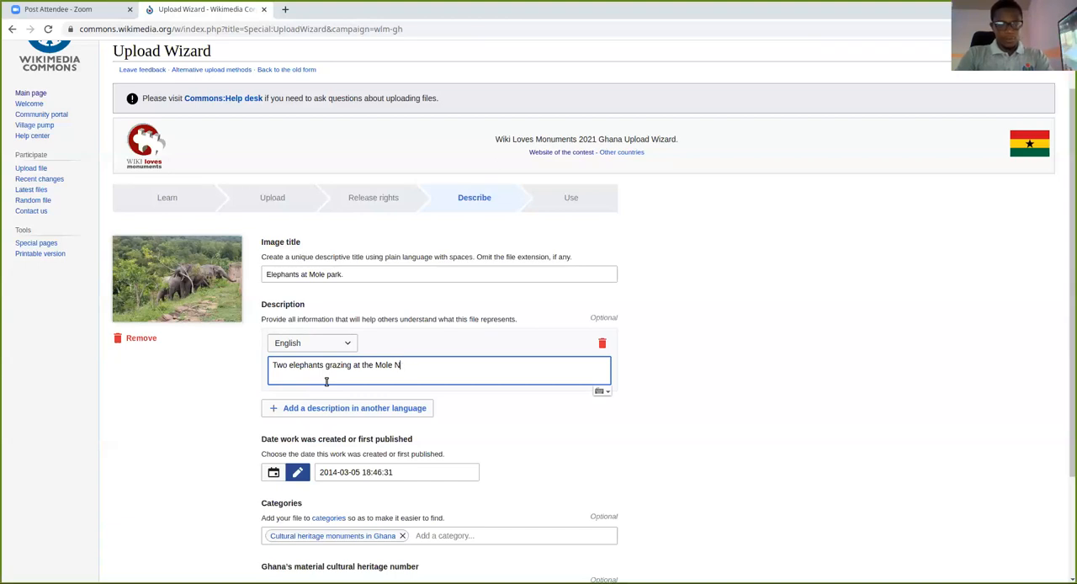
{"action": "type", "text": "ational park."}
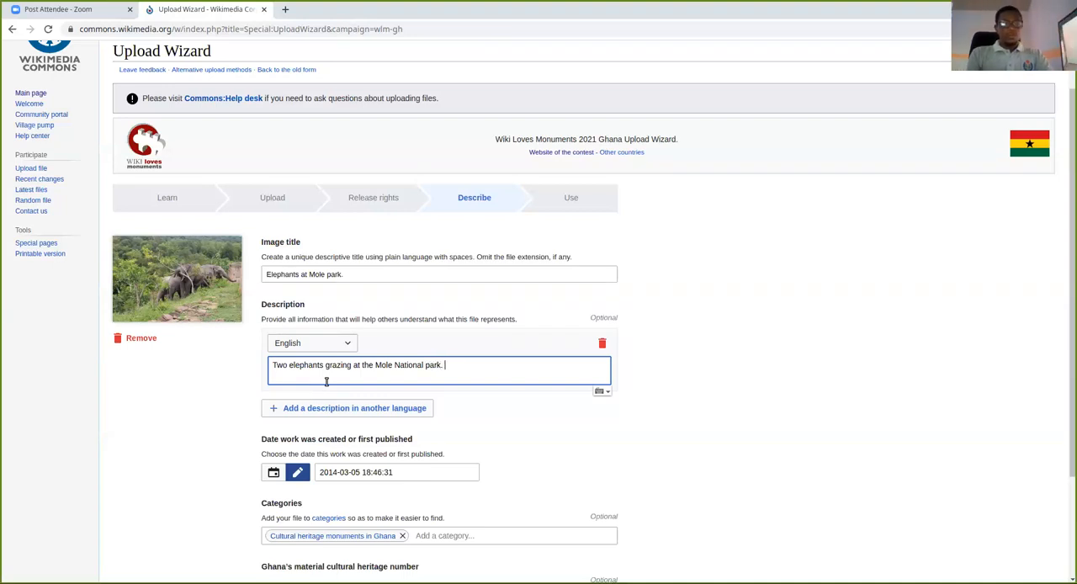
{"action": "mouse_move", "coordinate": [462, 334]}
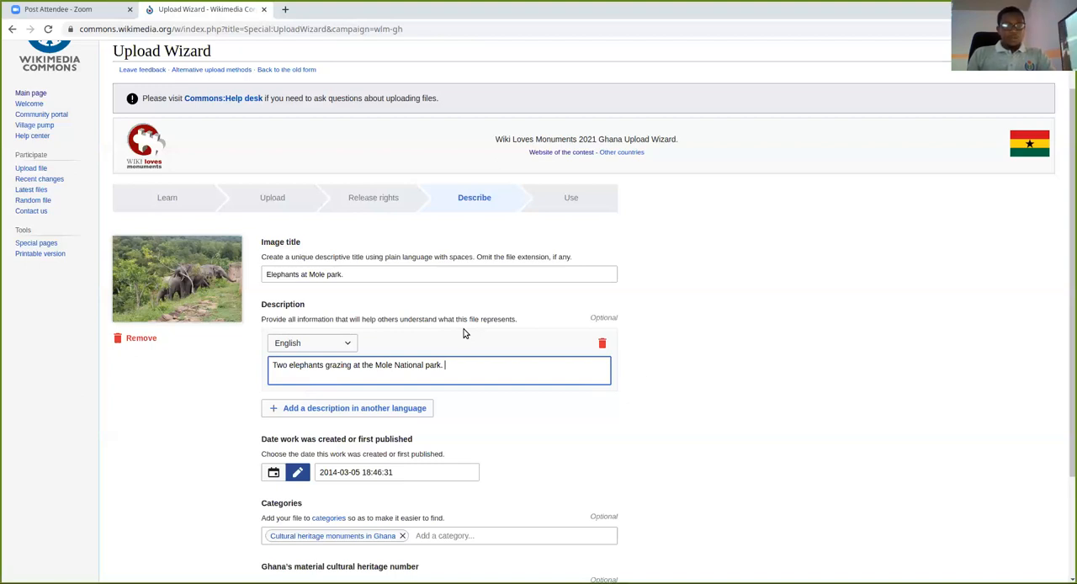
Add a second description in Dagbani reading 'Wobiri bin Mole Park.'.
{"action": "scroll", "scroll_direction": "down", "scroll_amount": 3}
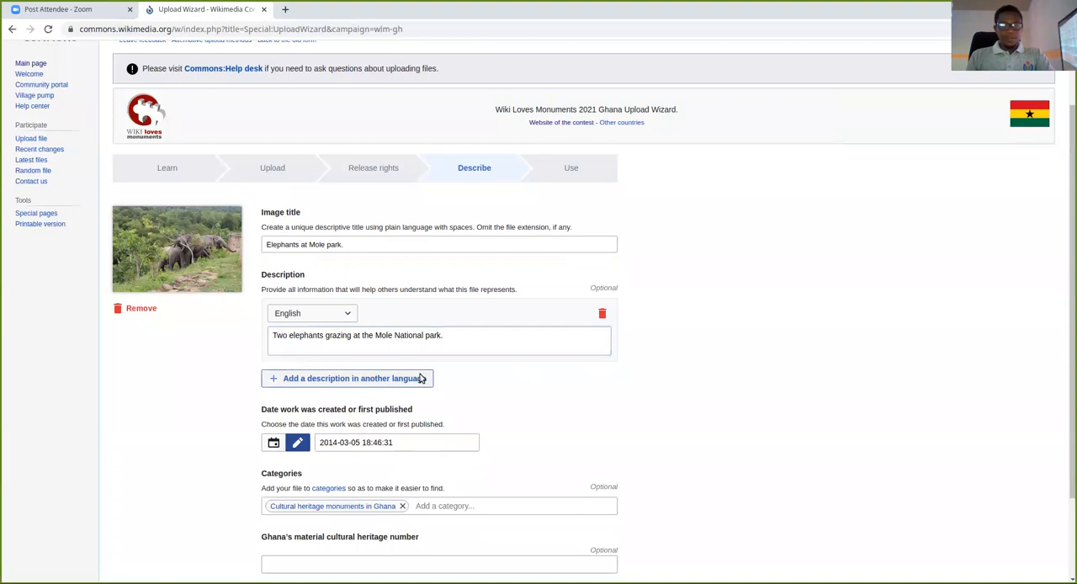
{"action": "left_click", "coordinate": [347, 377]}
{"action": "type", "text": "dagb"}
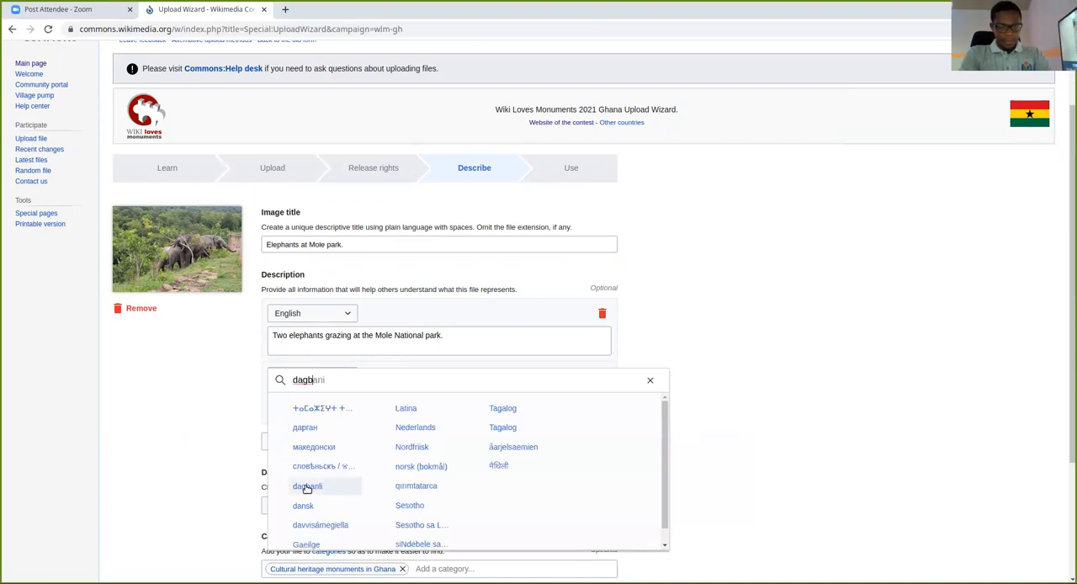
{"action": "left_click", "coordinate": [307, 486]}
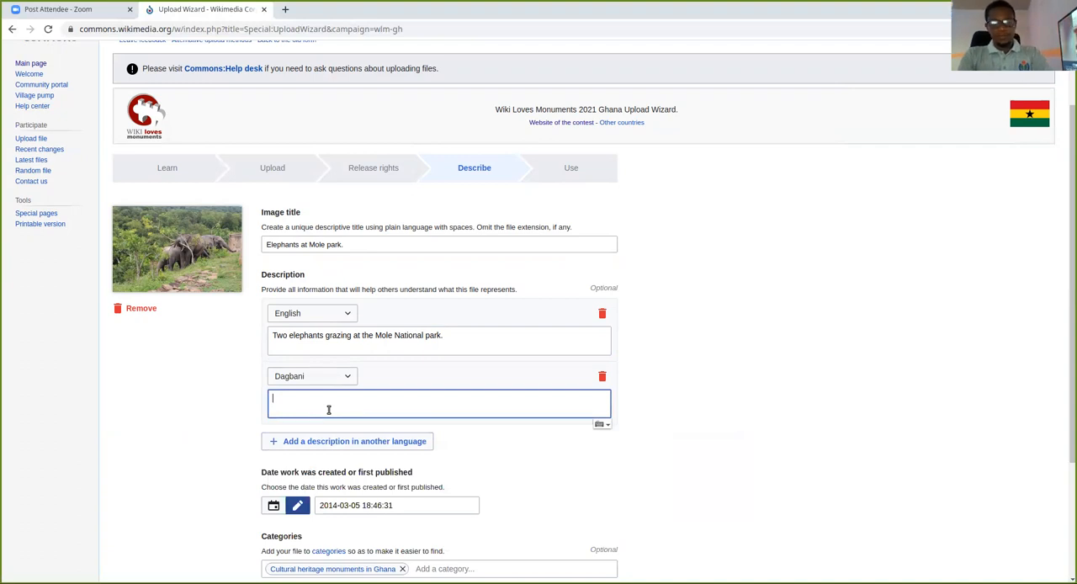
{"action": "type", "text": "Wobiri b"}
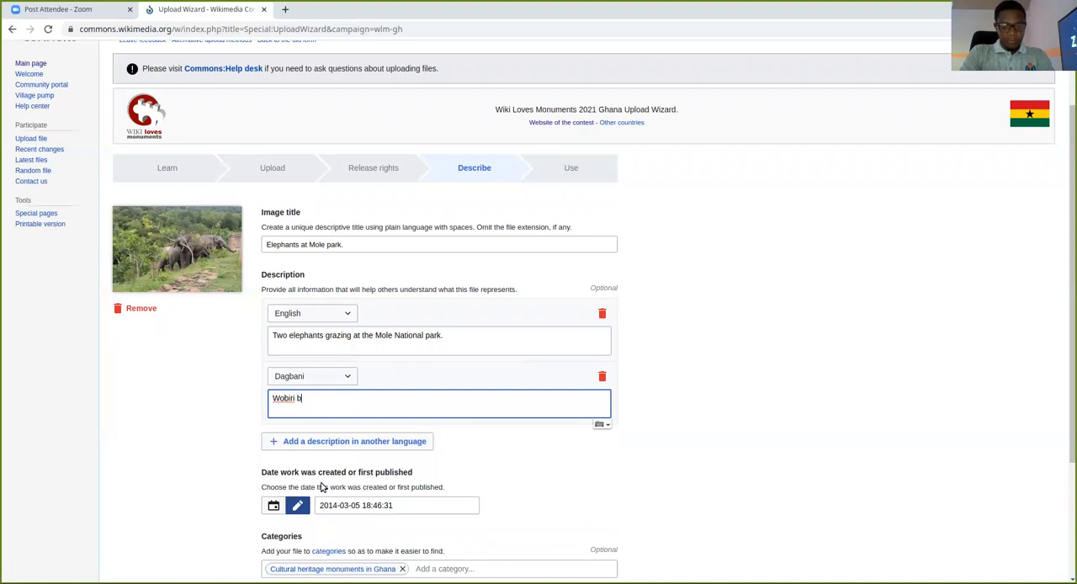
{"action": "type", "text": "in"}
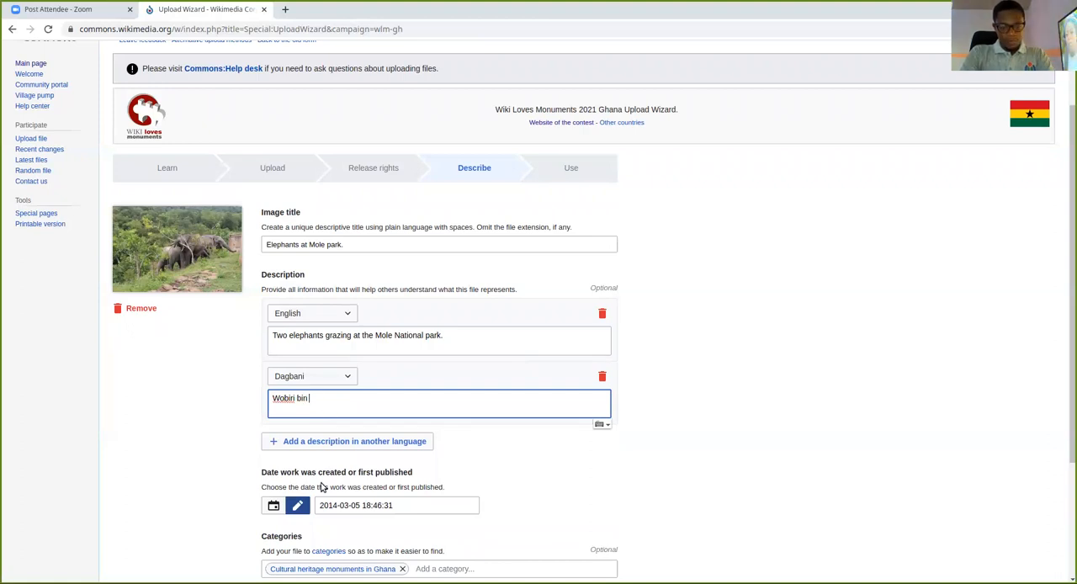
{"action": "type", "text": "Mole"}
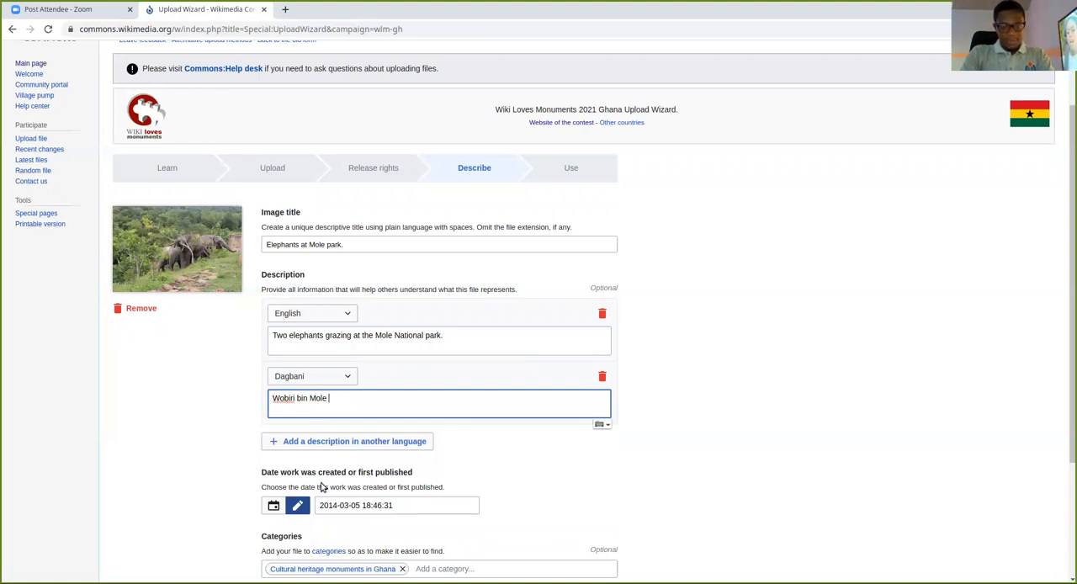
{"action": "type", "text": "Park."}
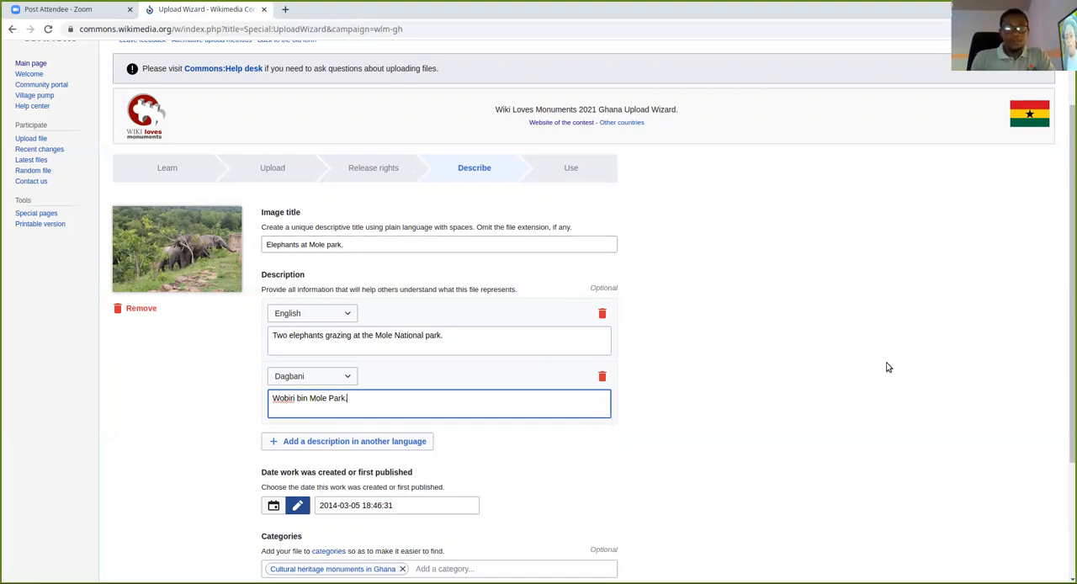
{"action": "mouse_move", "coordinate": [1069, 460]}
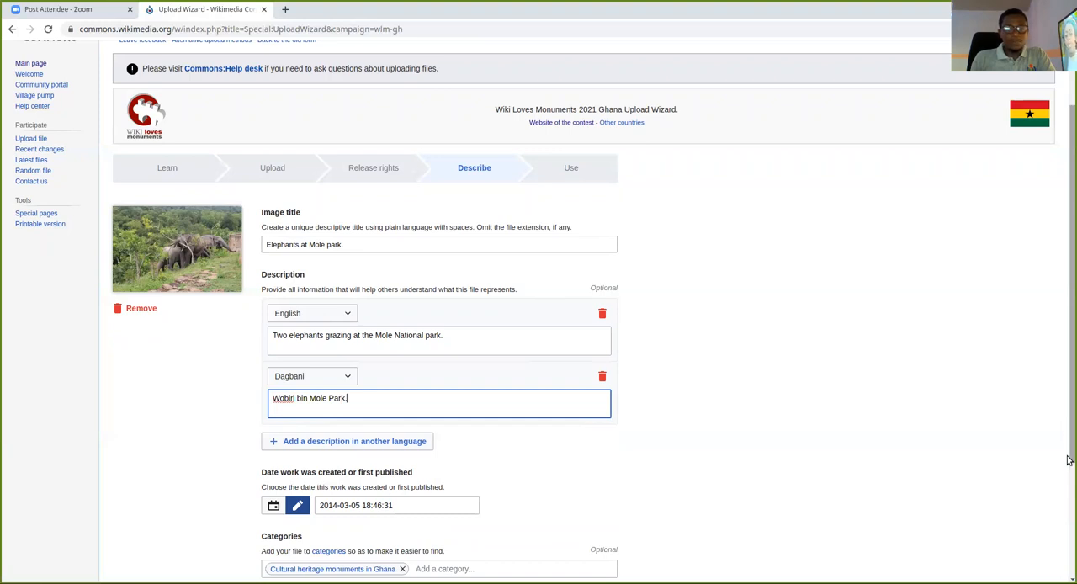
{"action": "scroll", "scroll_direction": "down", "scroll_amount": 3}
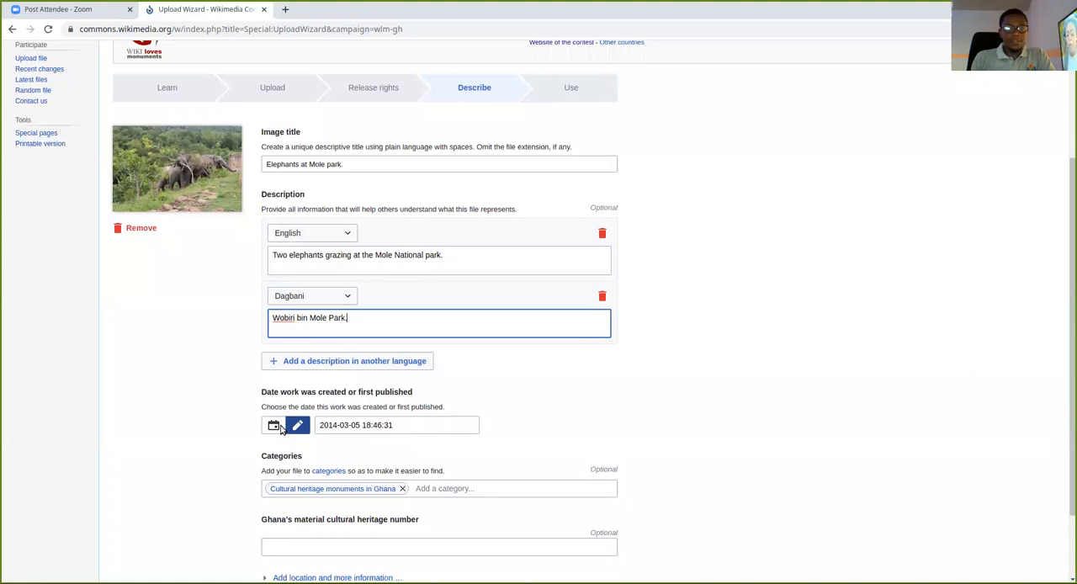
Set the photo's creation date to Thu, 6 Mar 2014 via the calendar picker.
{"action": "left_click", "coordinate": [274, 425]}
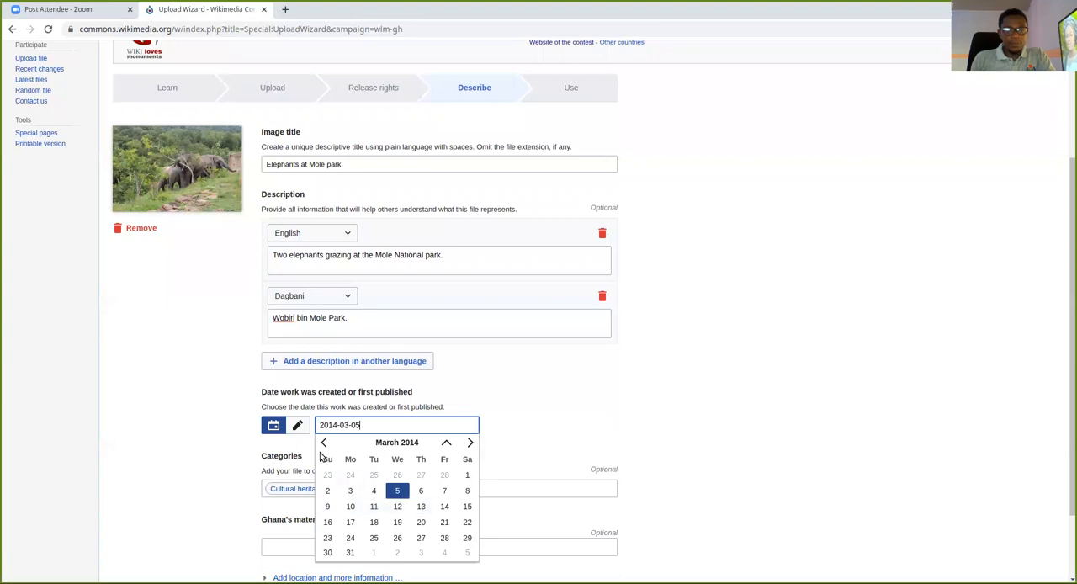
{"action": "left_click", "coordinate": [421, 490]}
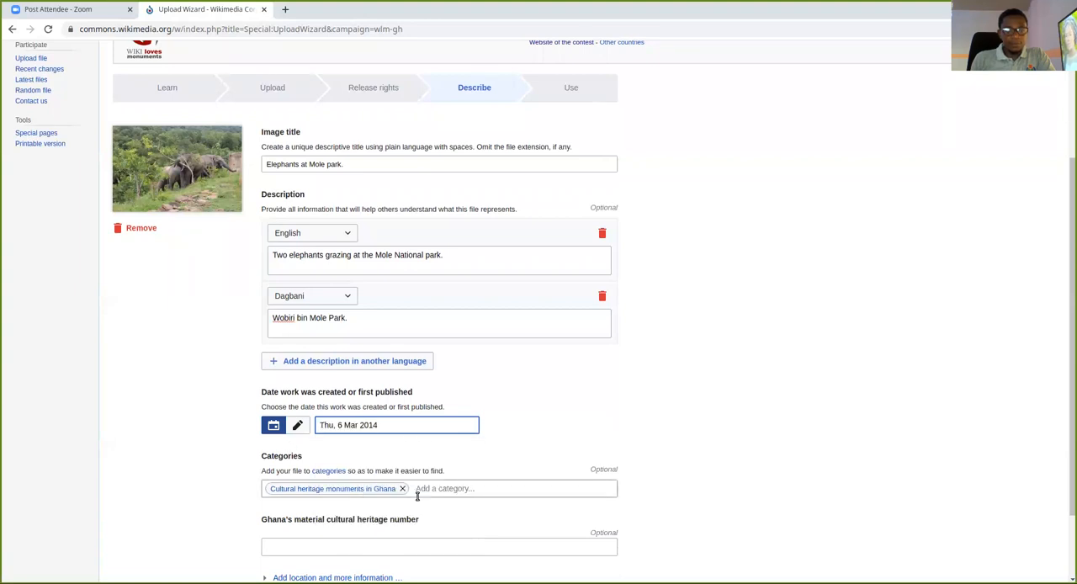
{"action": "left_click", "coordinate": [297, 425]}
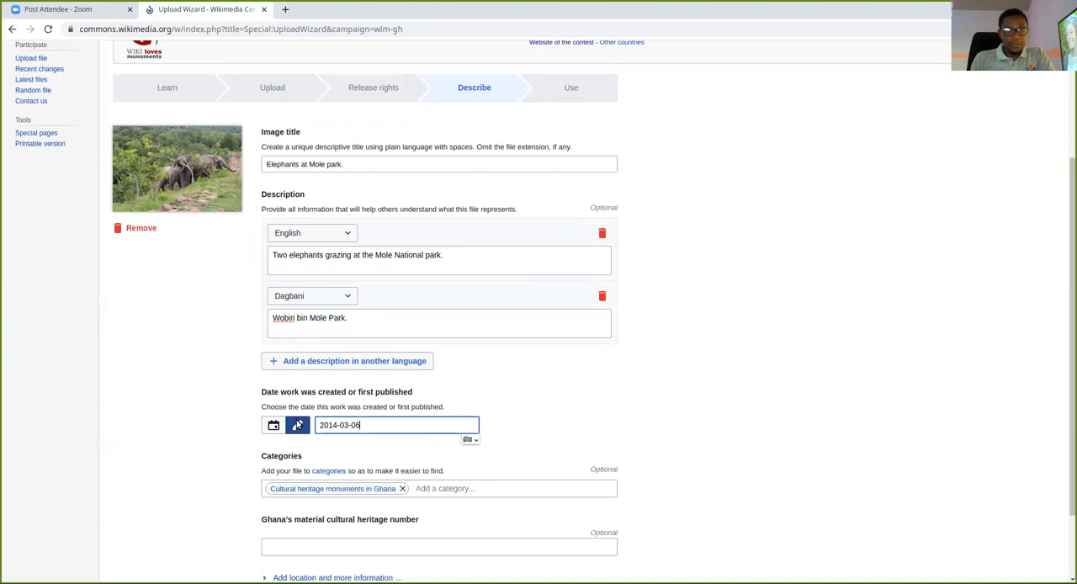
{"action": "left_click", "coordinate": [274, 425]}
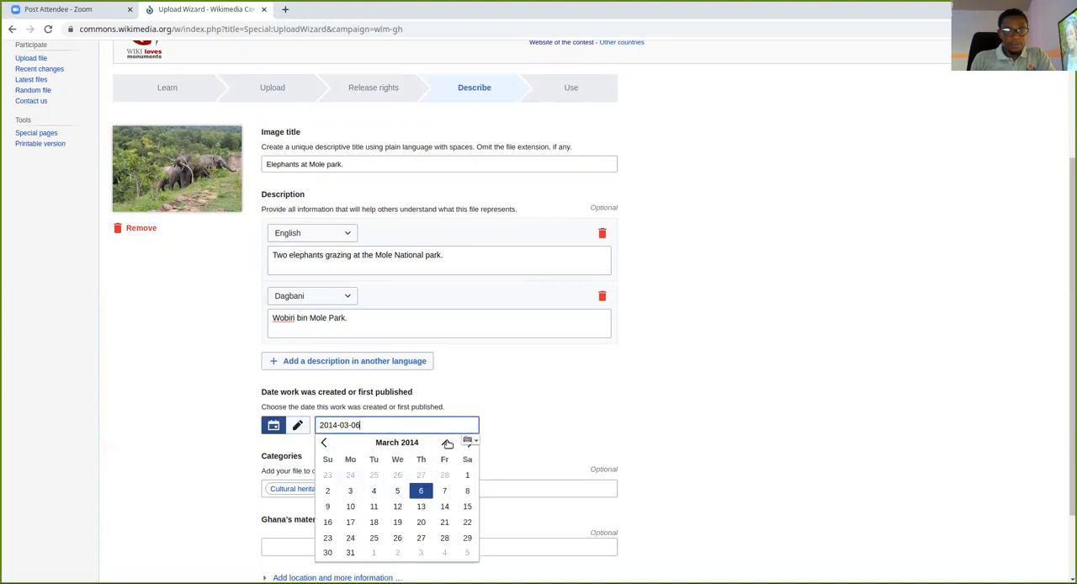
{"action": "left_click", "coordinate": [396, 442]}
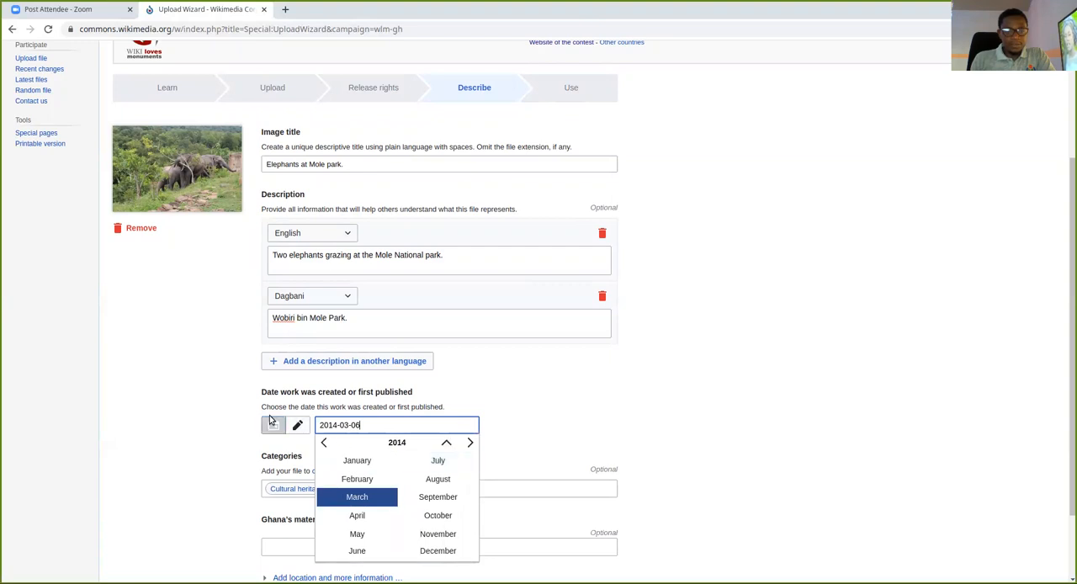
{"action": "left_click", "coordinate": [356, 497]}
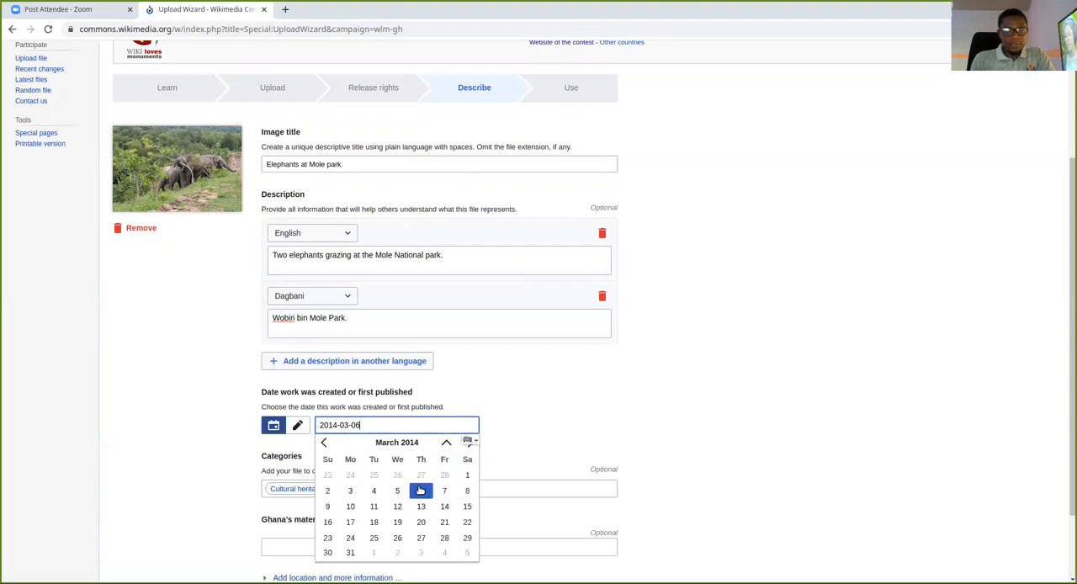
{"action": "left_click", "coordinate": [421, 490]}
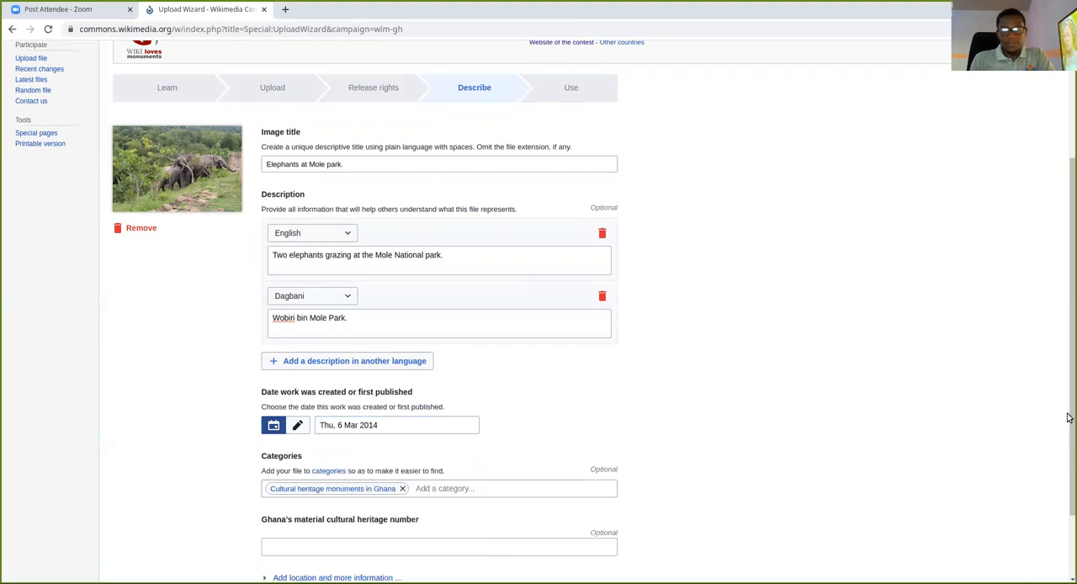
{"action": "scroll", "scroll_direction": "down", "scroll_amount": 3}
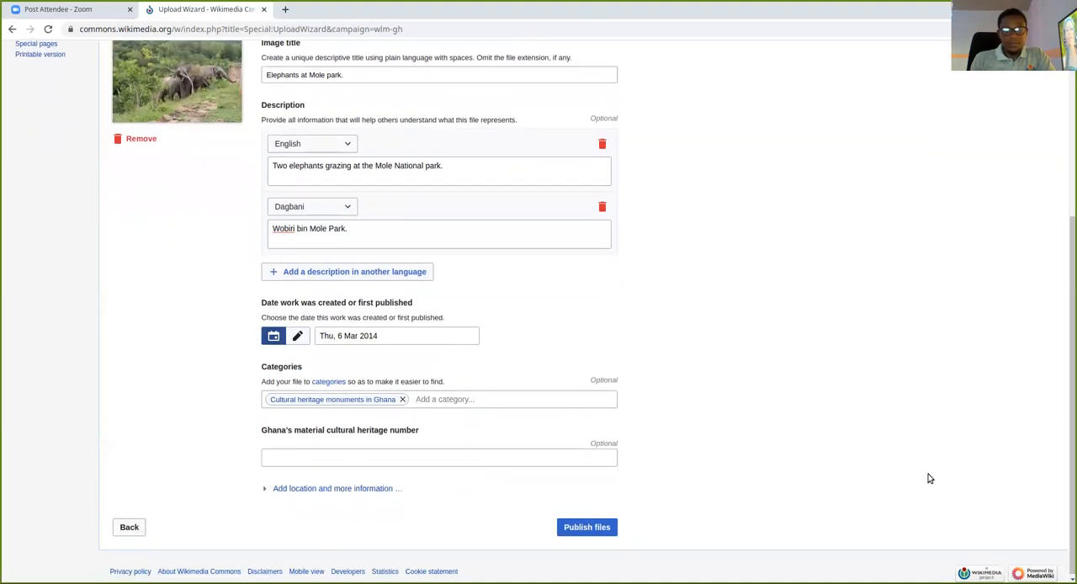
{"action": "mouse_move", "coordinate": [240, 384]}
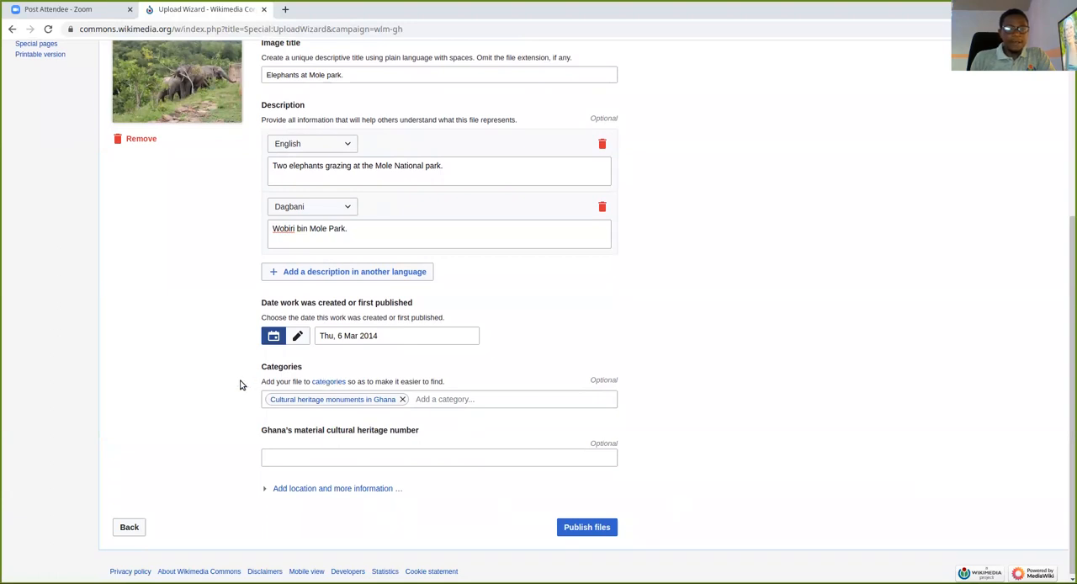
{"action": "mouse_move", "coordinate": [235, 407]}
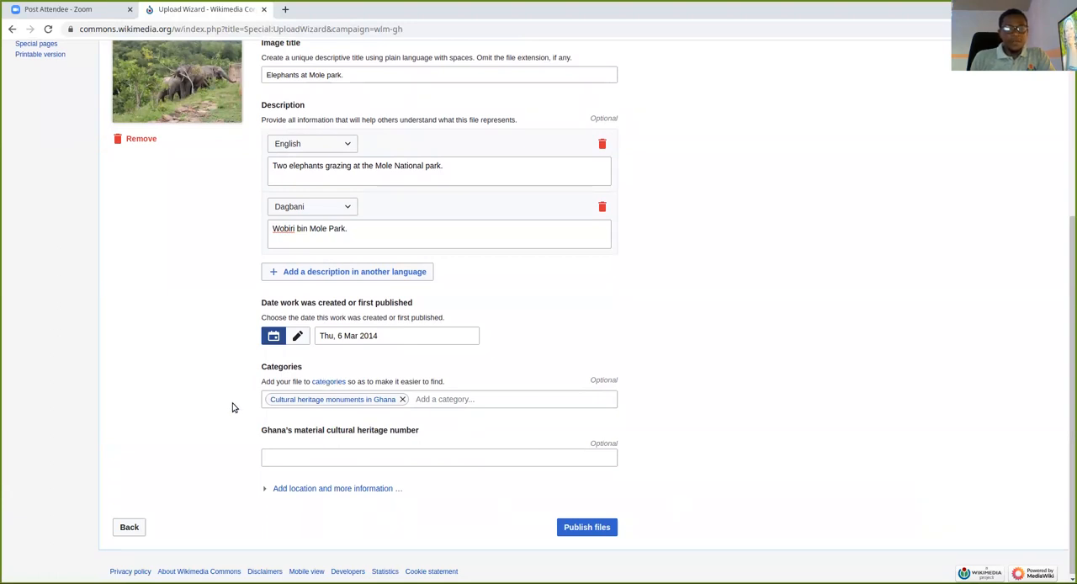
{"action": "mouse_move", "coordinate": [193, 405]}
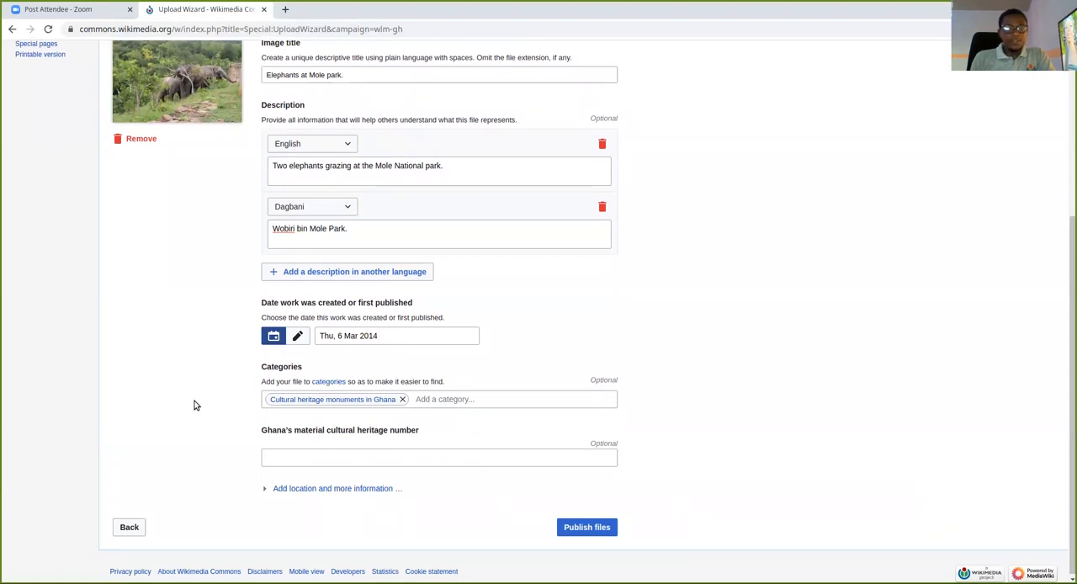
{"action": "mouse_move", "coordinate": [368, 420]}
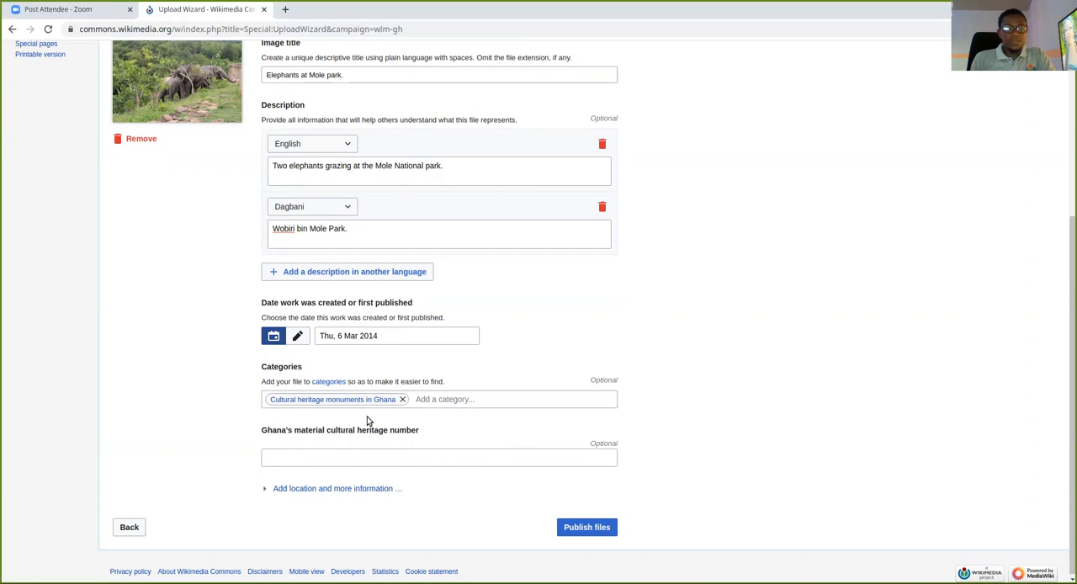
{"action": "mouse_move", "coordinate": [426, 413]}
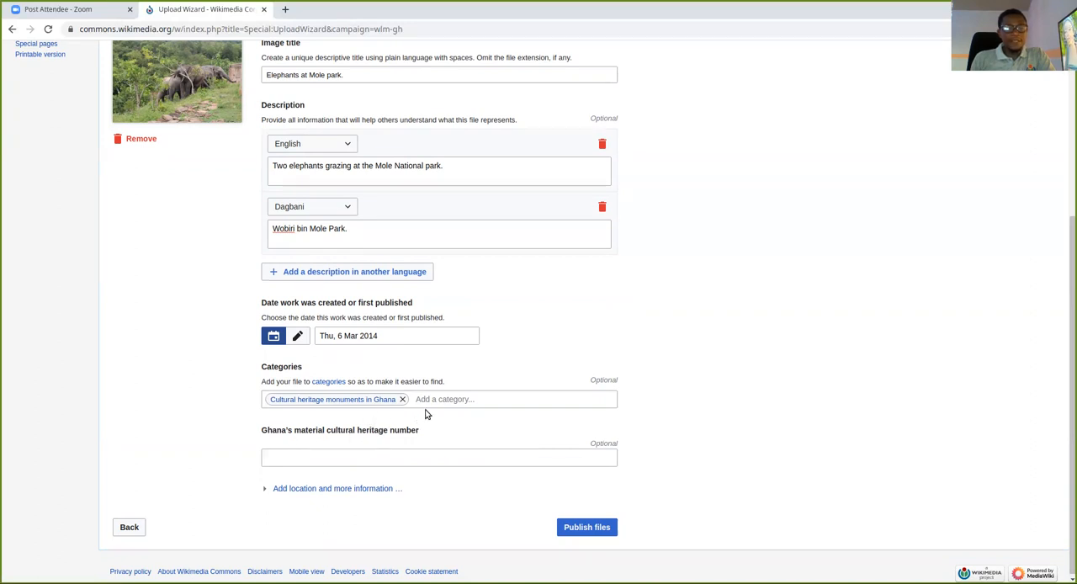
Add the category 'Images from Wiki Loves Monuments 2021 in Ghana' from the suggestions.
{"action": "left_click", "coordinate": [504, 399]}
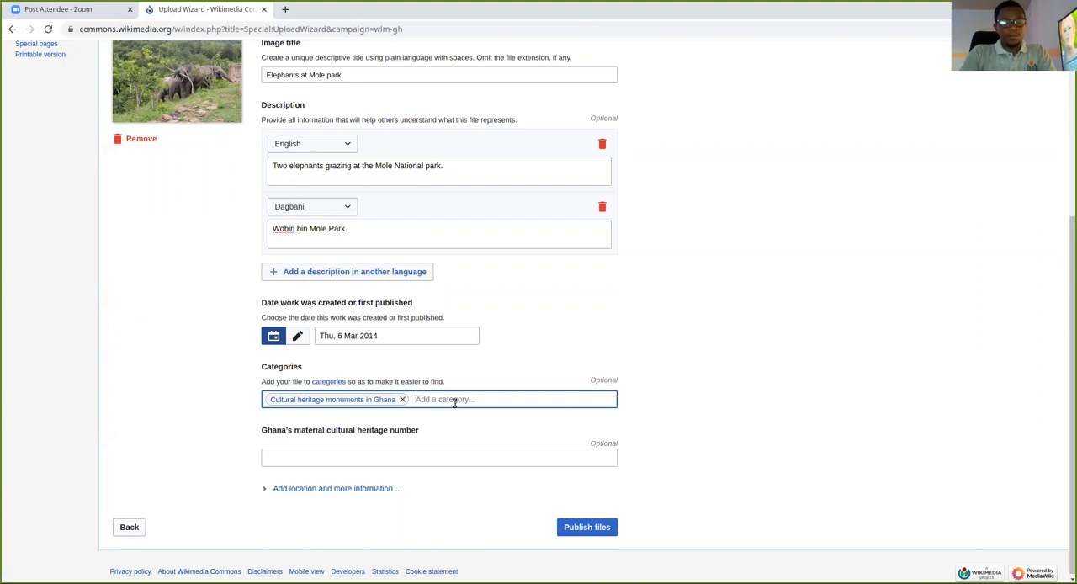
{"action": "type", "text": "images"}
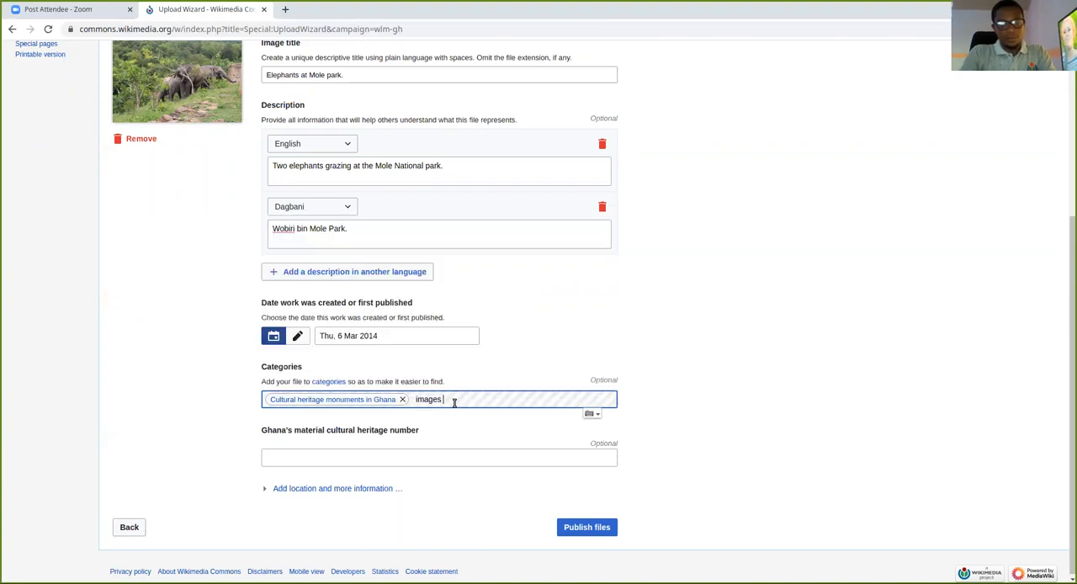
{"action": "type", "text": "from Wiki"}
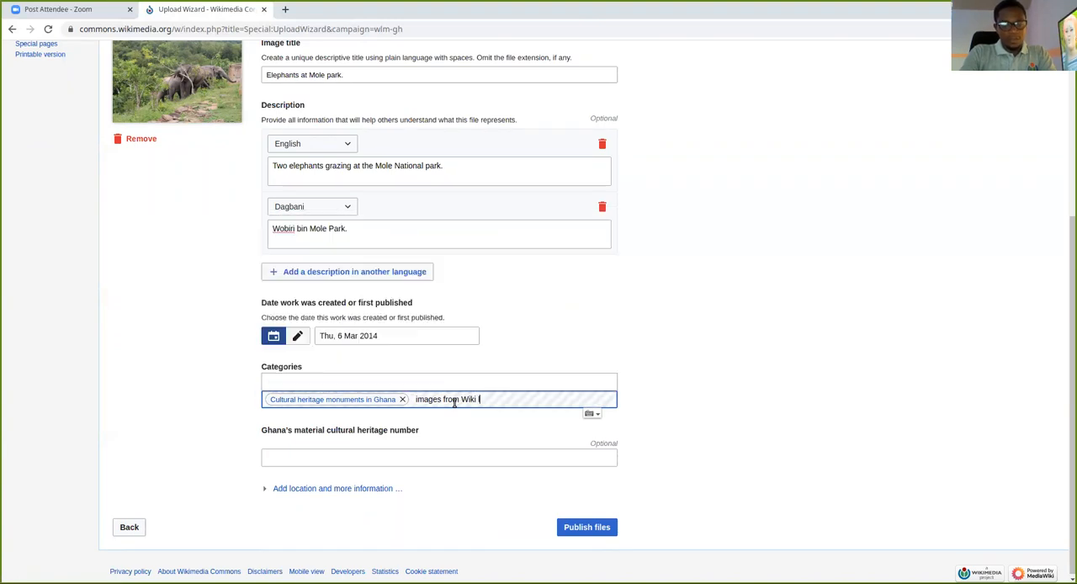
{"action": "type", "text": "loved"}
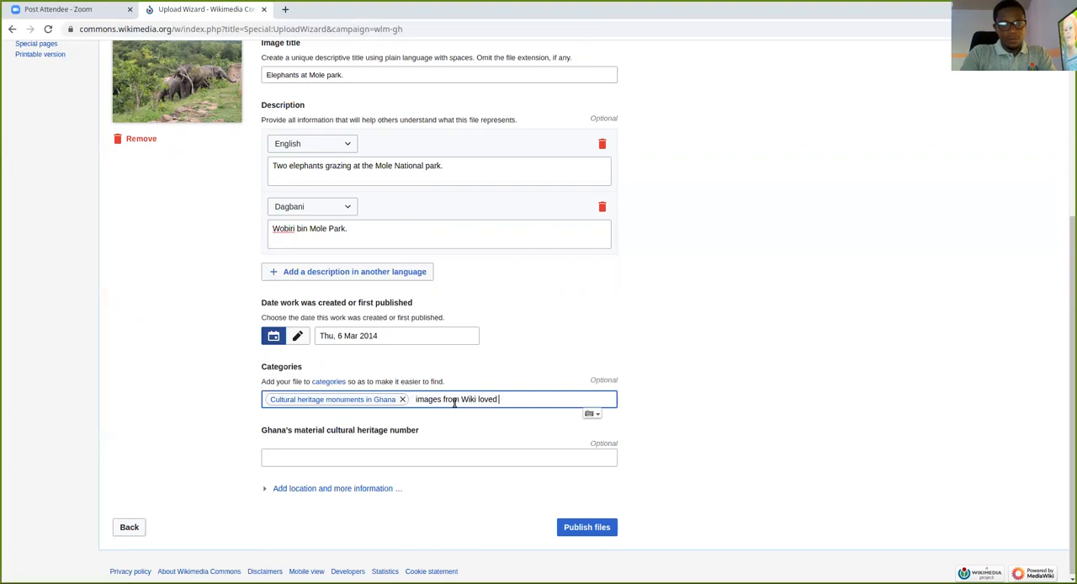
{"action": "type", "text": "monuments 2"}
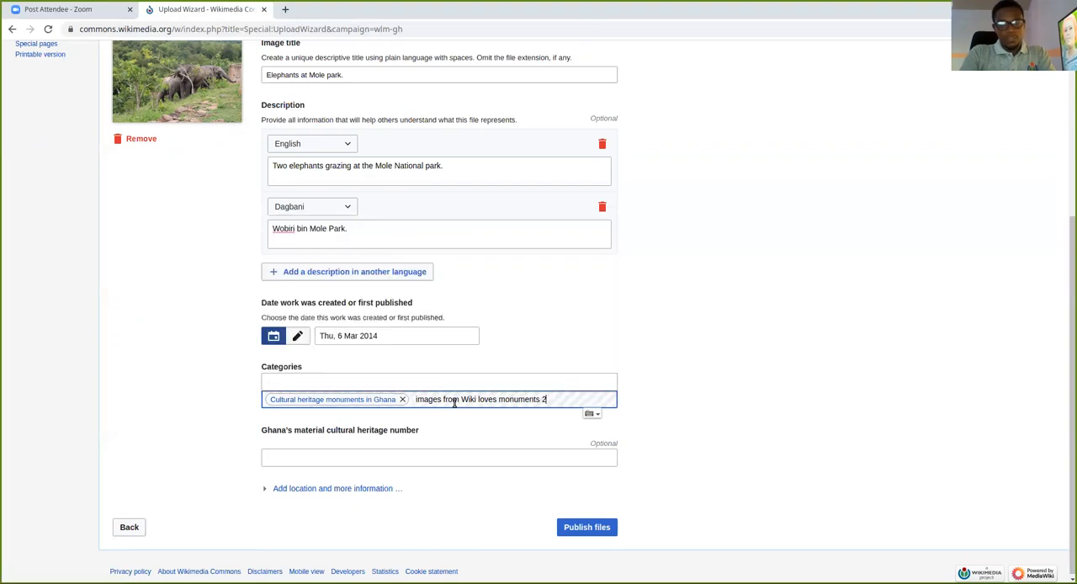
{"action": "type", "text": "021 in Gha"}
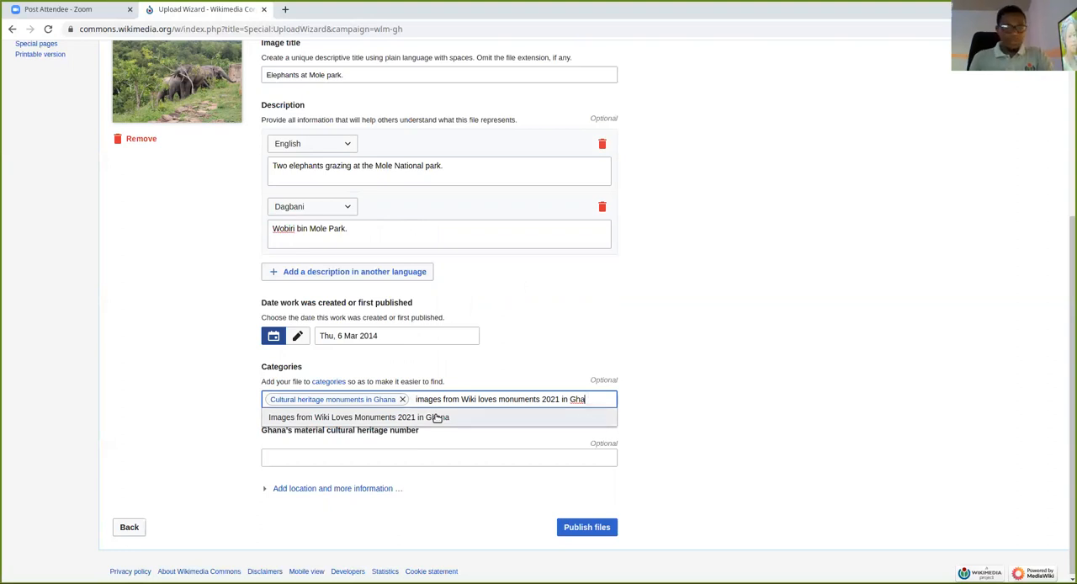
{"action": "left_click", "coordinate": [358, 416]}
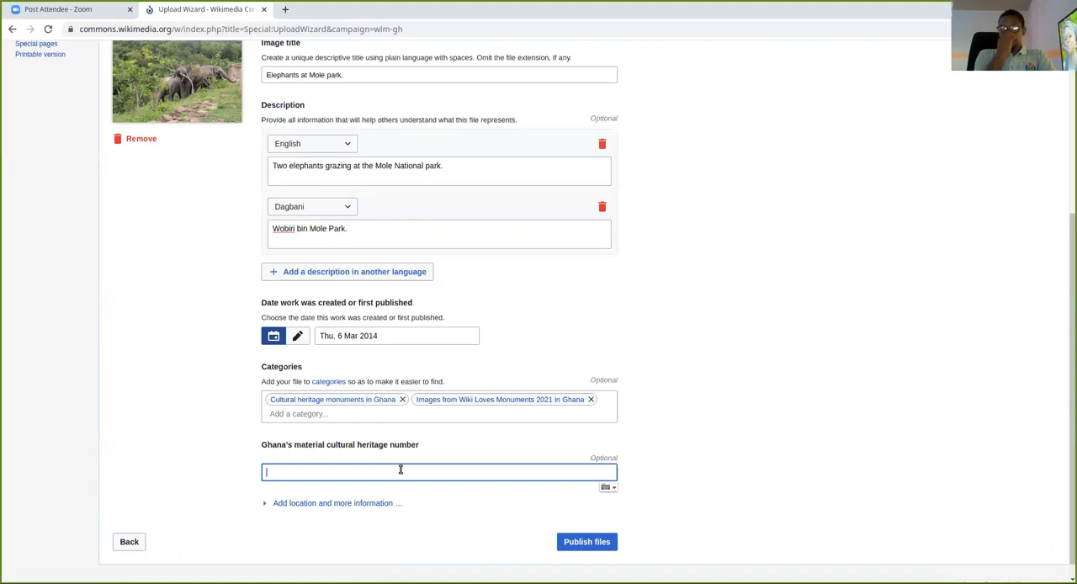
{"action": "mouse_move", "coordinate": [690, 404]}
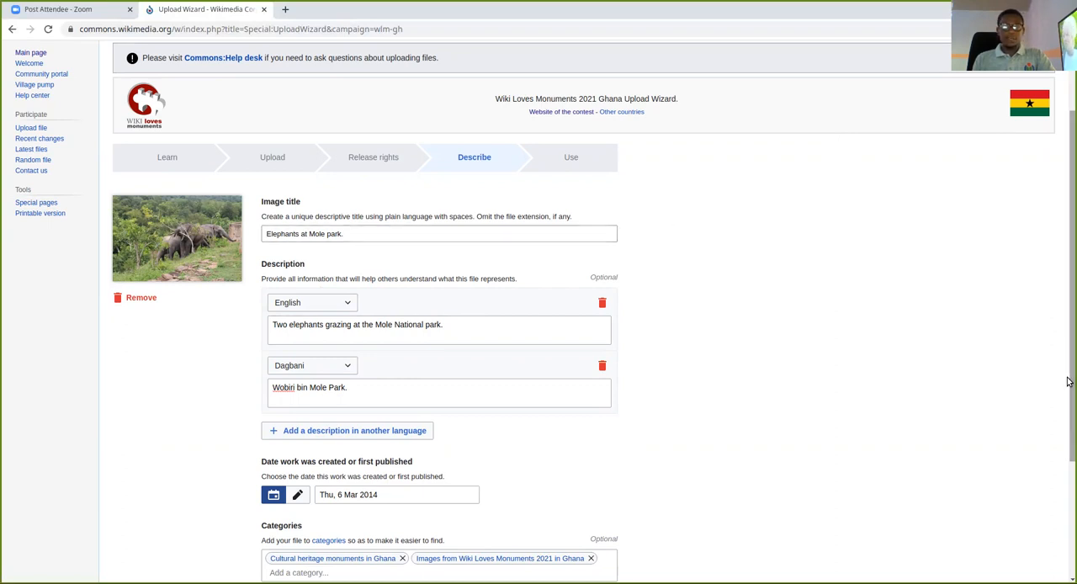
Publish the elephants photo, then retry the failed upload repeatedly despite the 'not found in stash' error.
{"action": "scroll", "scroll_direction": "down", "scroll_amount": 3}
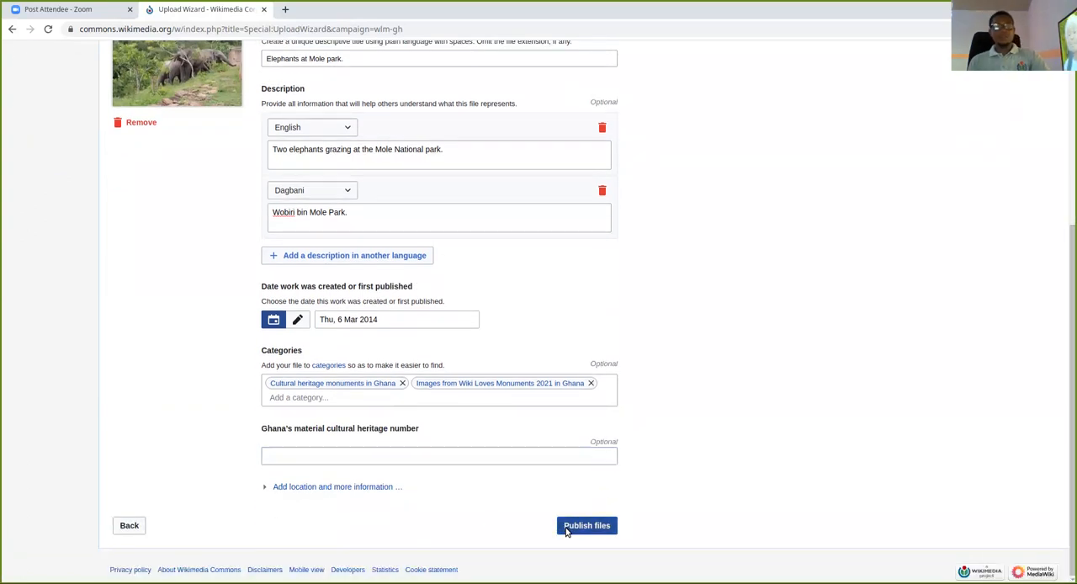
{"action": "left_click", "coordinate": [586, 525]}
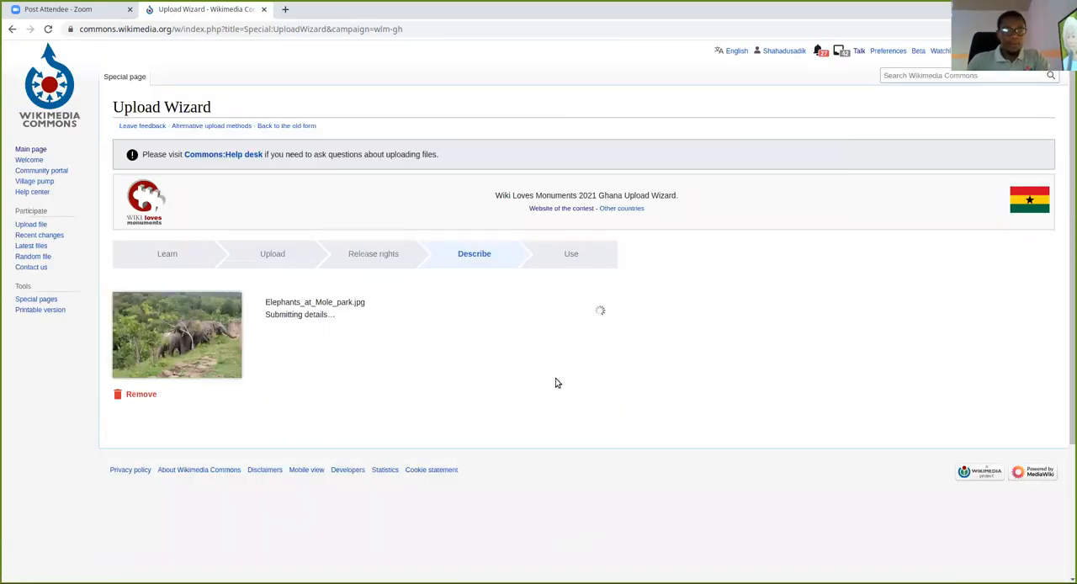
{"action": "mouse_move", "coordinate": [412, 190]}
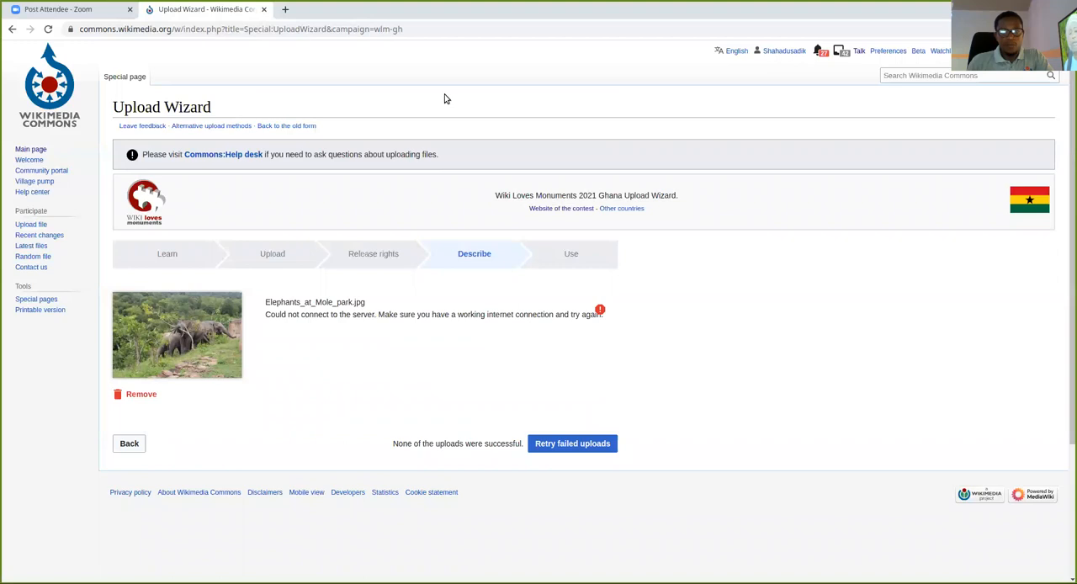
{"action": "mouse_move", "coordinate": [571, 448]}
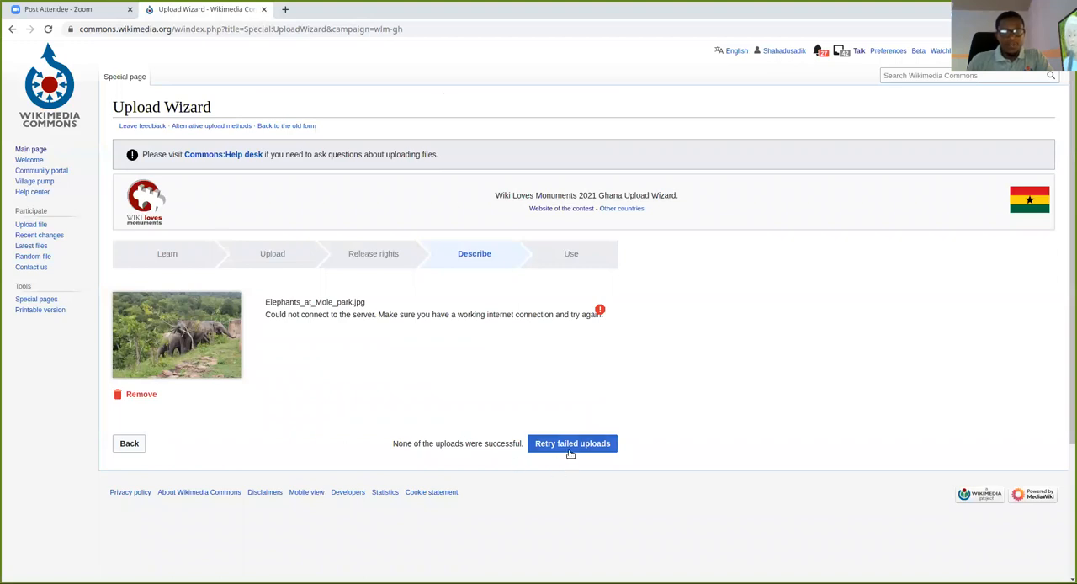
{"action": "left_click", "coordinate": [572, 443]}
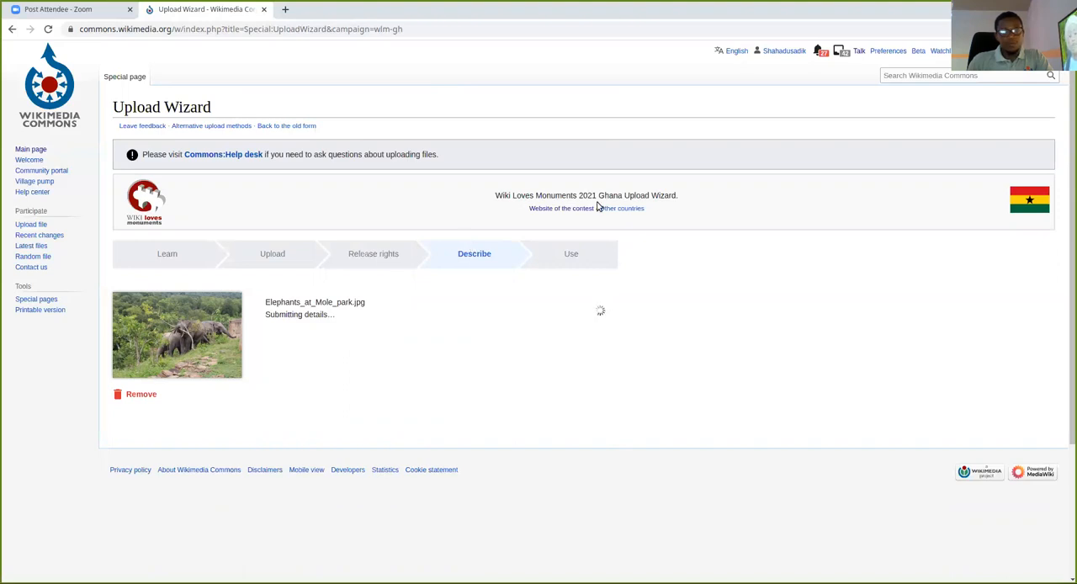
{"action": "mouse_move", "coordinate": [516, 113]}
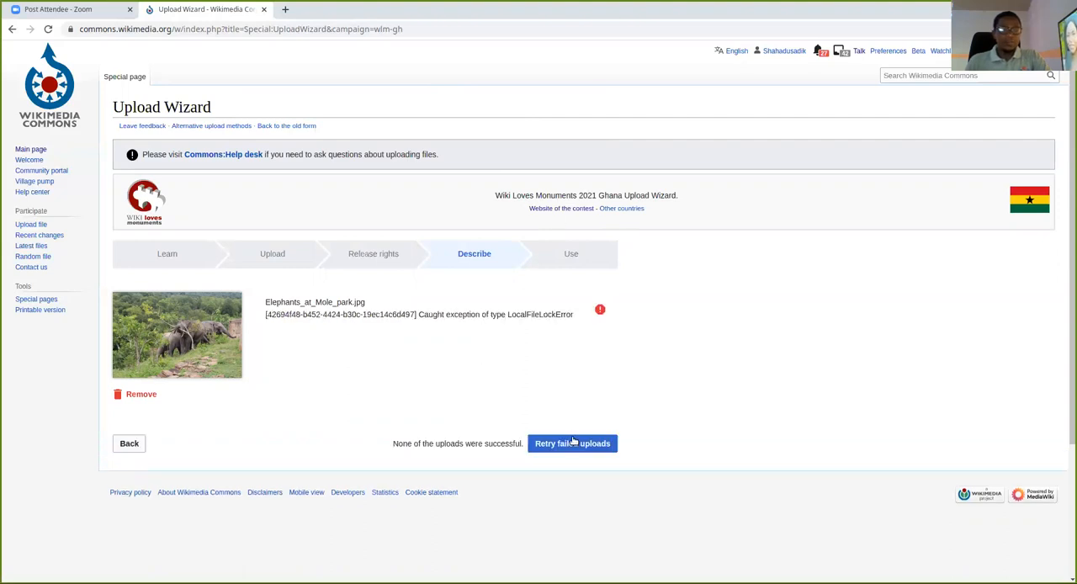
{"action": "left_click", "coordinate": [572, 443]}
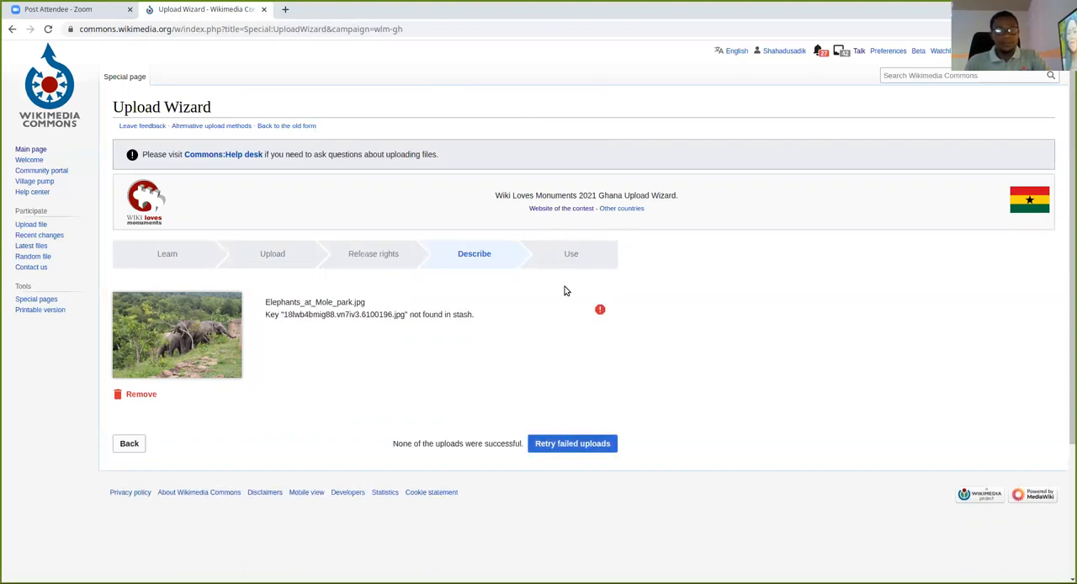
{"action": "left_click", "coordinate": [572, 444]}
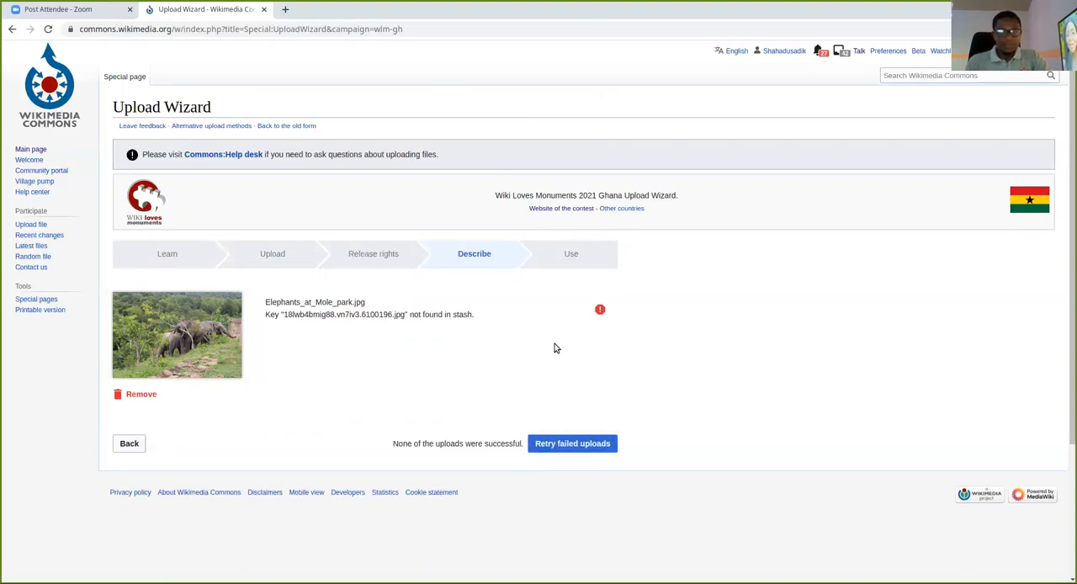
{"action": "mouse_move", "coordinate": [442, 288]}
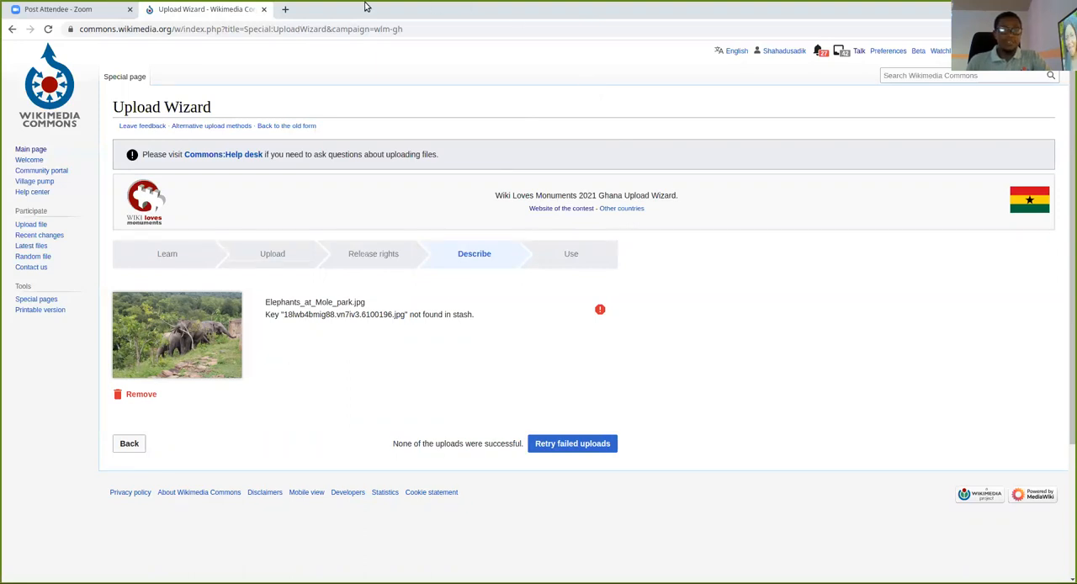
{"action": "mouse_move", "coordinate": [490, 380]}
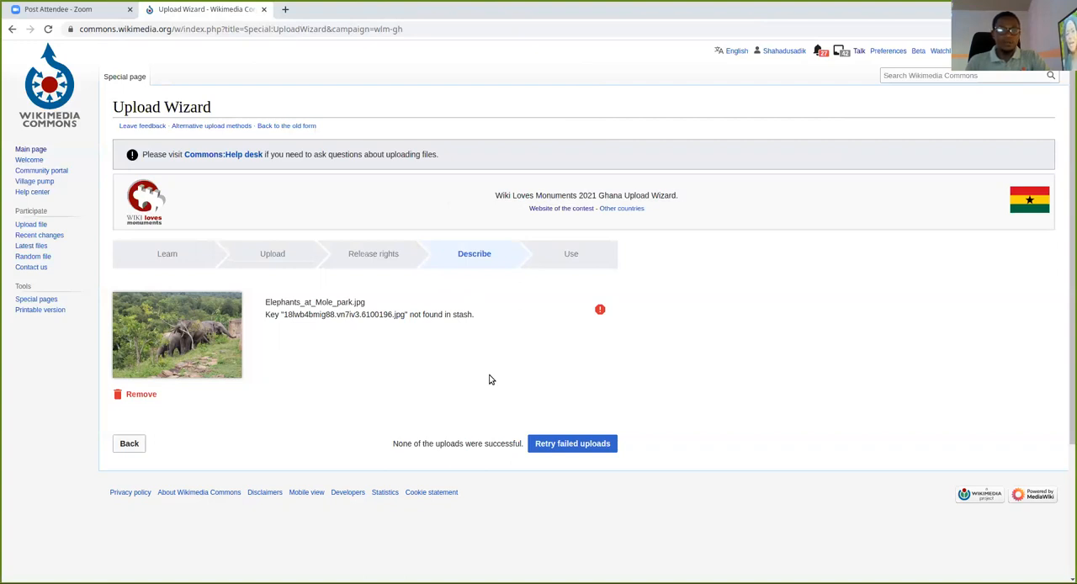
{"action": "mouse_move", "coordinate": [491, 317]}
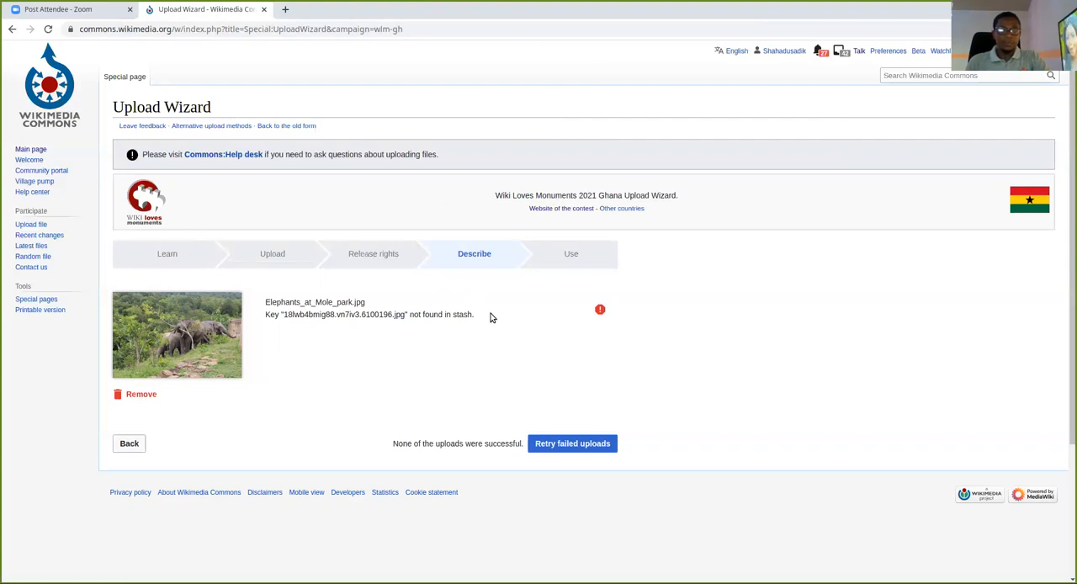
{"action": "mouse_move", "coordinate": [635, 265]}
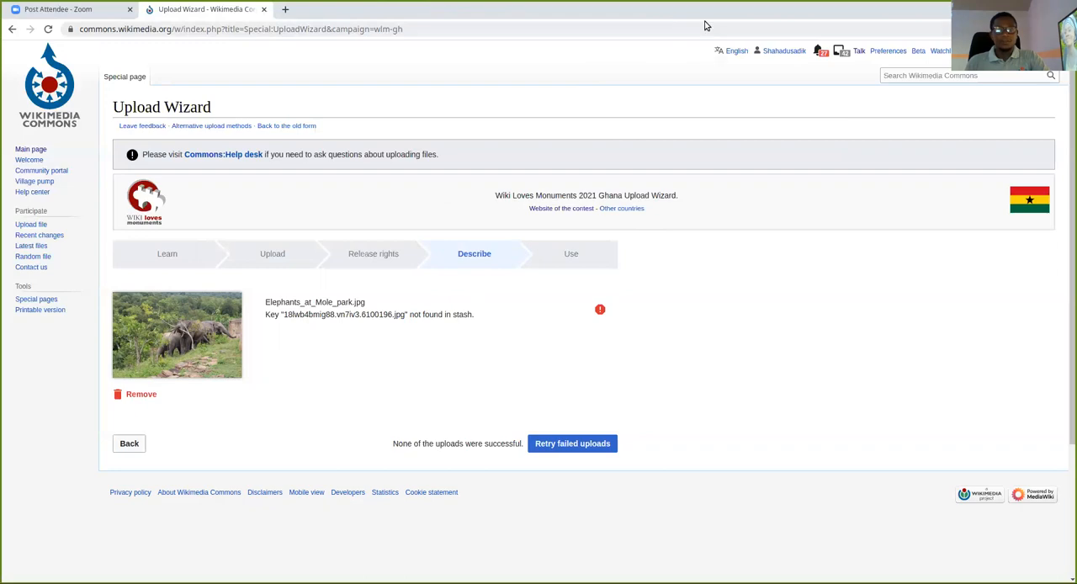
{"action": "mouse_move", "coordinate": [684, 15]}
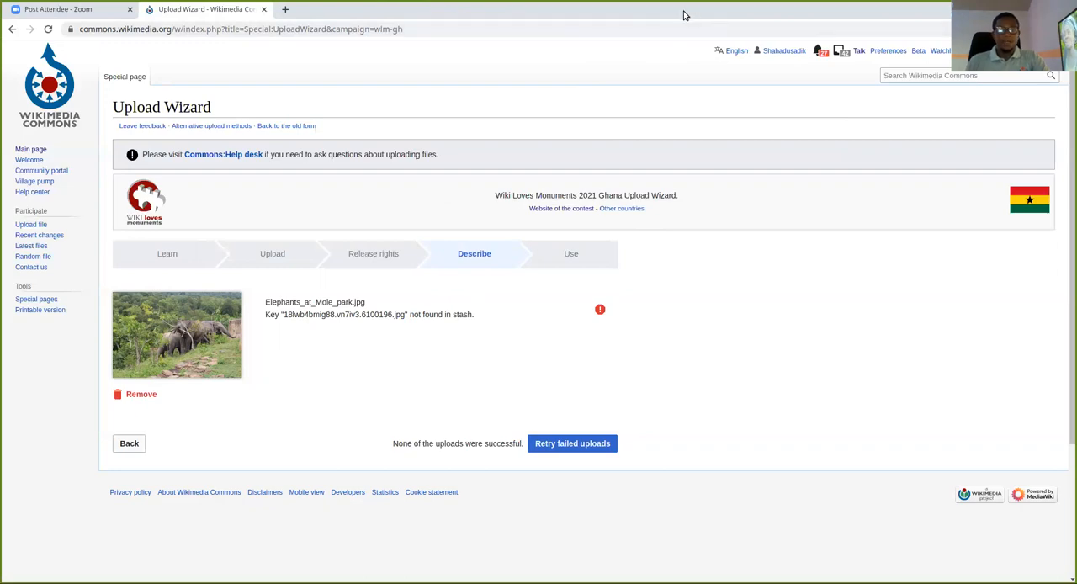